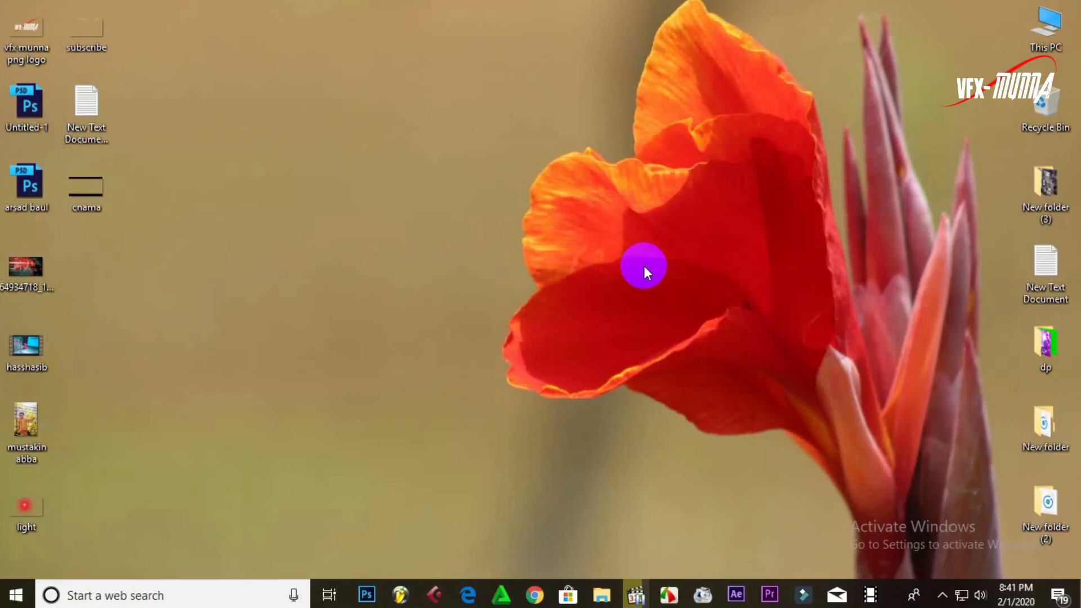
pyautogui.moveTo(736, 591)
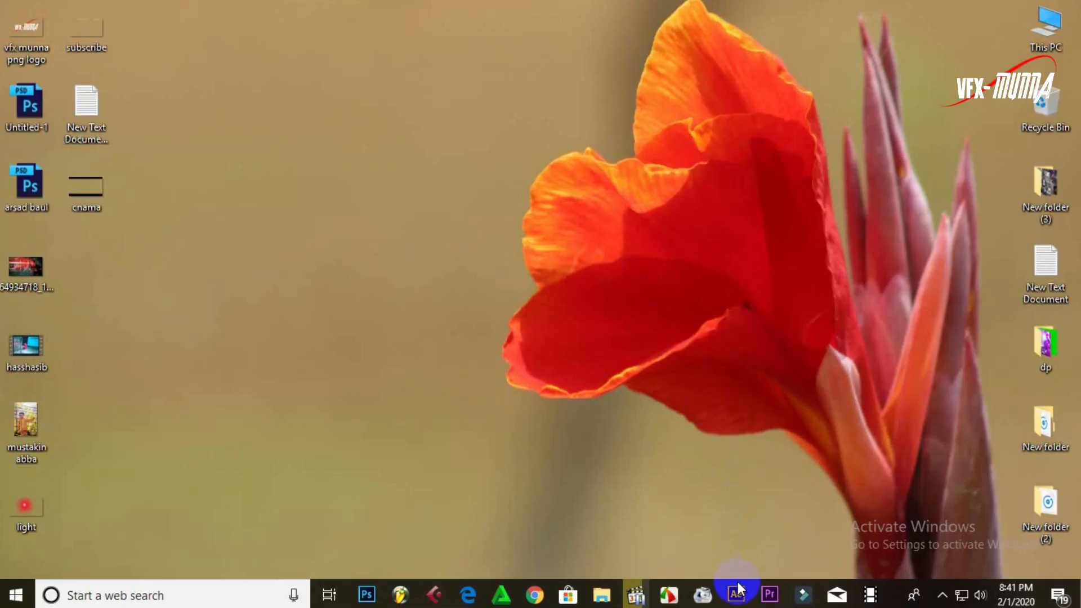
# Launch Adobe After Effects from the taskbar into an empty untitled project.
pyautogui.click(735, 594)
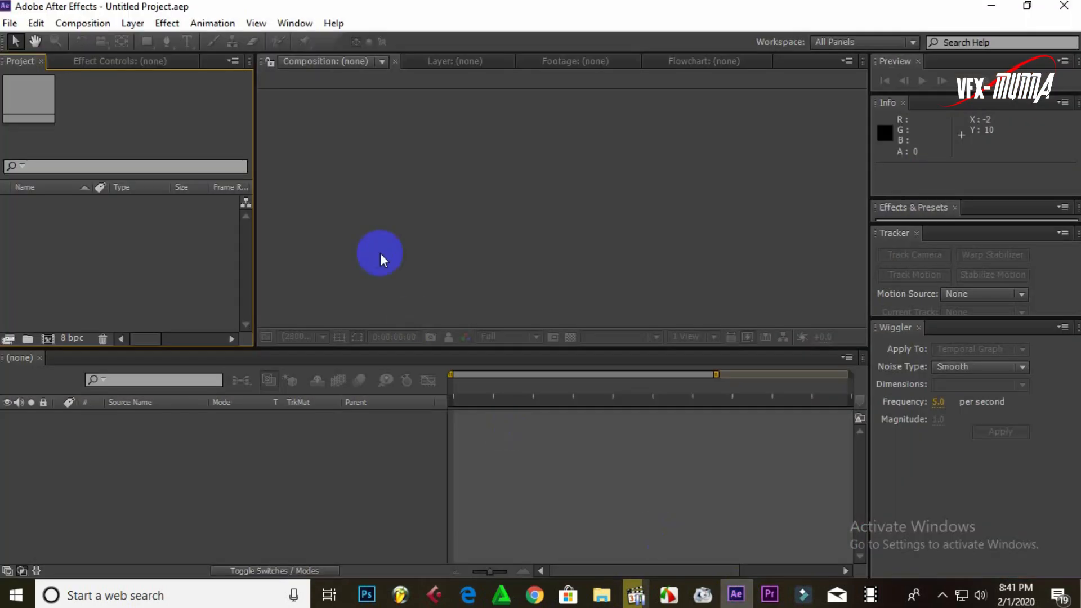
pyautogui.moveTo(438, 234)
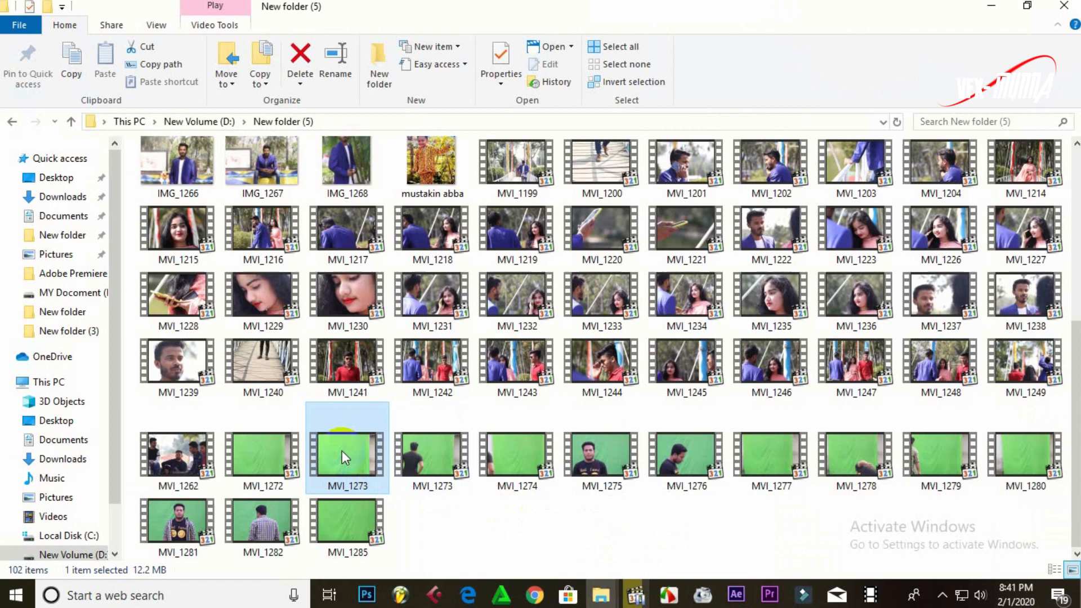
pyautogui.moveTo(741, 596)
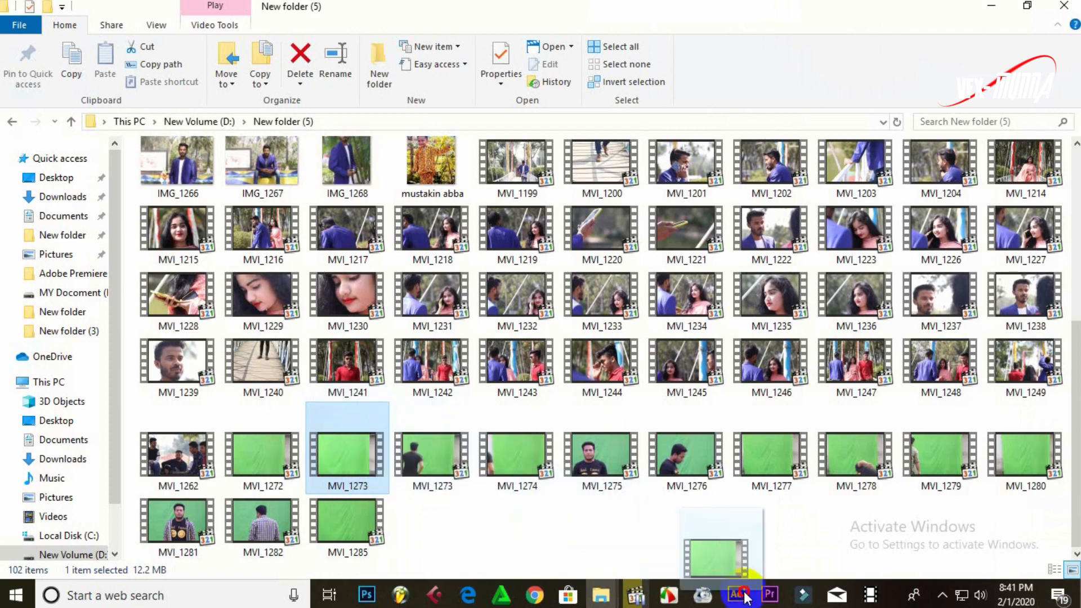
# Drag the green-screen clip MVI_1273 from File Explorer into the After Effects project.
pyautogui.click(737, 594)
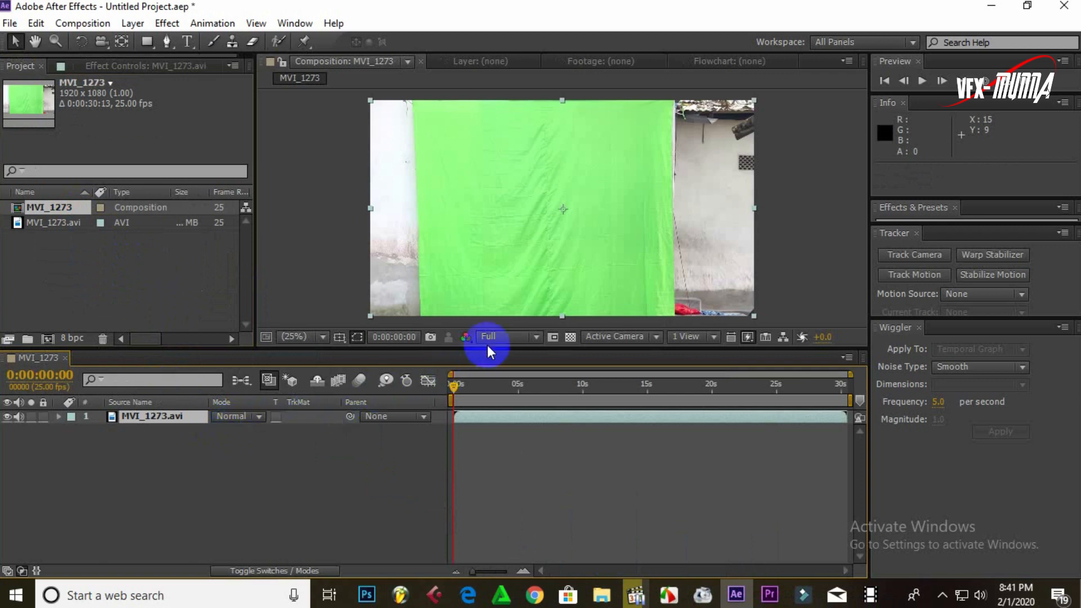
# Set preview resolution to Third and play the clip briefly from around 0:00:05:13.
pyautogui.click(508, 336)
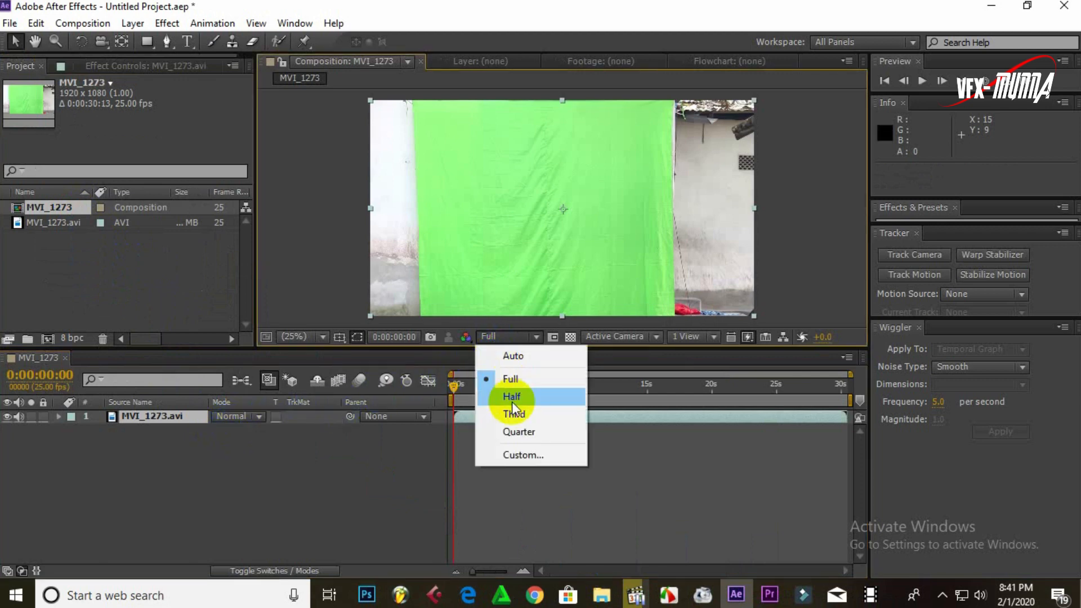
pyautogui.click(515, 414)
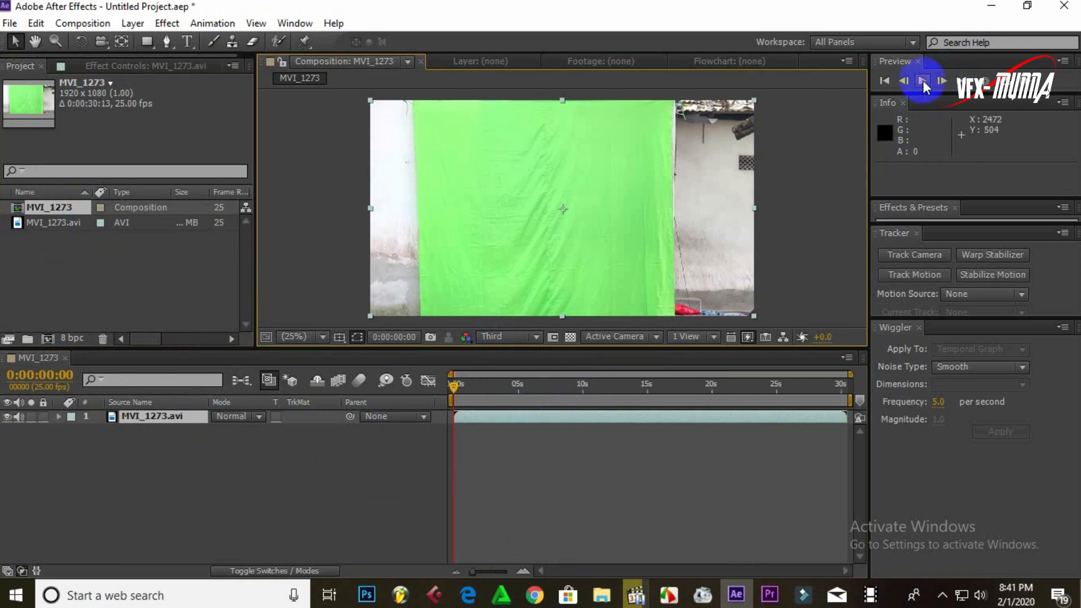
pyautogui.click(925, 82)
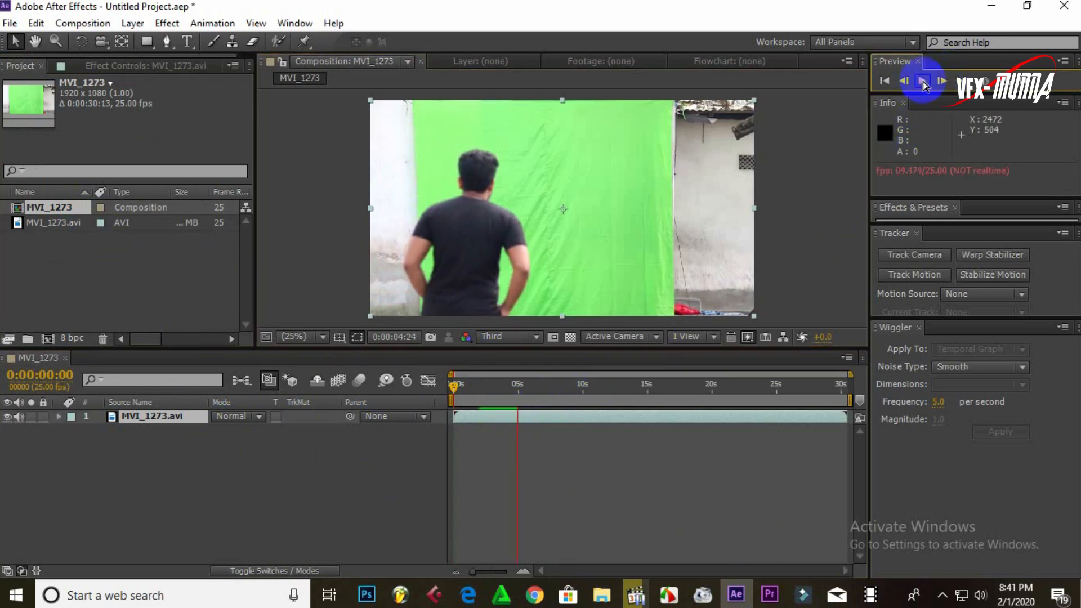
pyautogui.click(925, 81)
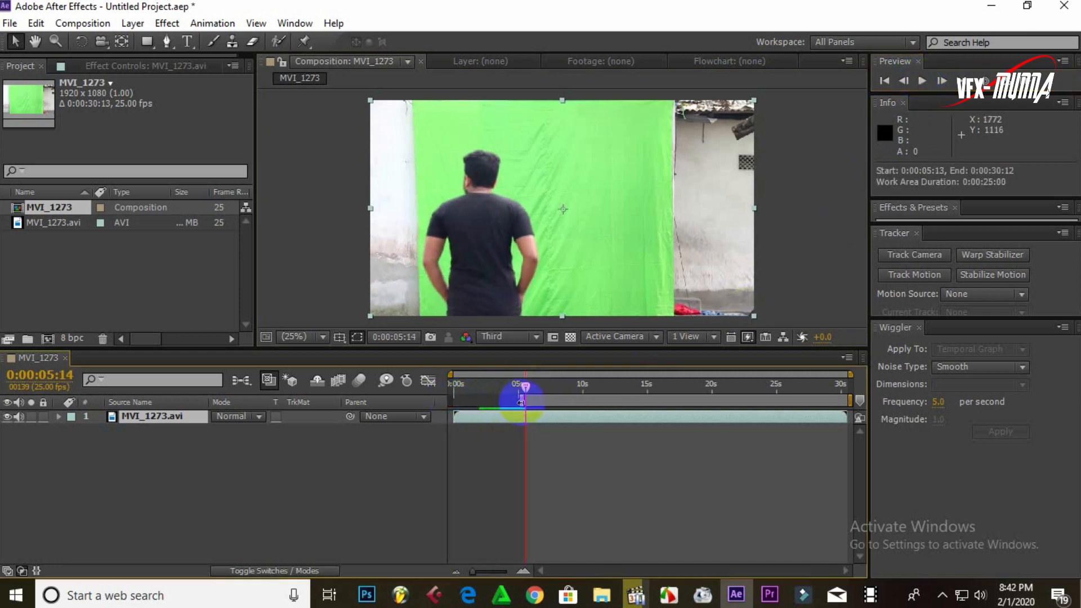
# Trim the comp to the ~19-second work area and play it from about nine seconds.
pyautogui.click(682, 399)
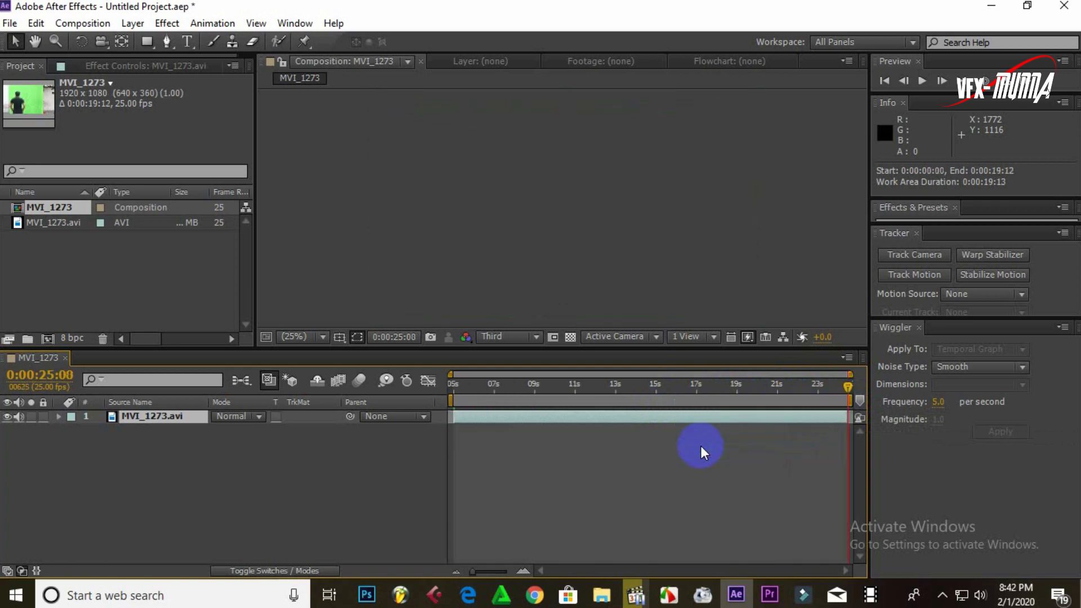
pyautogui.click(513, 400)
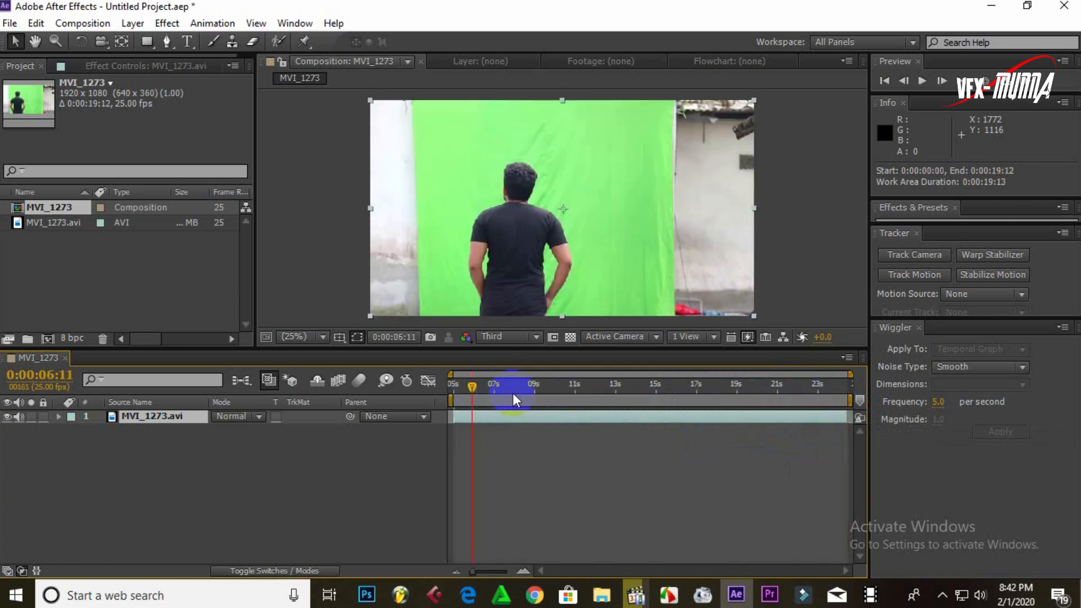
pyautogui.click(922, 81)
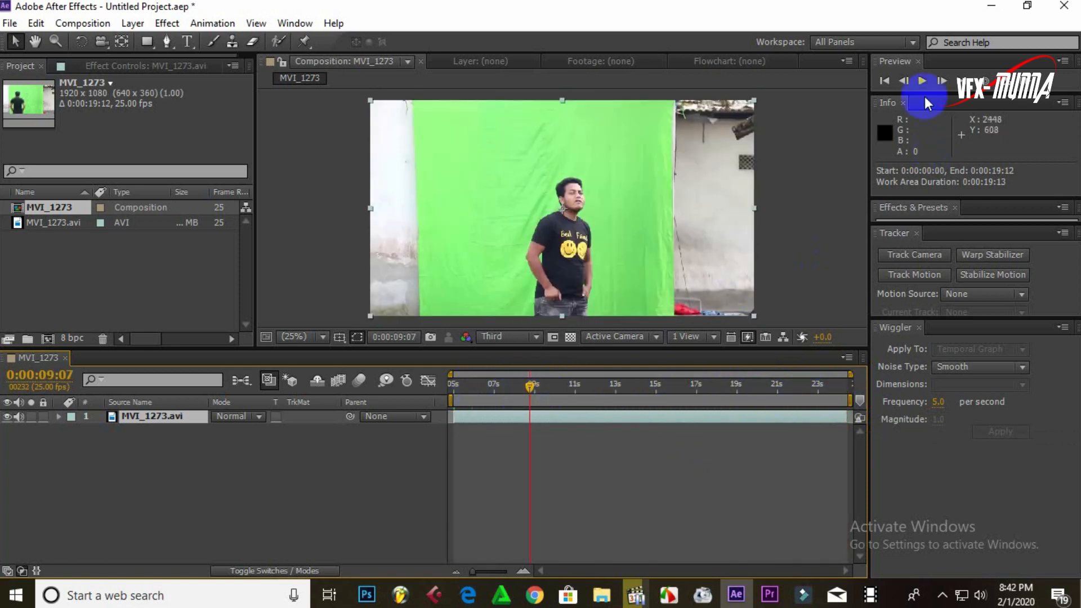
pyautogui.click(922, 81)
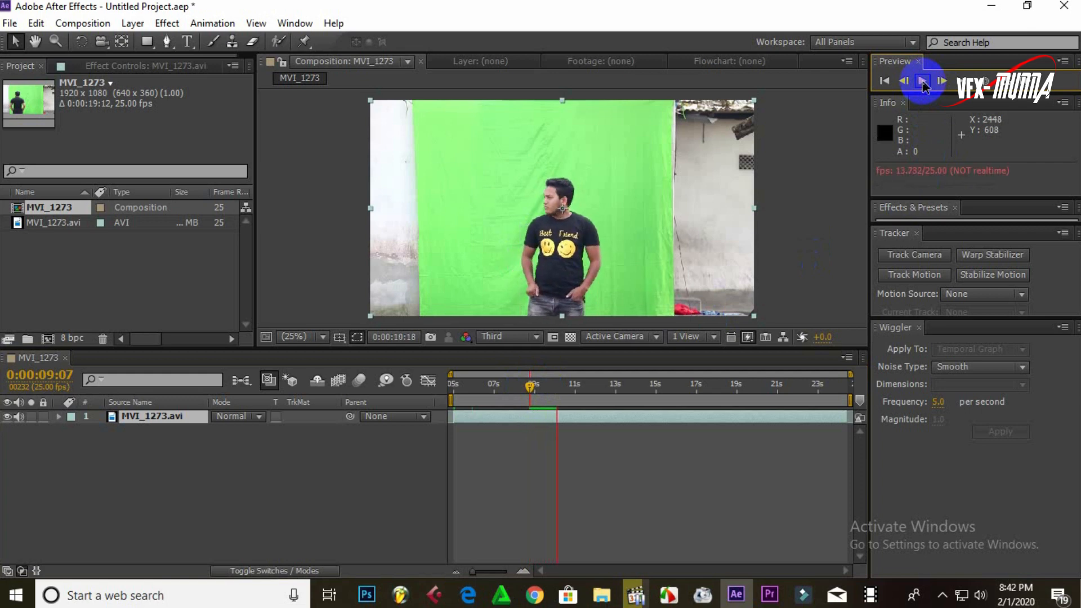
pyautogui.click(925, 81)
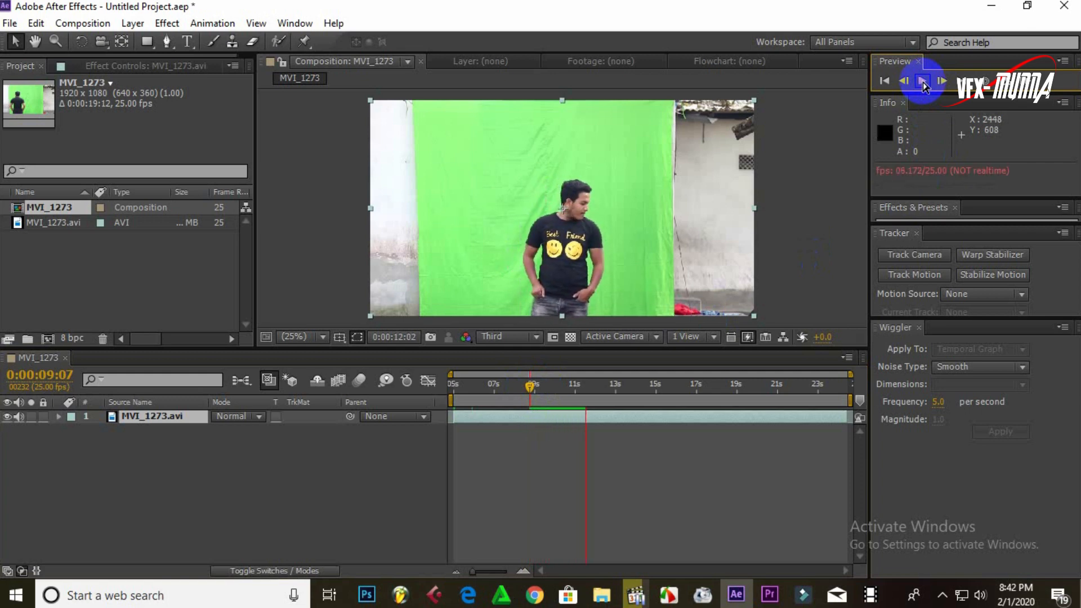
pyautogui.click(925, 81)
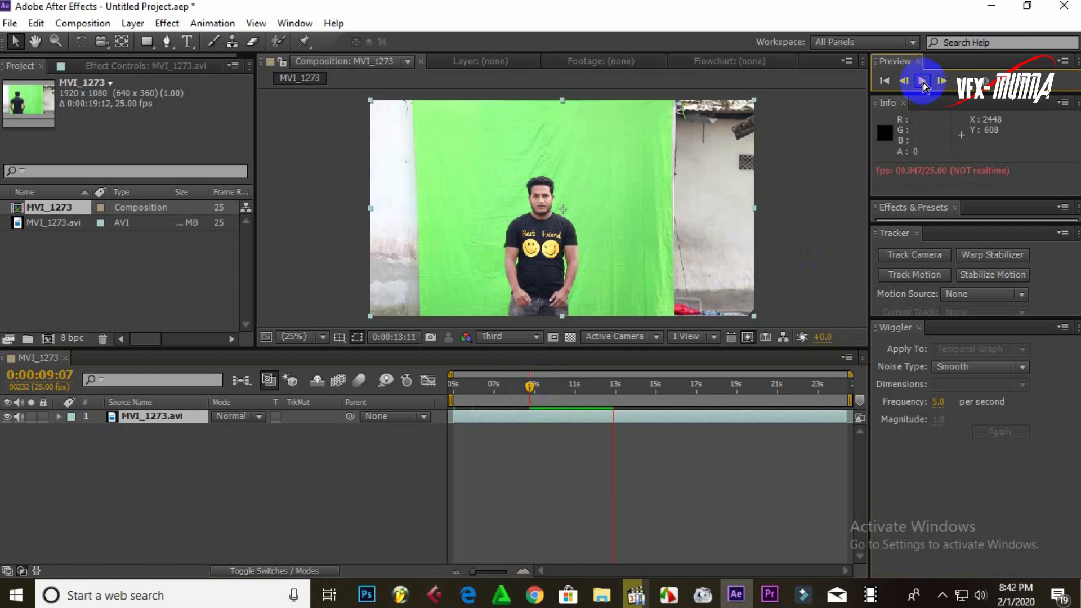
pyautogui.click(924, 81)
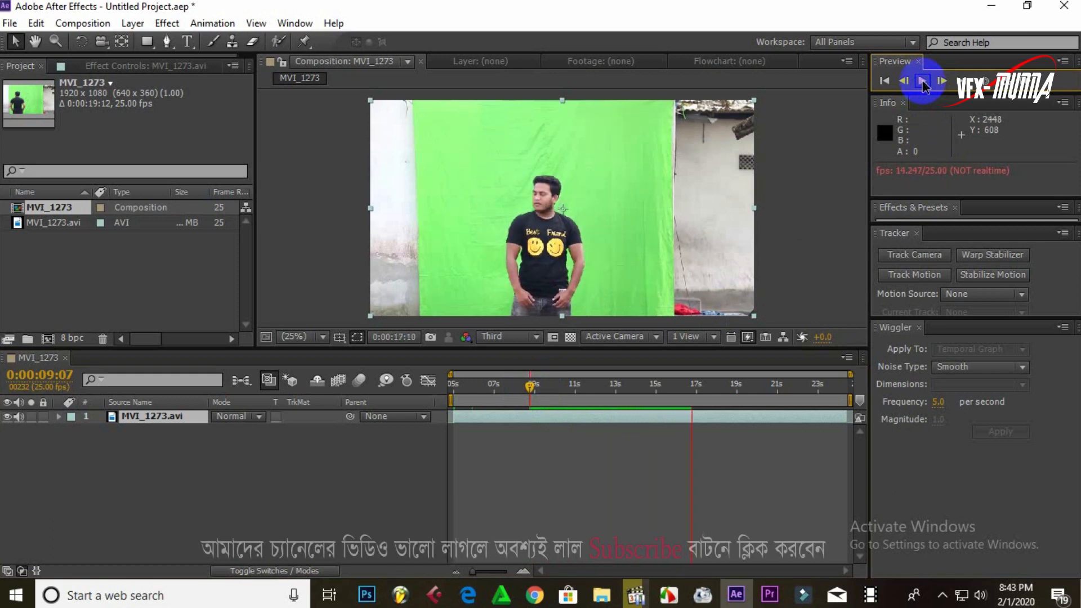
pyautogui.click(923, 81)
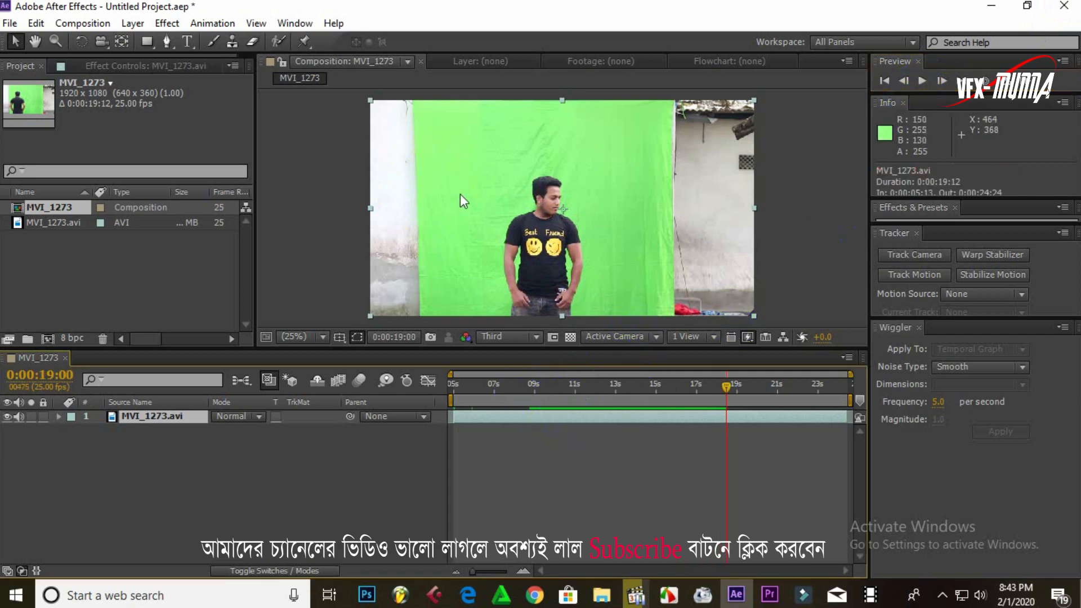
# Apply Keylight to the clip, keying the green and raising Screen Gain to 121.
pyautogui.click(166, 22)
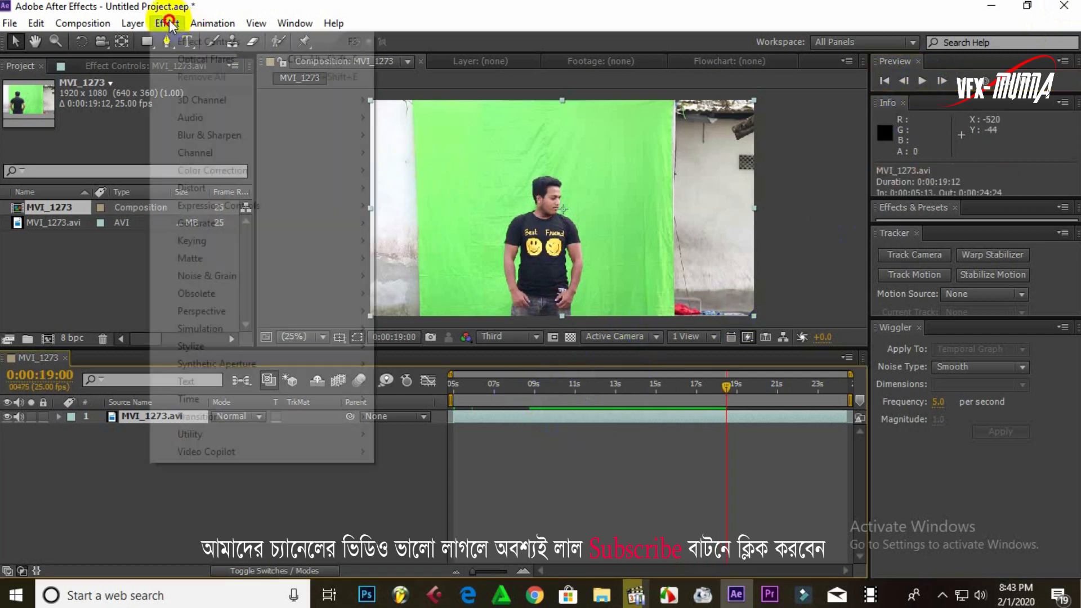
pyautogui.click(424, 364)
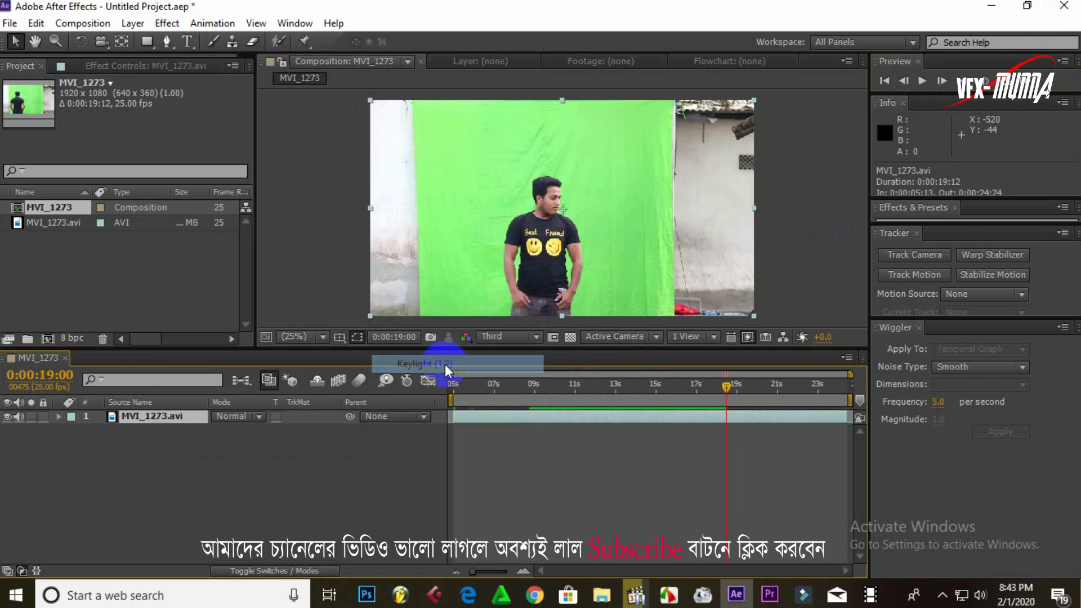
pyautogui.click(423, 364)
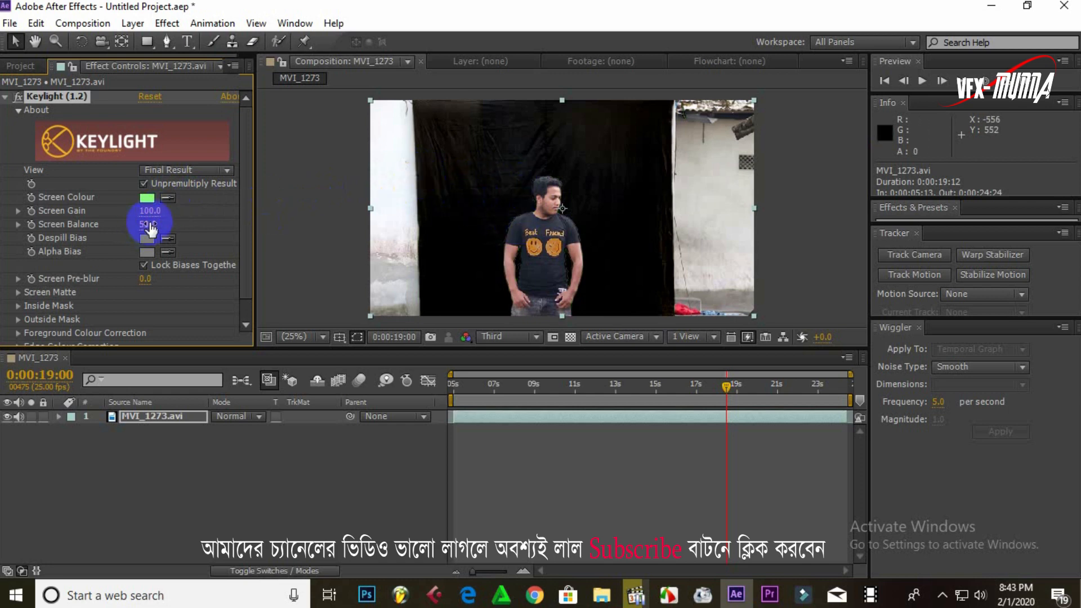
pyautogui.moveTo(150, 211); pyautogui.dragTo(169, 210)
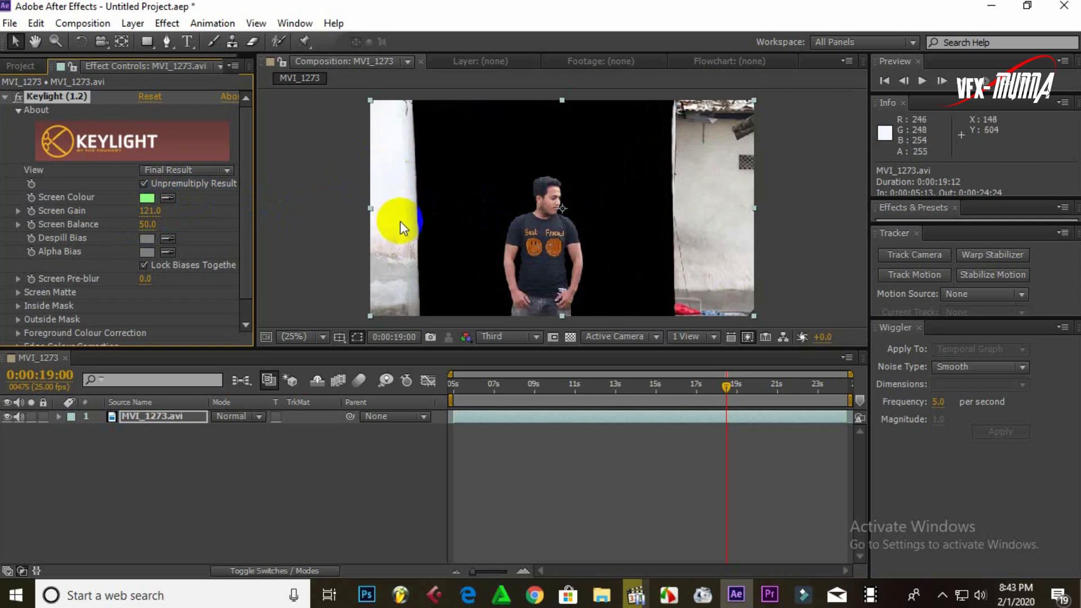
# Draw a Pen-tool mask around the man to cut away the wall edges on both sides.
pyautogui.click(166, 41)
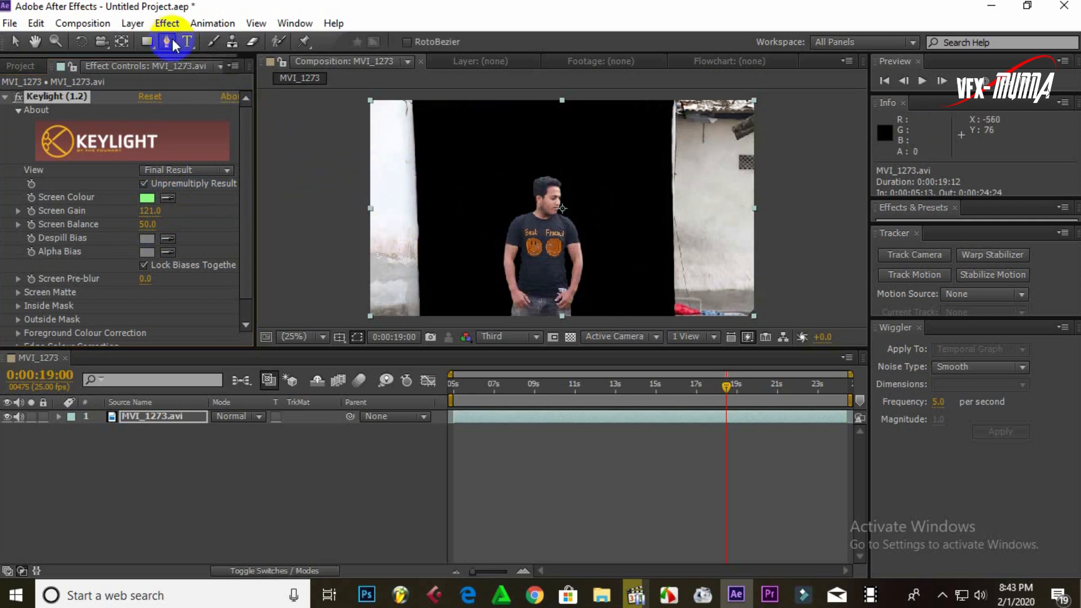
pyautogui.click(419, 97)
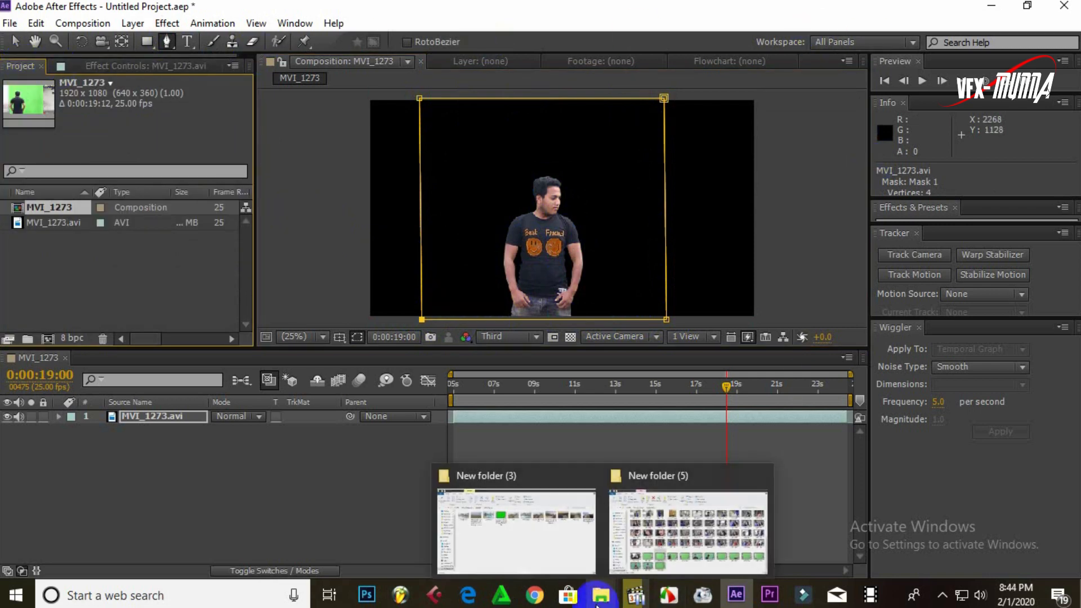
pyautogui.click(515, 530)
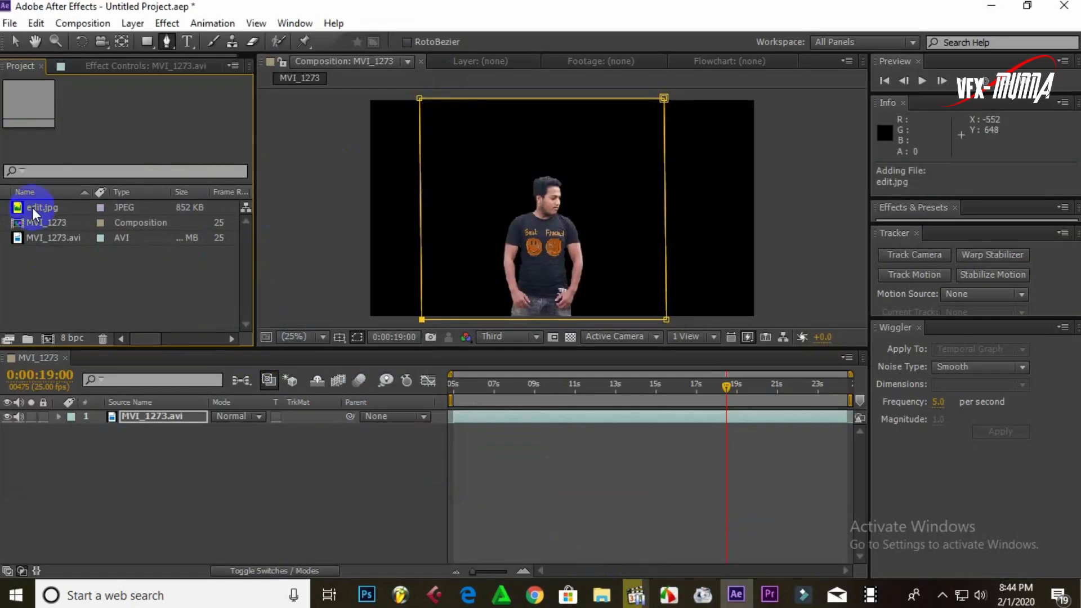
# Place edit.jpg beneath MVI_1273.avi as background and nudge the man right along the wall.
pyautogui.click(43, 207)
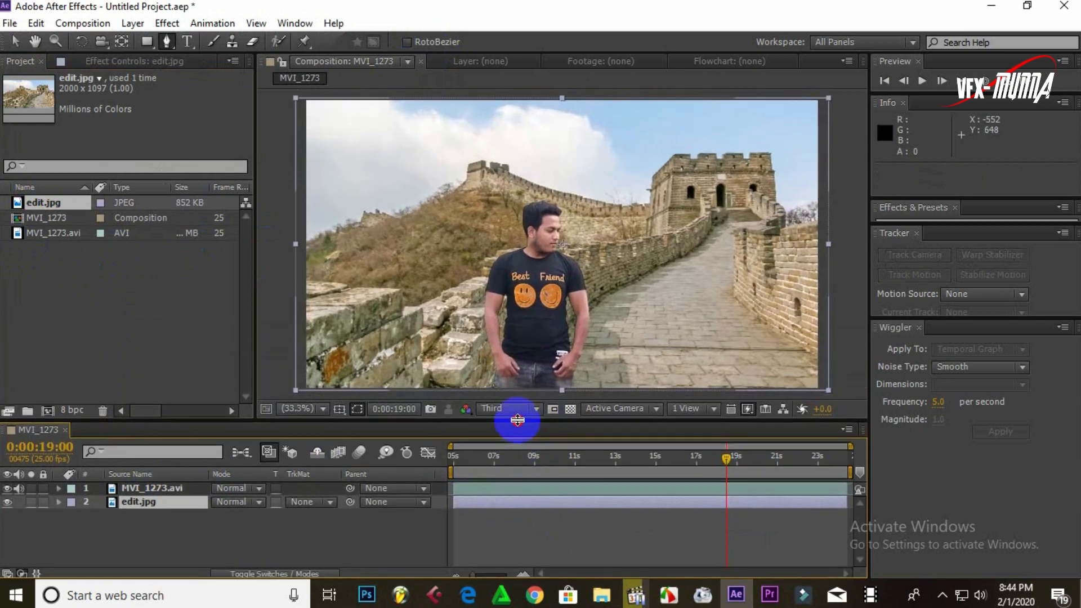
pyautogui.click(153, 488)
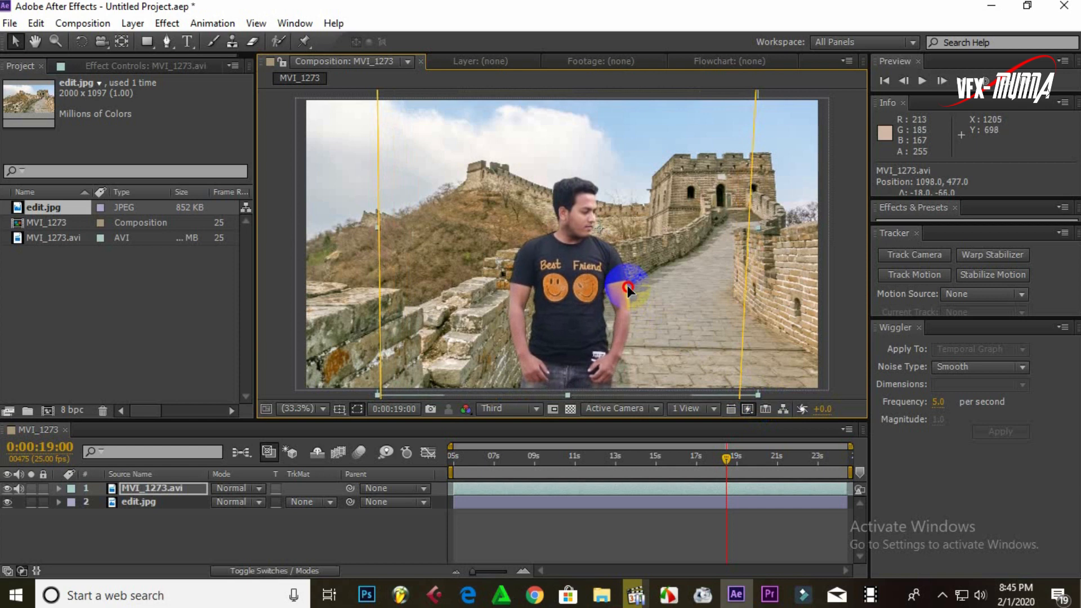
# Play the keyed man over the Great Wall, then park the time at 0:00:15:15.
pyautogui.click(522, 465)
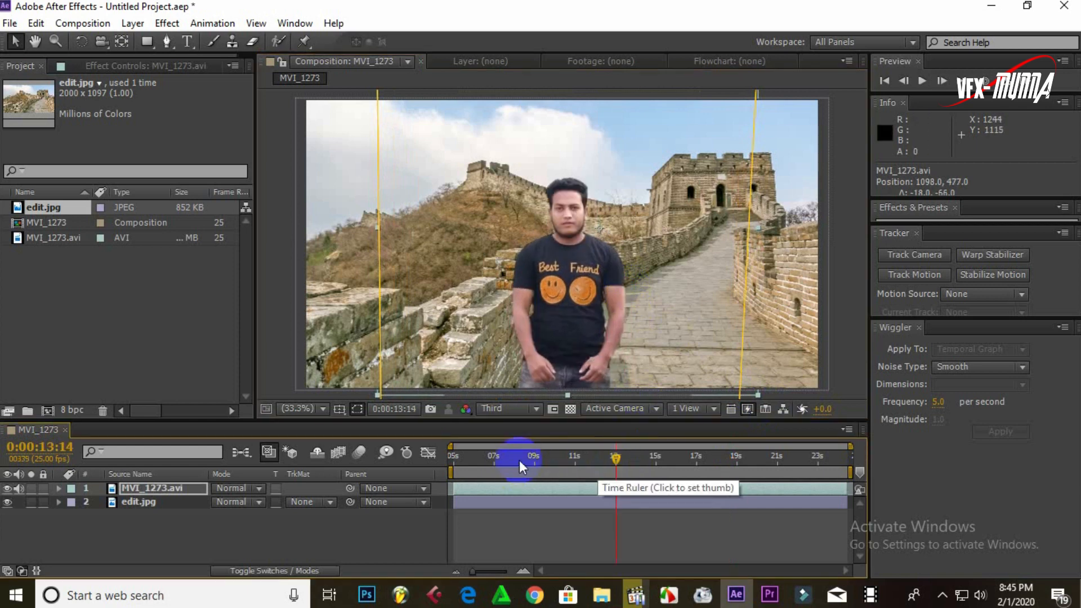
pyautogui.click(923, 81)
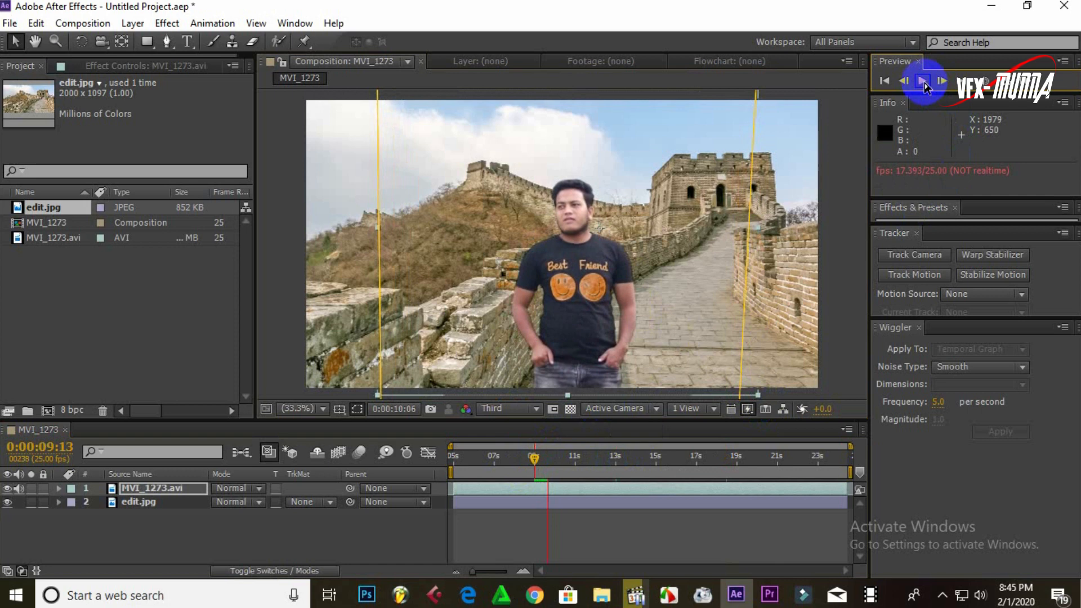
pyautogui.click(923, 81)
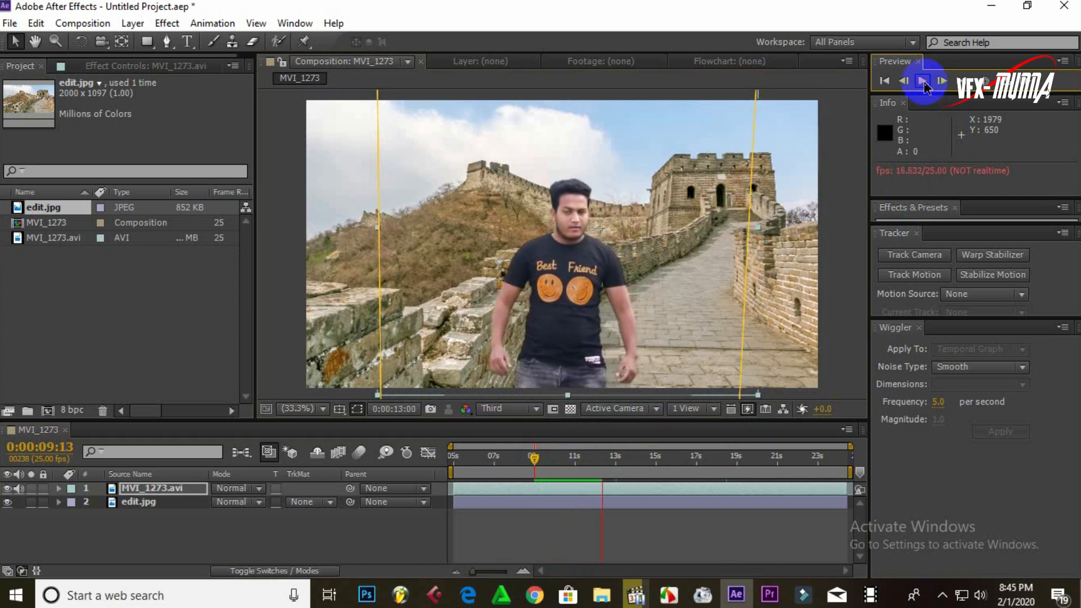
pyautogui.click(923, 81)
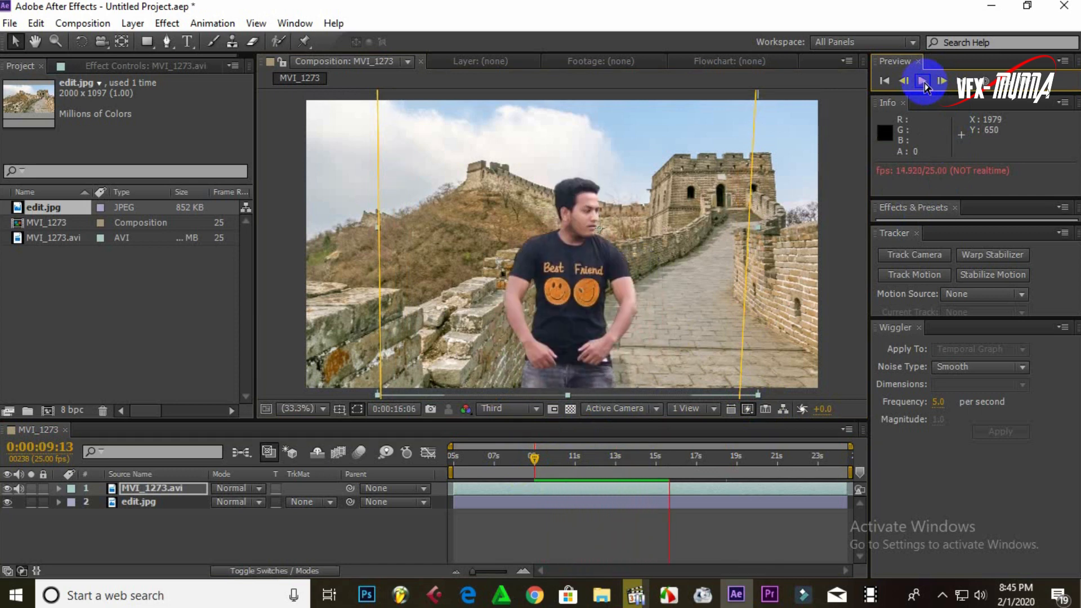
pyautogui.click(691, 456)
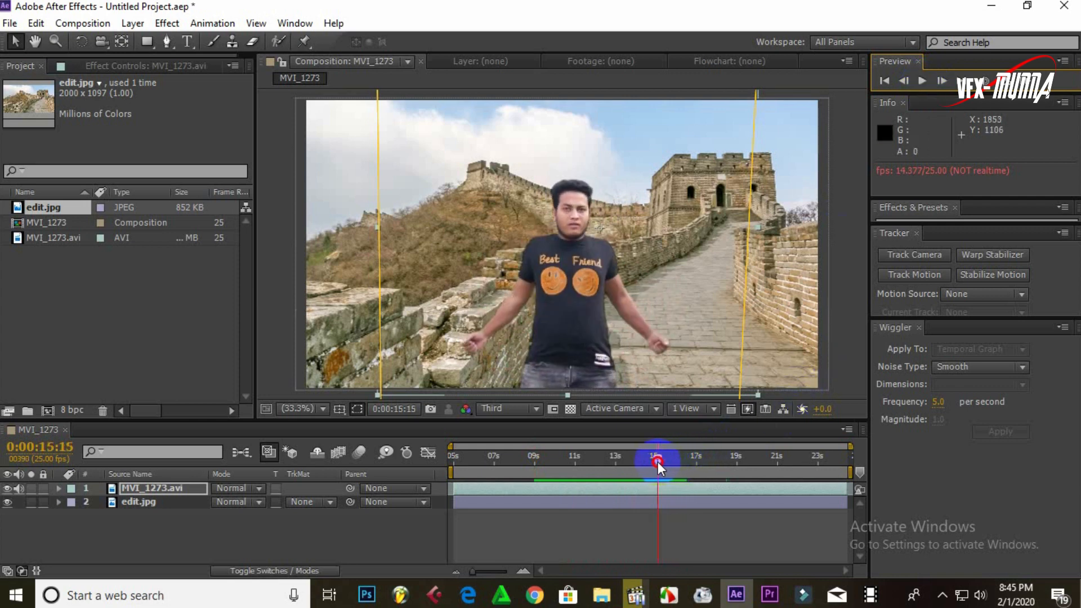
pyautogui.click(659, 489)
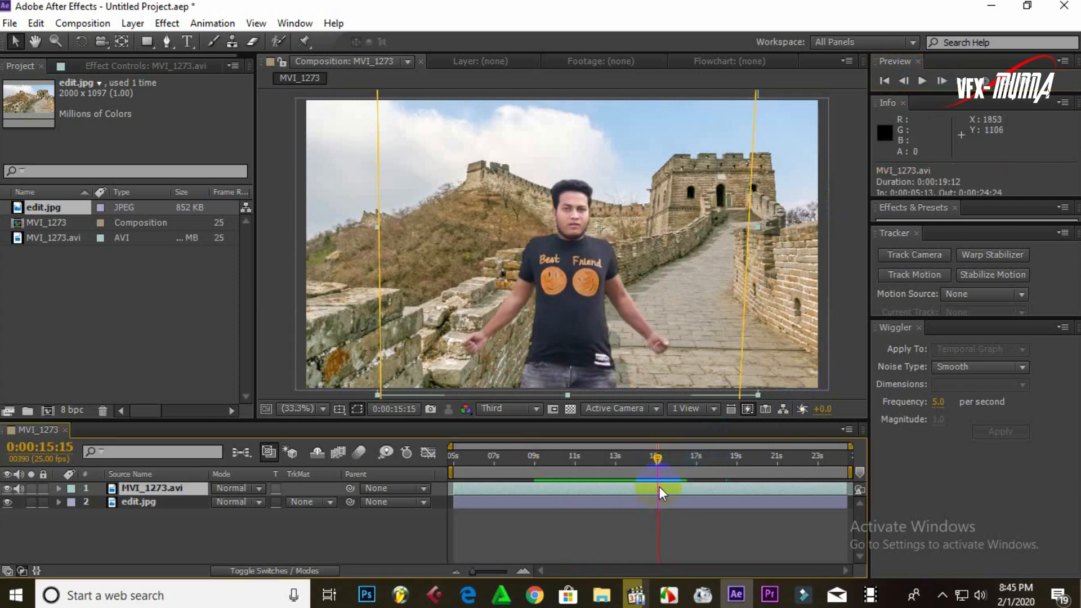
# Split the MVI_1273.avi layer at 15:15 with Edit > Split Layer.
pyautogui.click(35, 22)
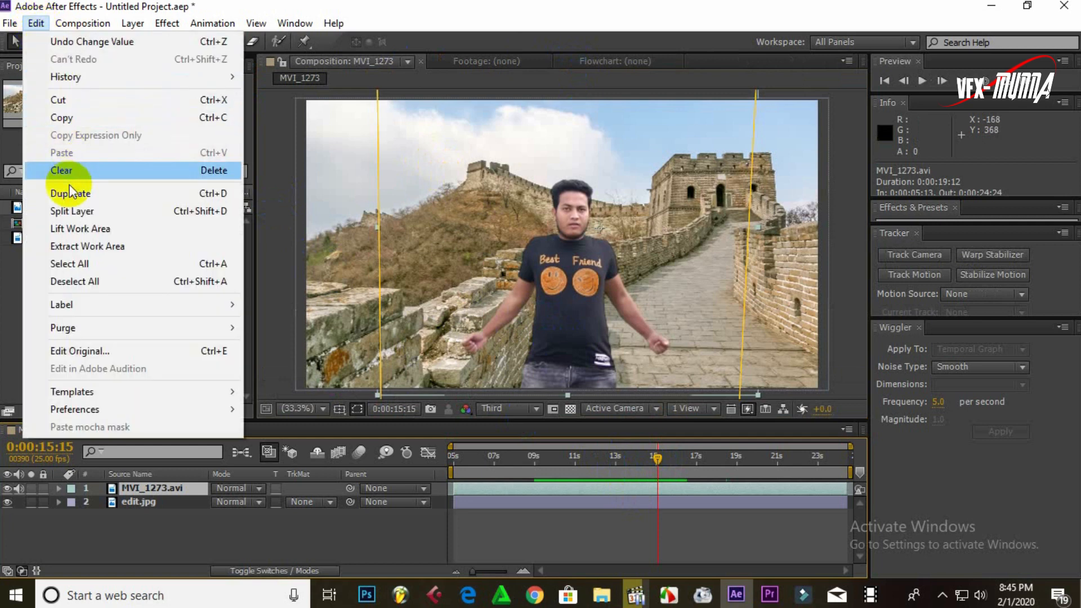
pyautogui.click(71, 193)
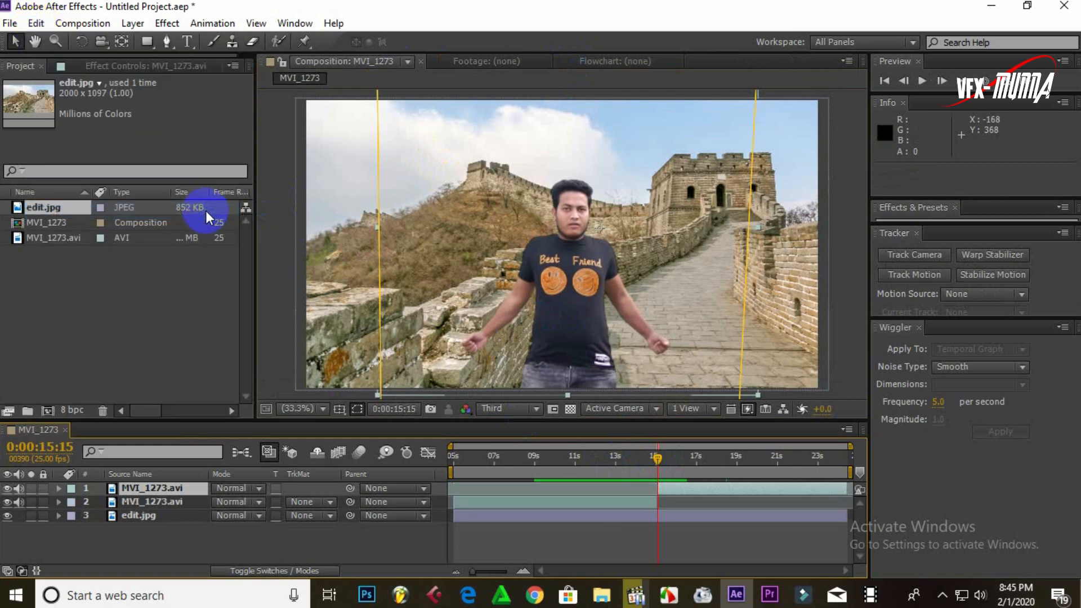
pyautogui.moveTo(655, 461)
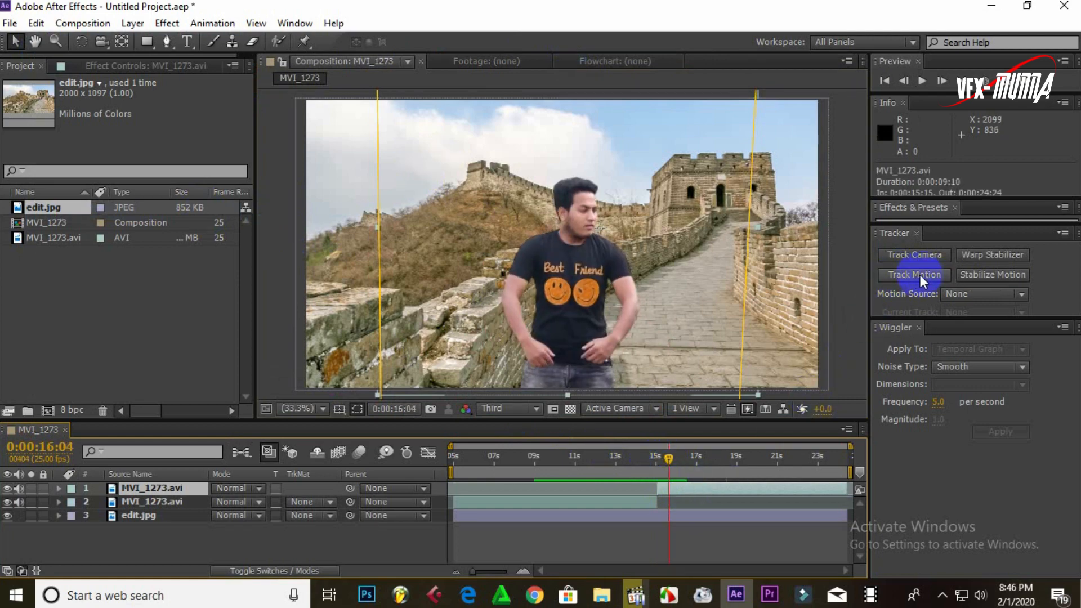
pyautogui.click(294, 22)
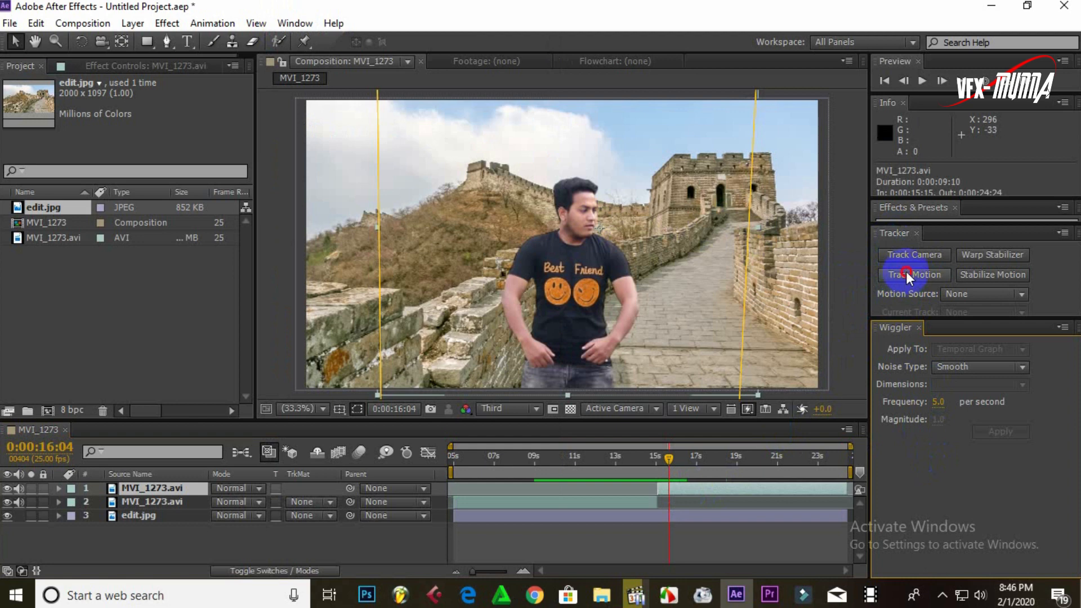
# Start Track Motion on the later clip and place Track Point 1 on the shirt's smiley logo.
pyautogui.click(913, 274)
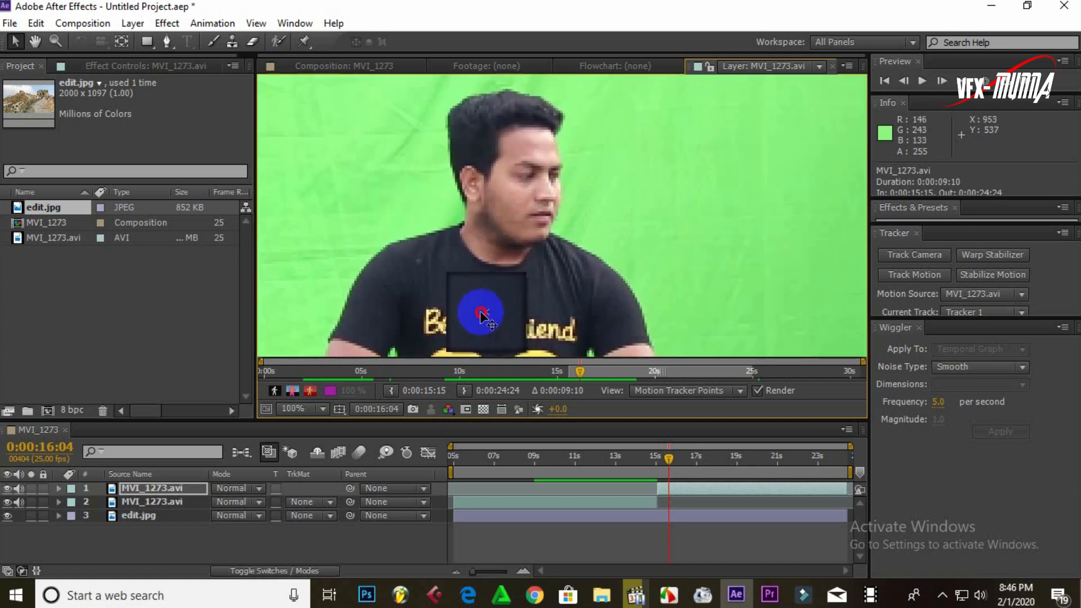
pyautogui.click(289, 407)
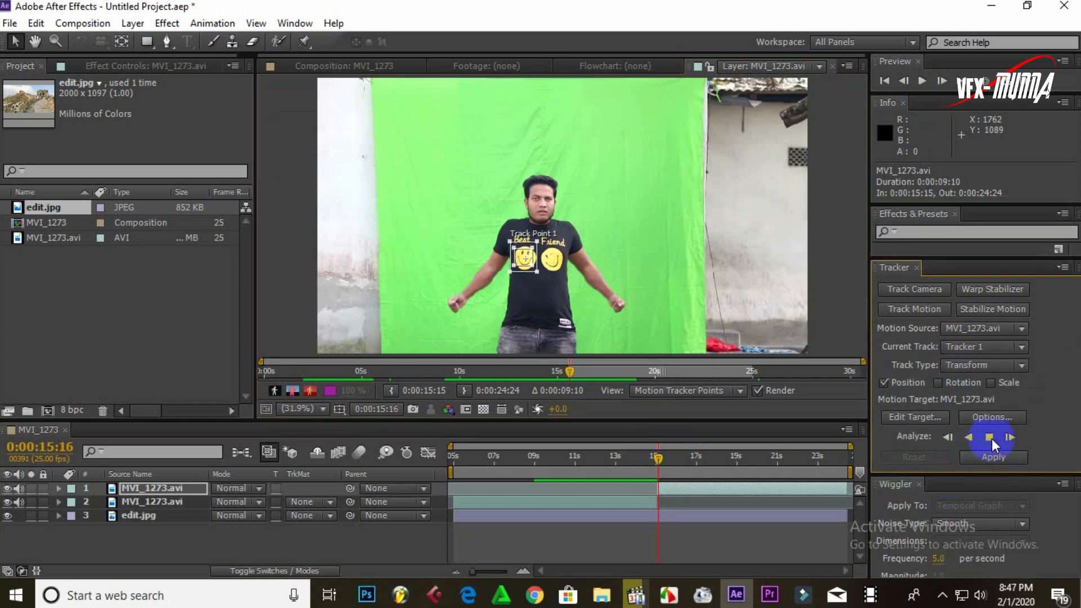
# Analyze the track forward so the point follows the T-shirt through the clip.
pyautogui.click(1011, 436)
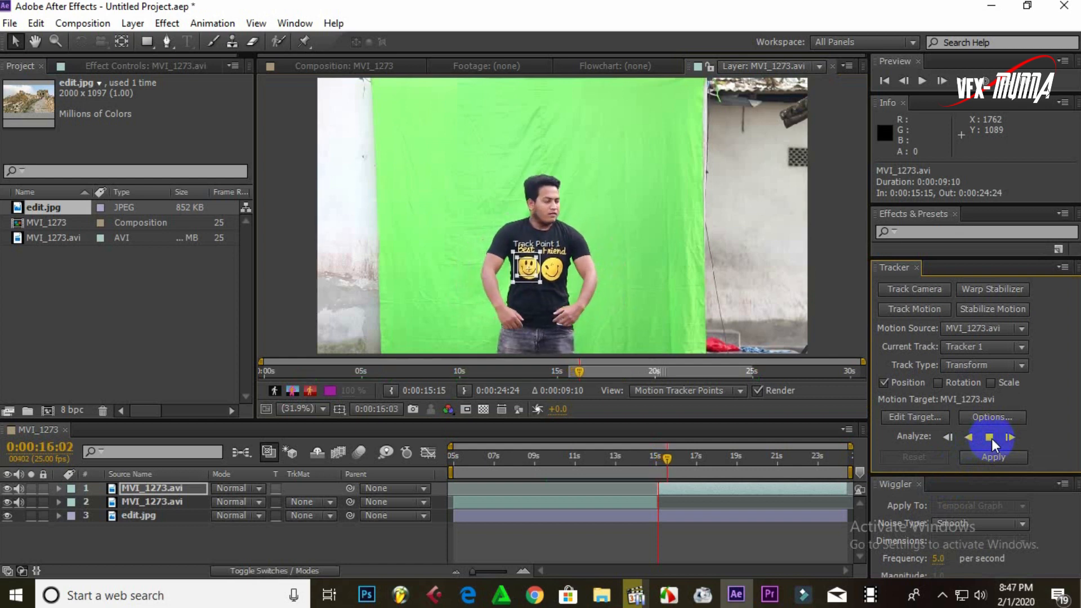
pyautogui.click(1011, 437)
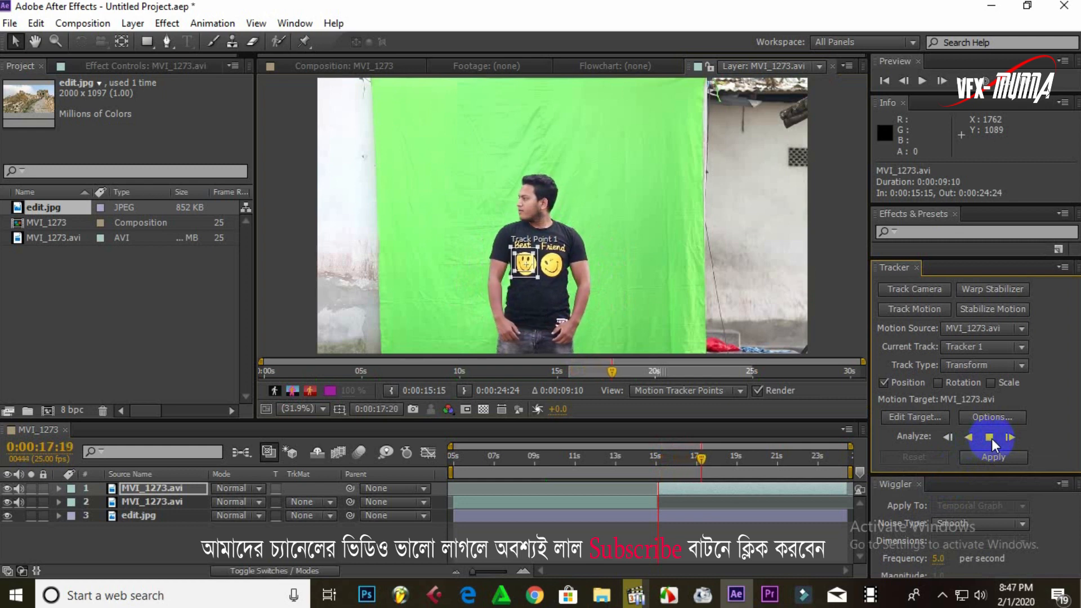
pyautogui.click(1011, 437)
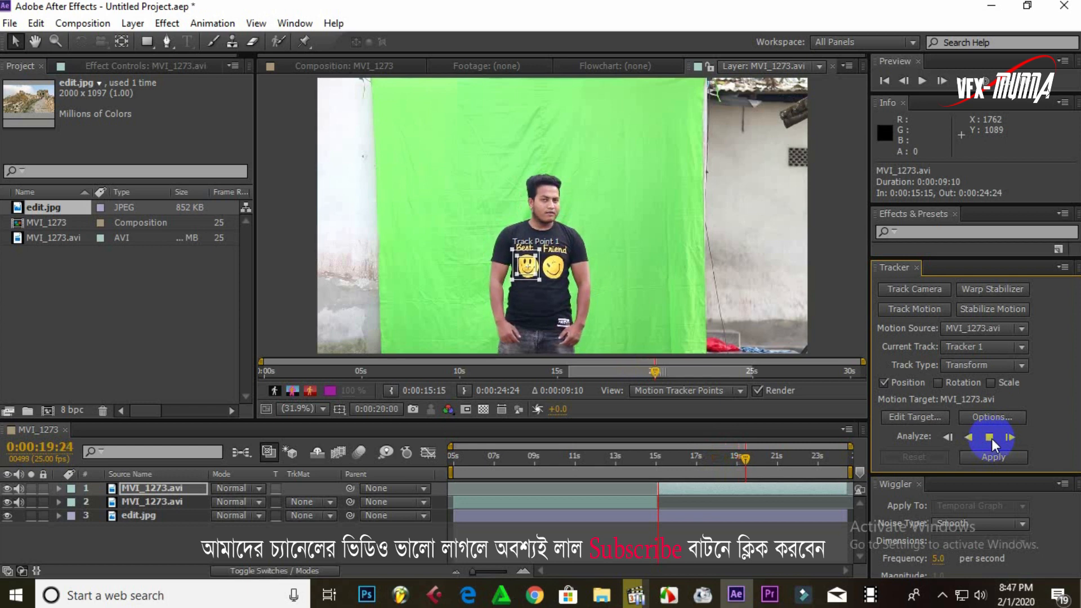
pyautogui.click(991, 438)
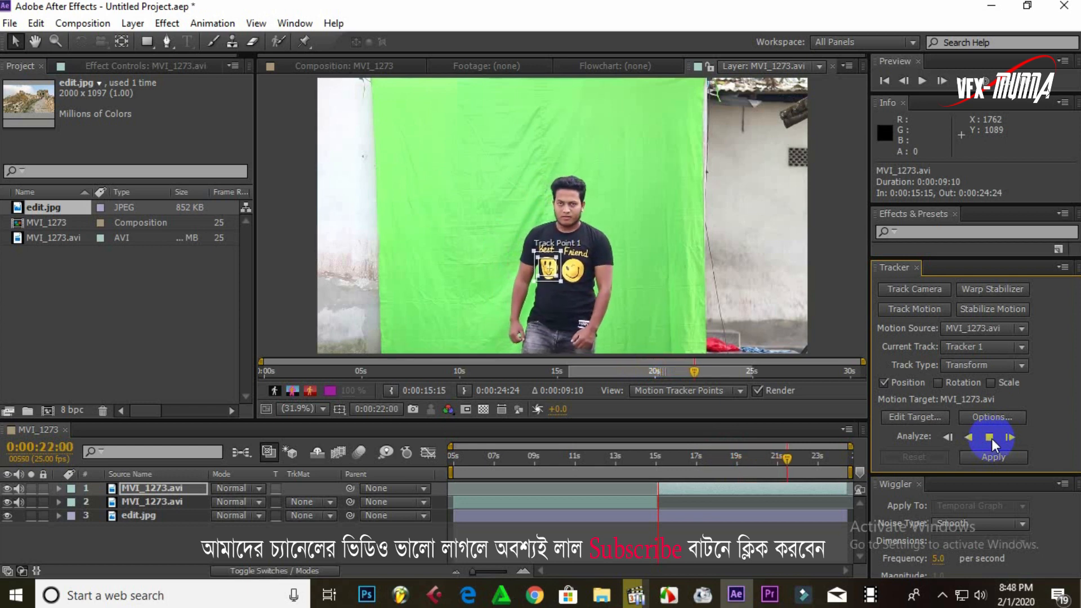
pyautogui.click(990, 437)
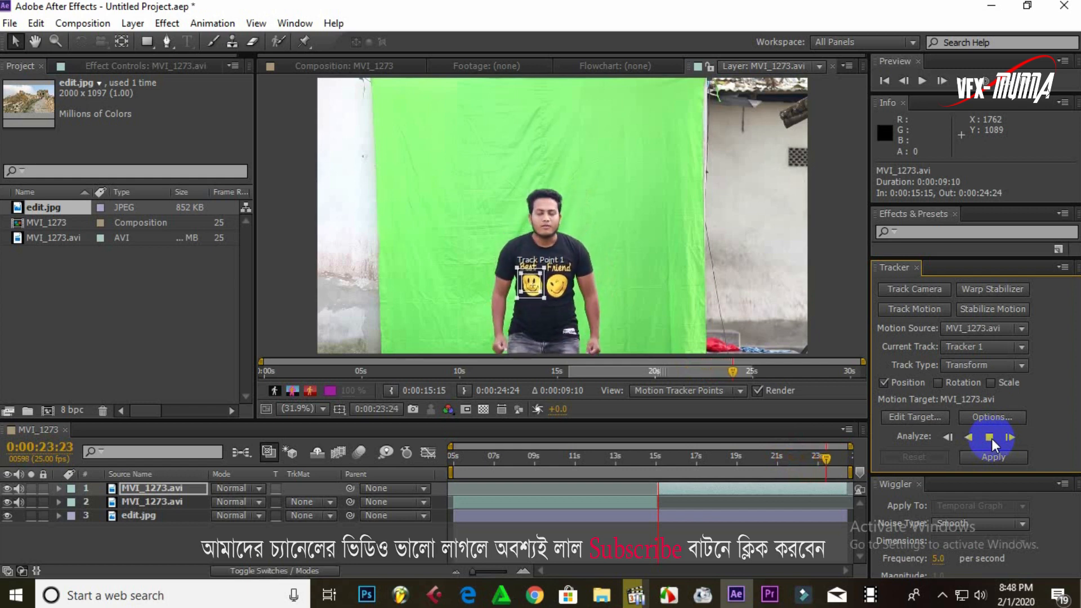
pyautogui.click(987, 437)
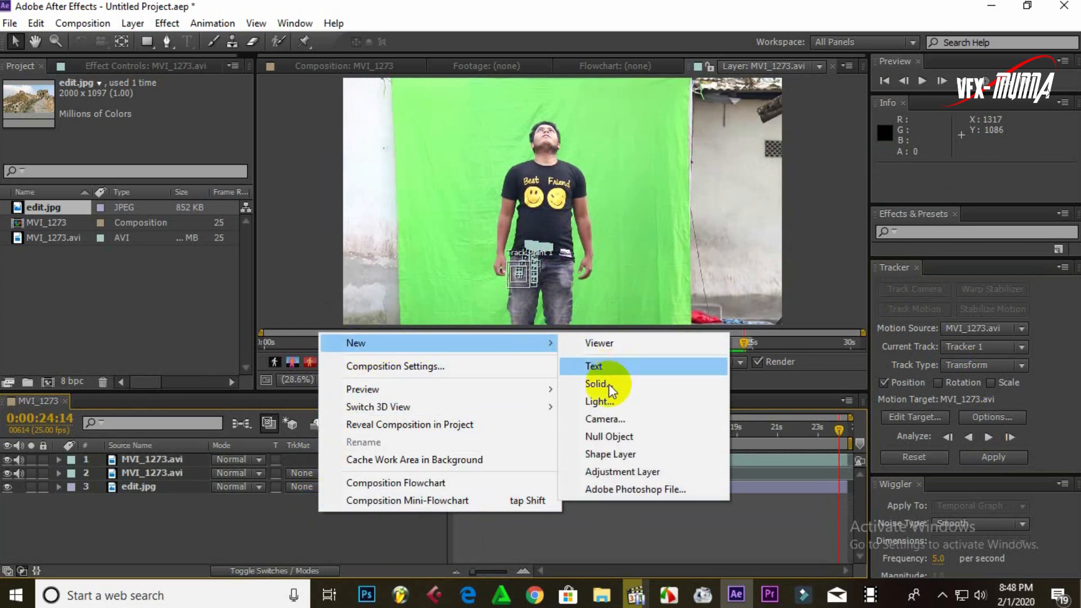
pyautogui.moveTo(612, 436)
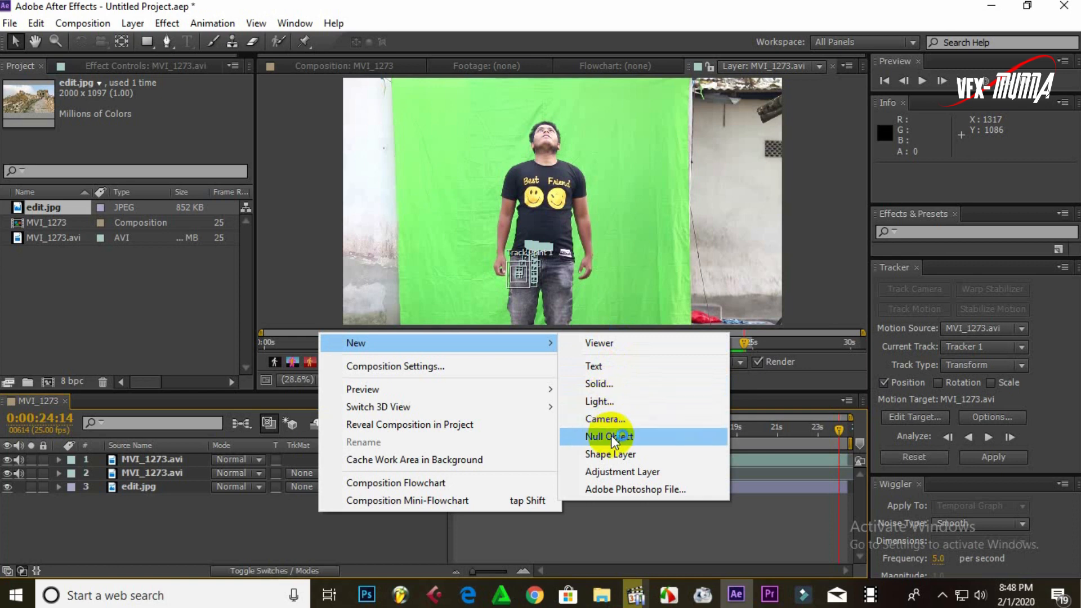
# Create a null object, set Null 1 as the tracker target and apply the shirt tracking data to it.
pyautogui.click(607, 435)
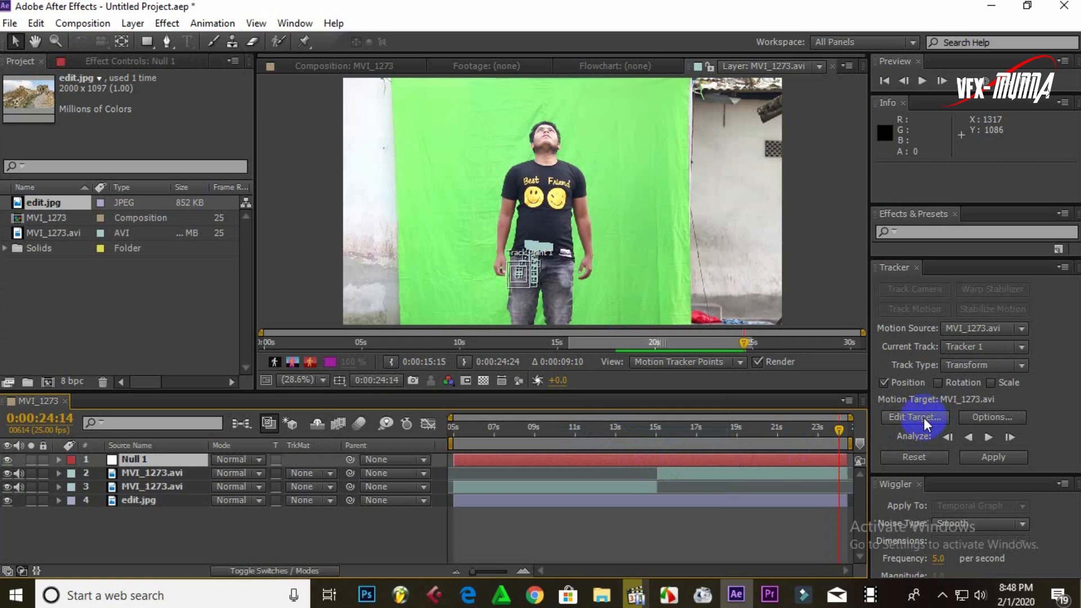
pyautogui.click(913, 417)
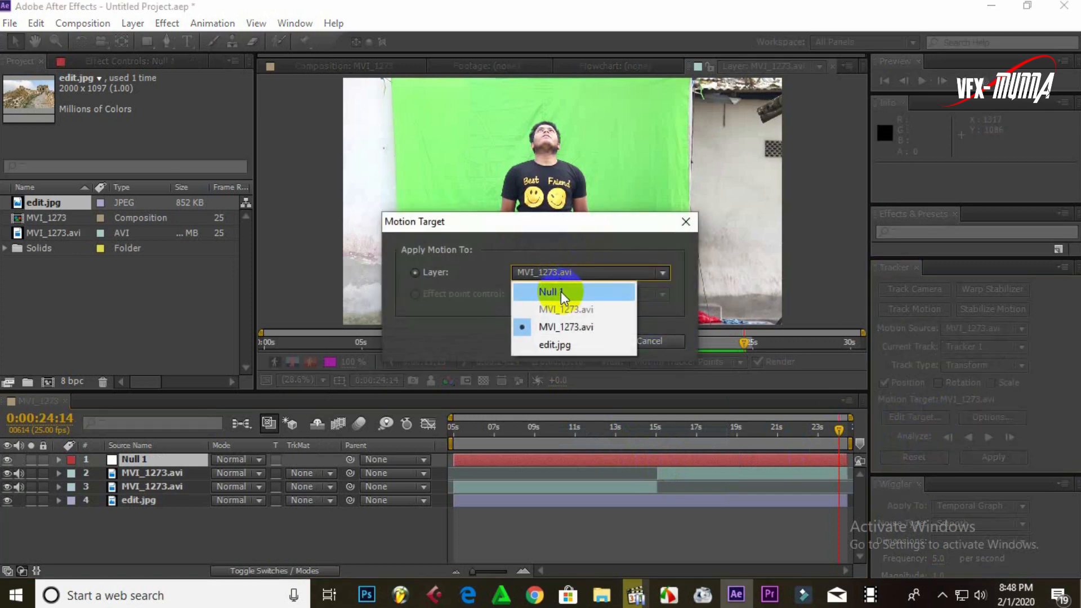
pyautogui.click(550, 291)
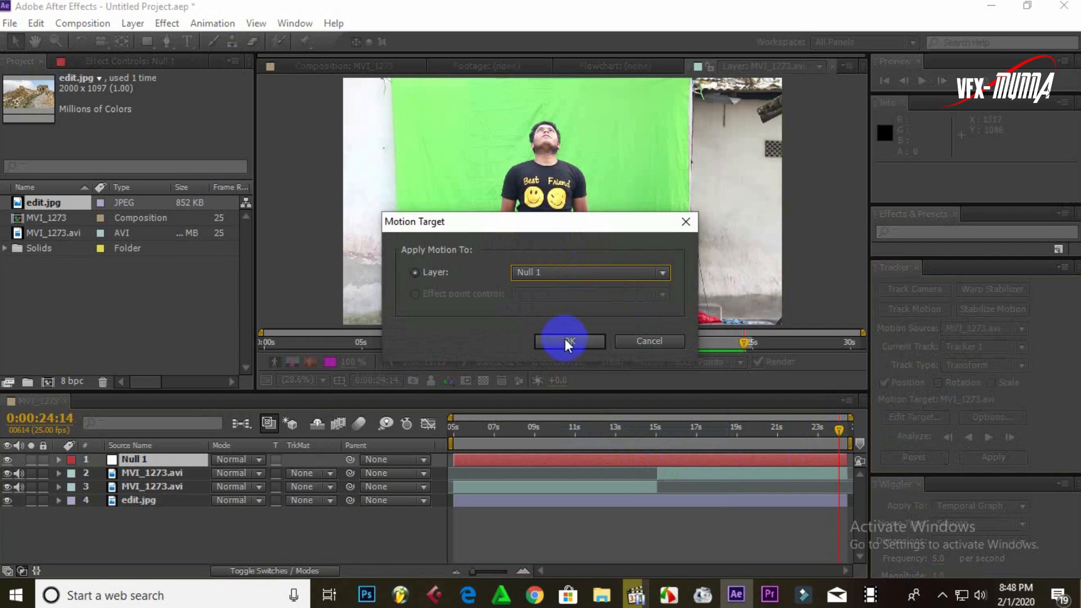
pyautogui.click(568, 341)
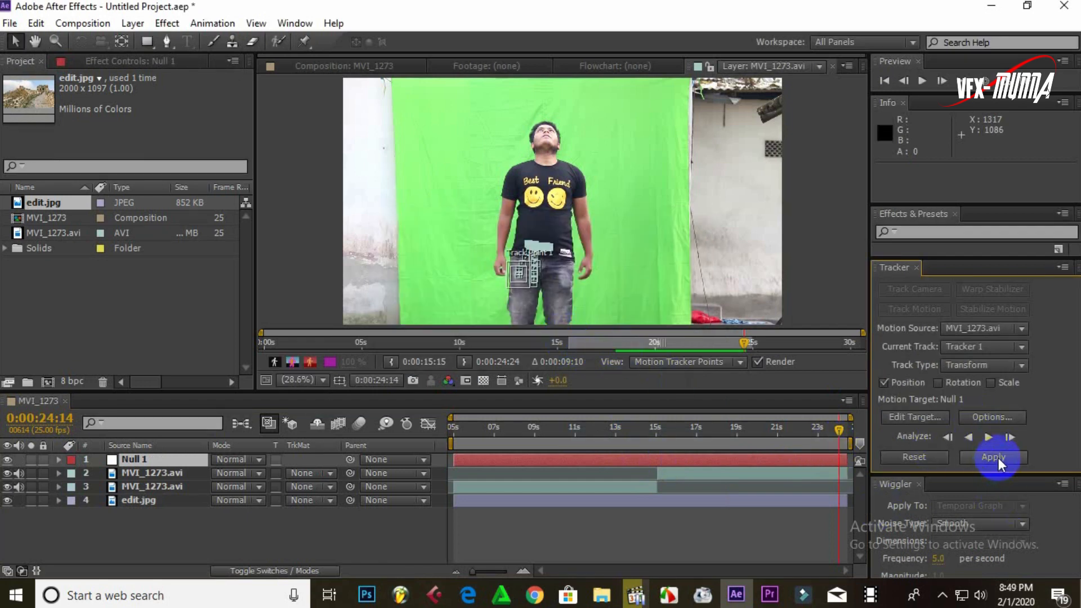
pyautogui.click(993, 457)
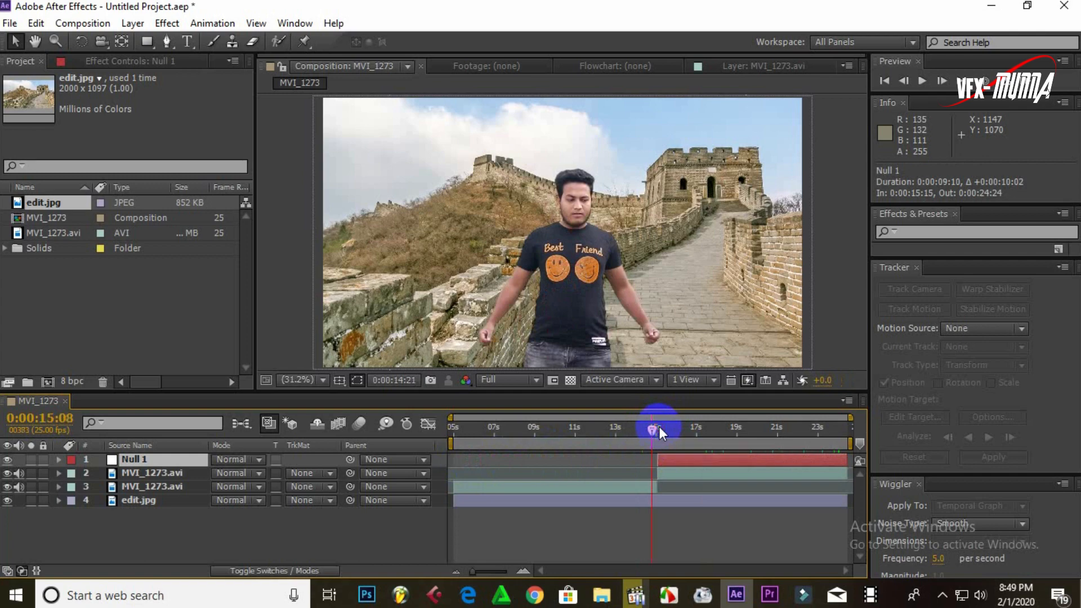
# Import the demon wings clip near 15:08, scale it to 149% and select it for keying.
pyautogui.click(600, 594)
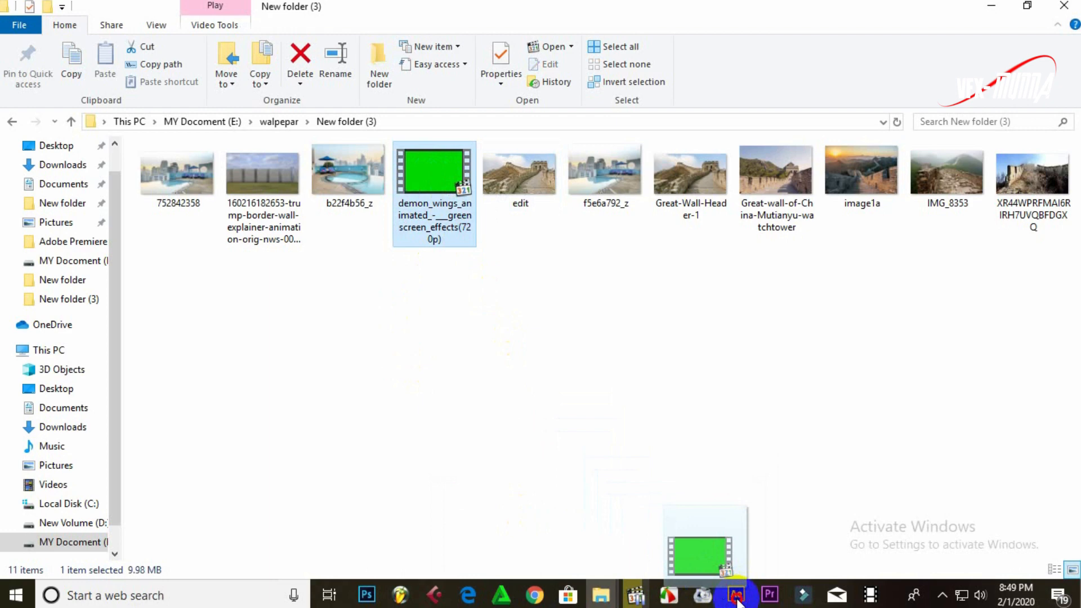
pyautogui.click(735, 594)
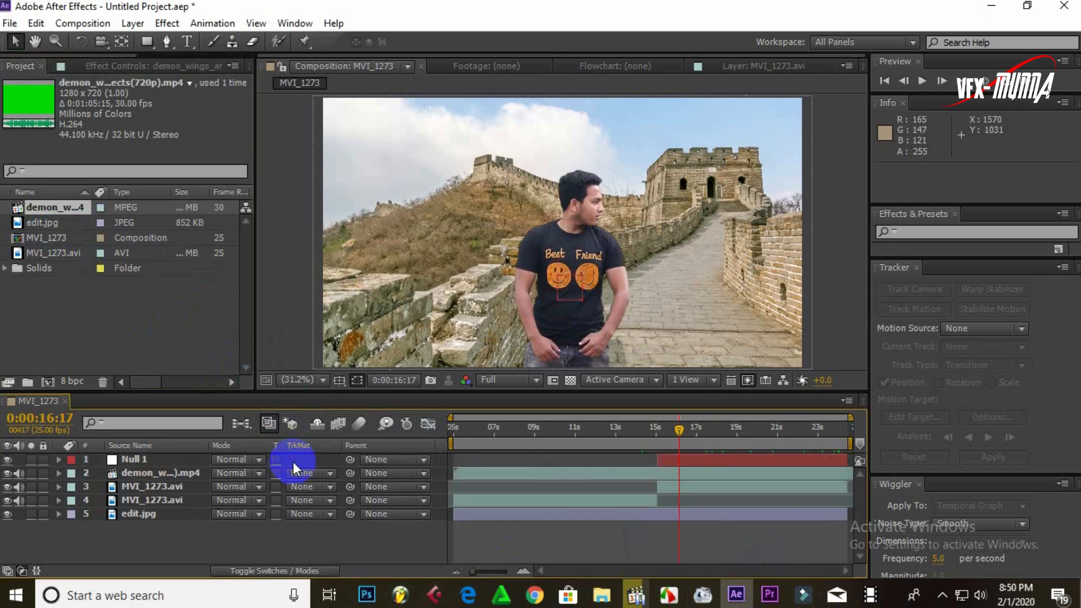
pyautogui.click(679, 427)
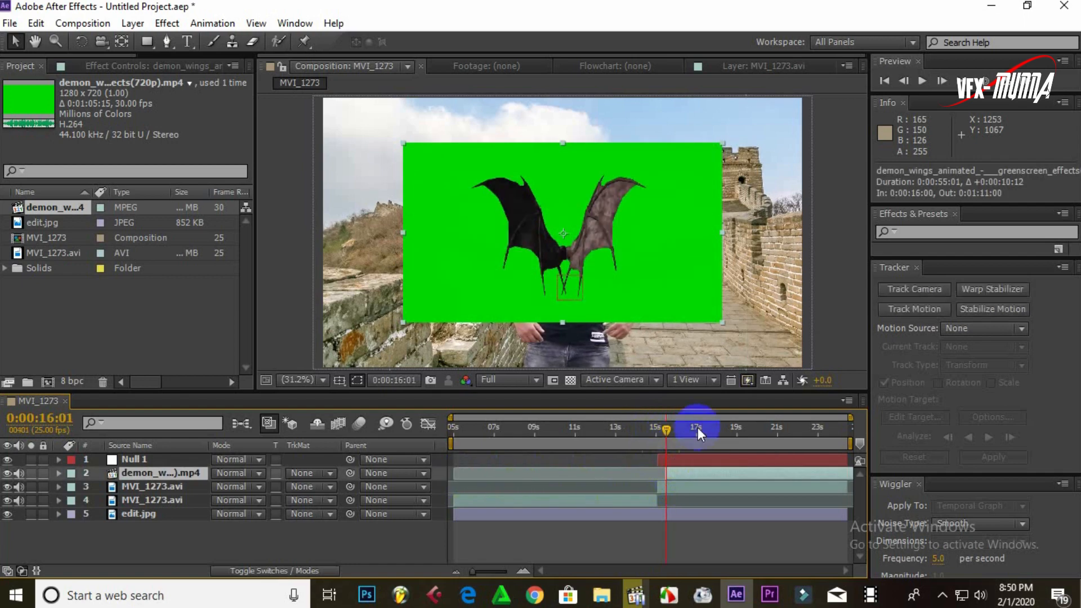
pyautogui.click(923, 81)
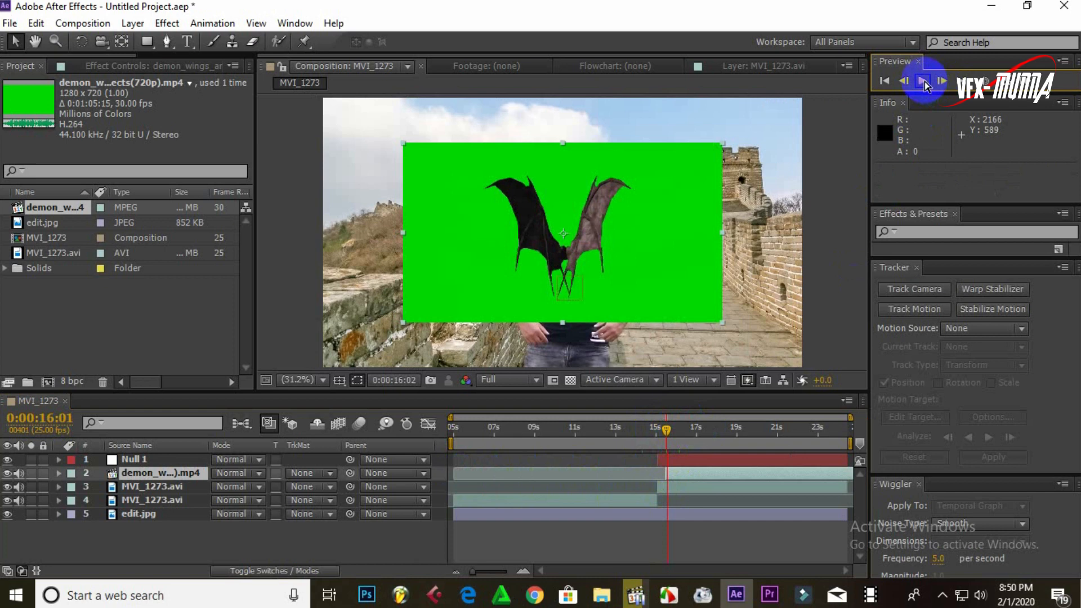
pyautogui.click(944, 81)
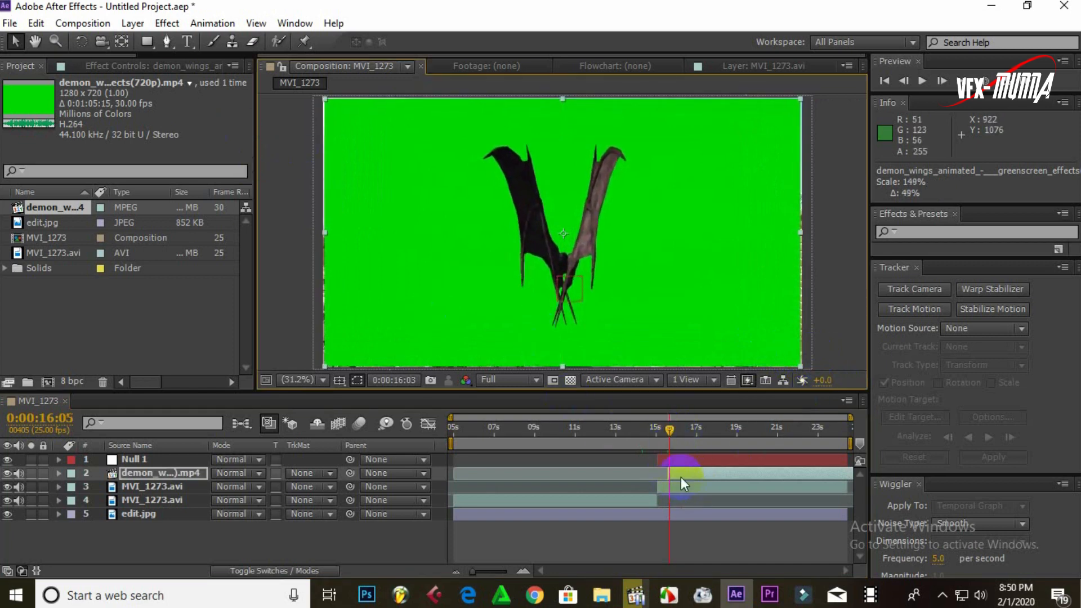
pyautogui.click(166, 23)
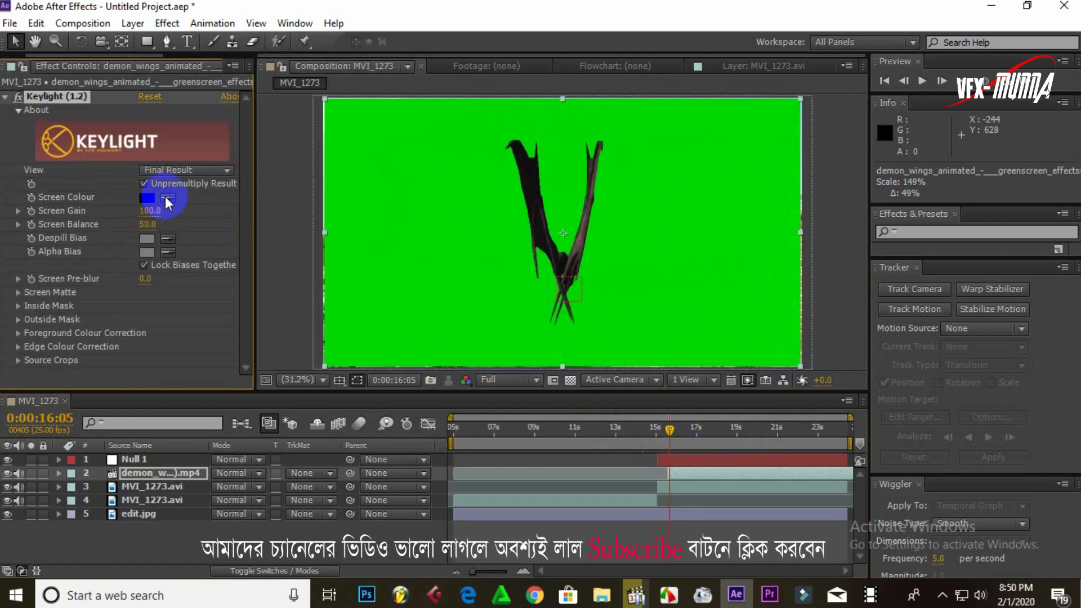
# Key out the green backdrop with Keylight and preview the wings behind the man.
pyautogui.click(147, 198)
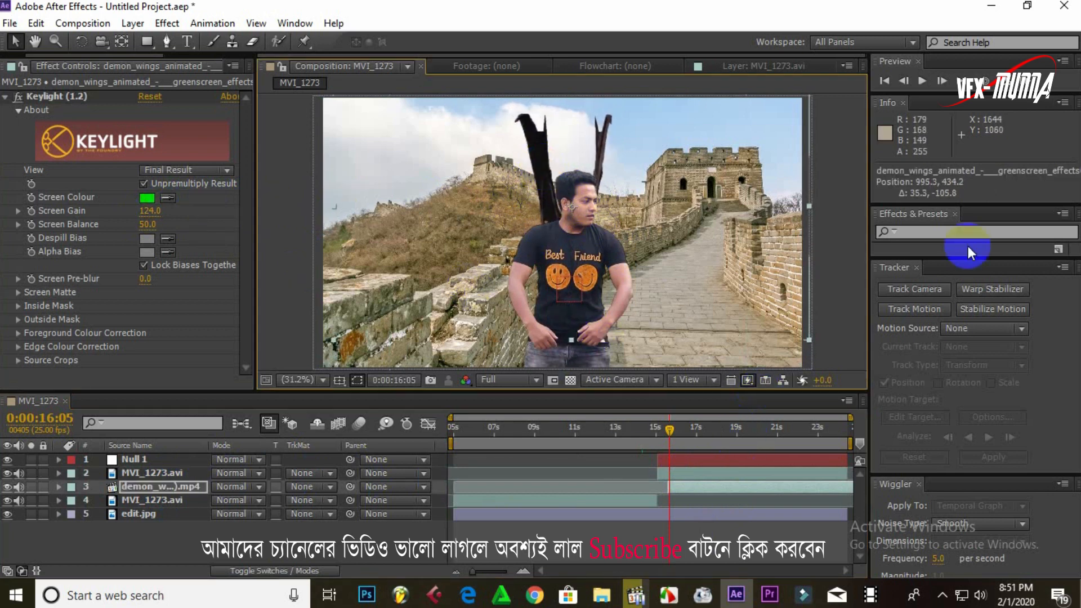
pyautogui.click(942, 82)
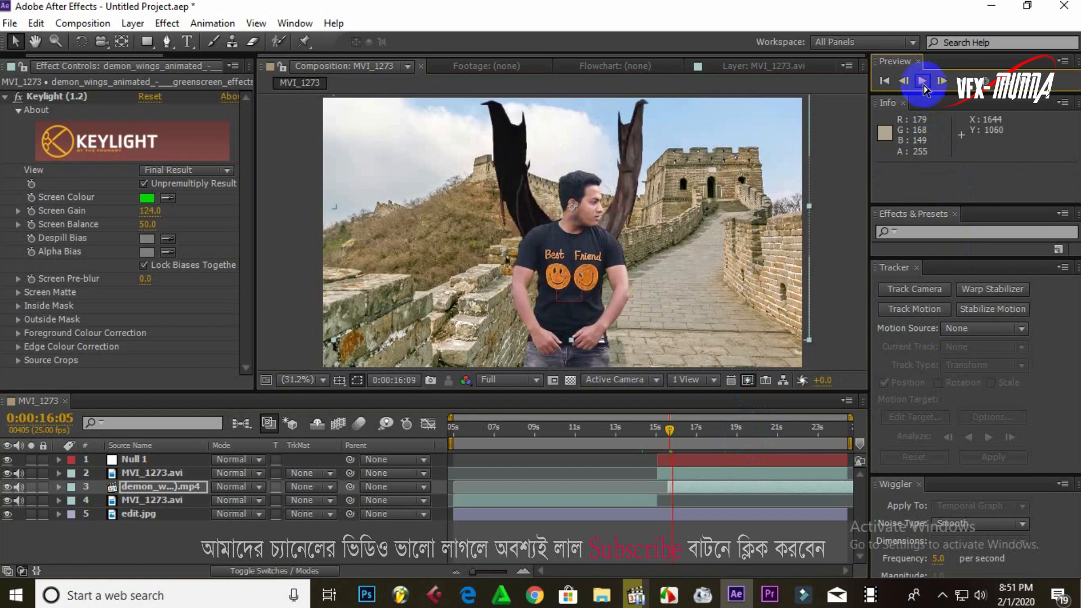
pyautogui.click(925, 81)
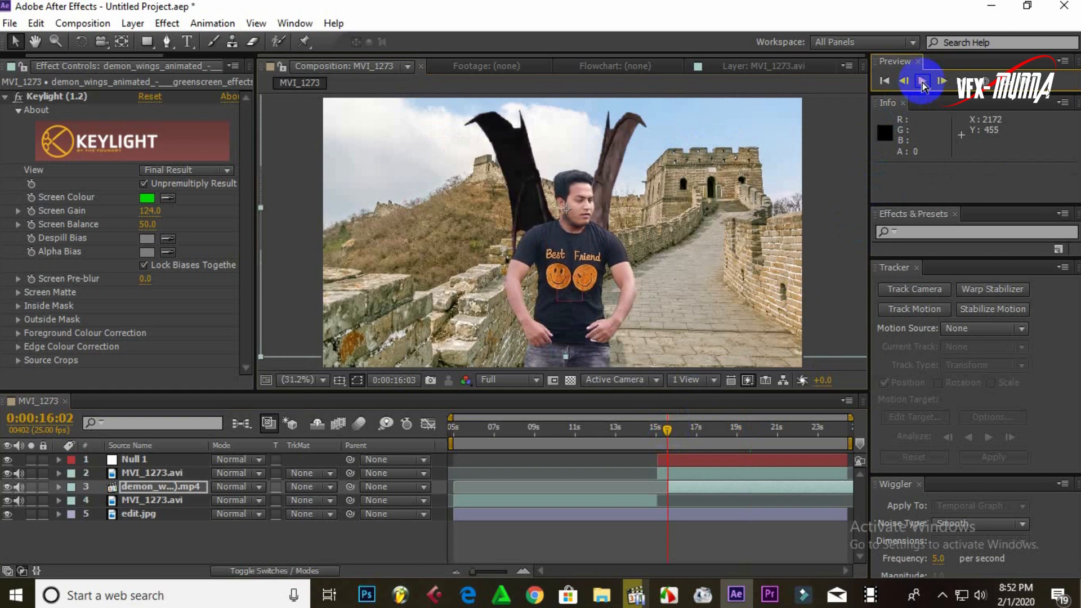
# Parent the demon wings layer to Null 1 and play back to check they follow.
pyautogui.click(922, 81)
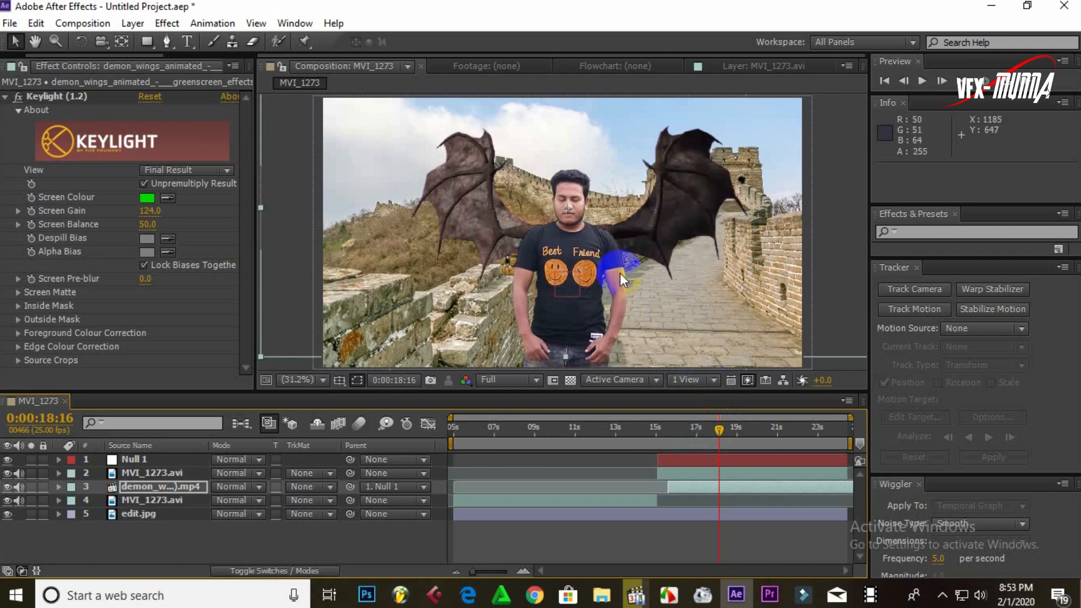
pyautogui.click(922, 81)
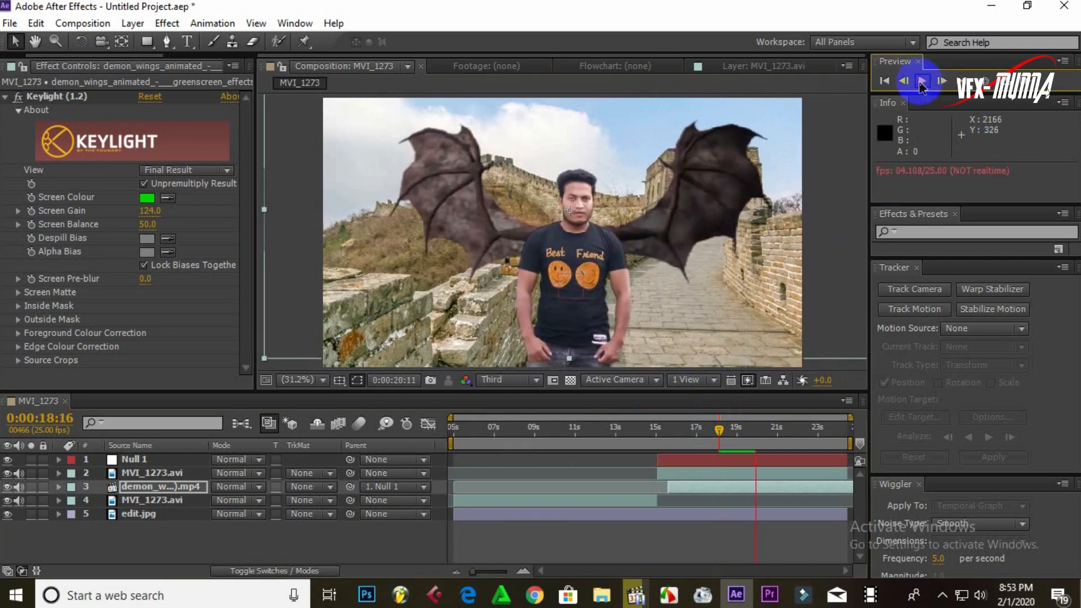
# Play the RAM preview through the clip and stop it near 23 seconds.
pyautogui.click(942, 81)
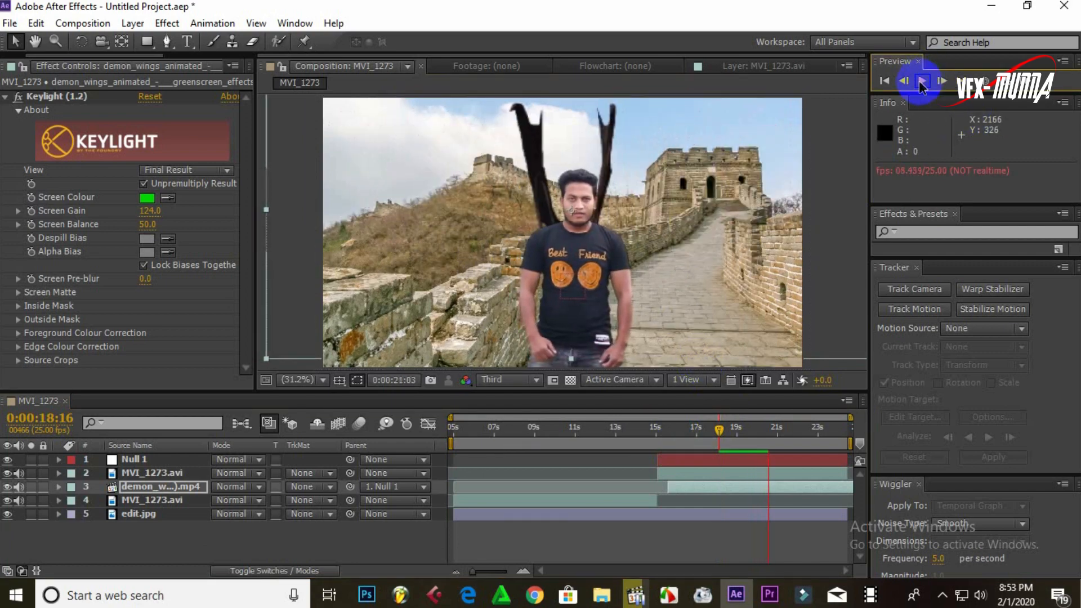
pyautogui.click(922, 81)
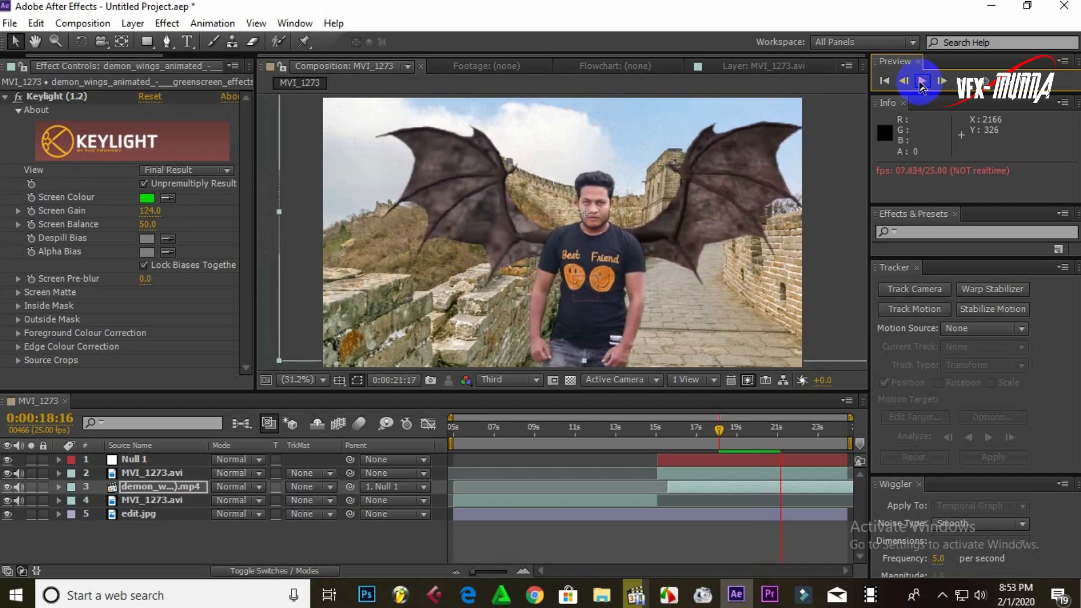
pyautogui.click(922, 81)
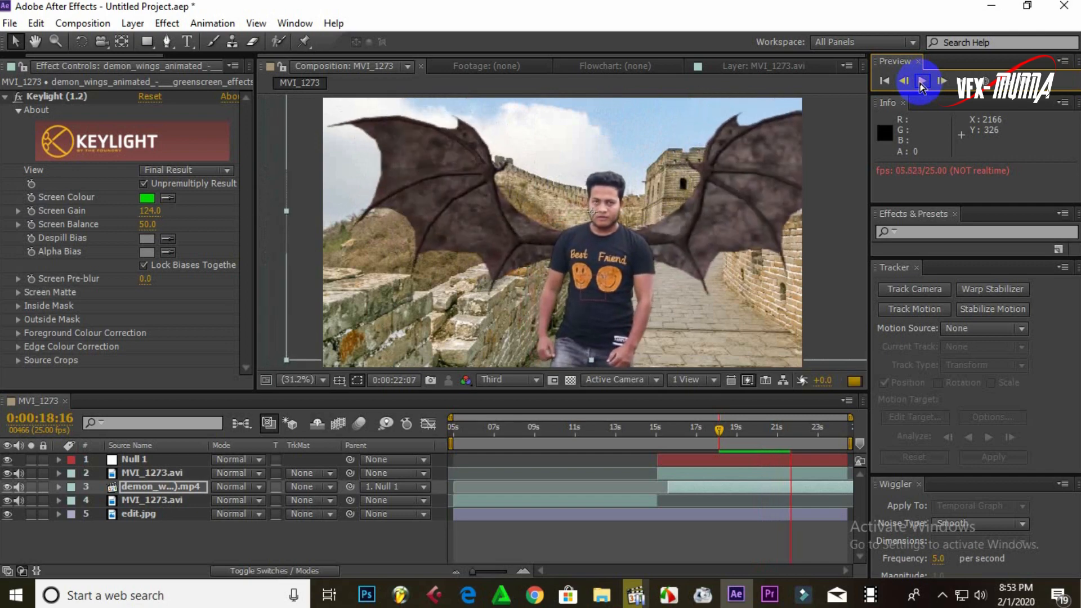
pyautogui.click(923, 81)
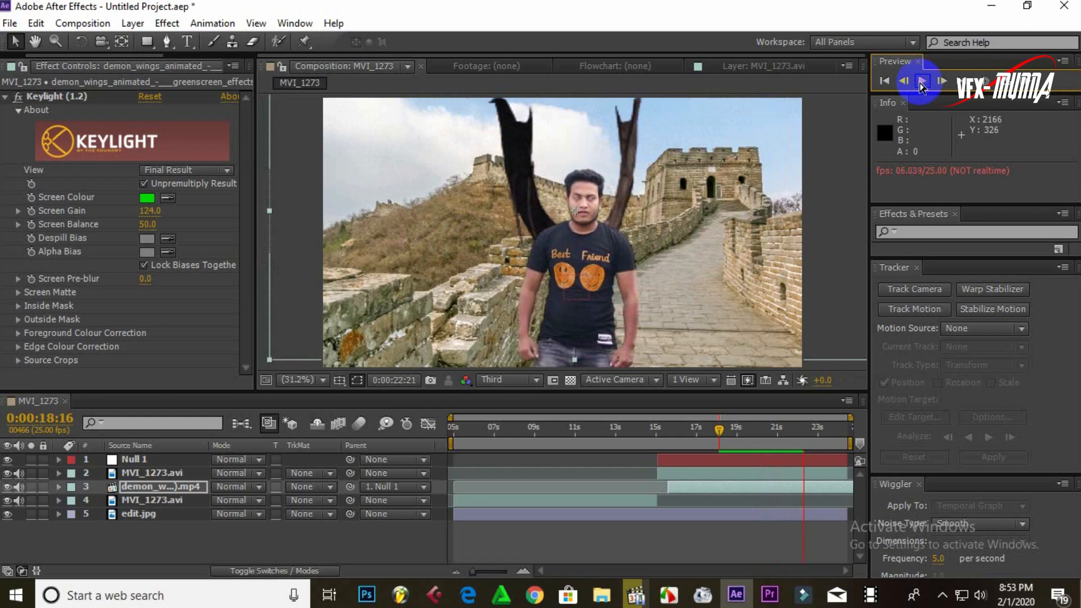
pyautogui.click(922, 81)
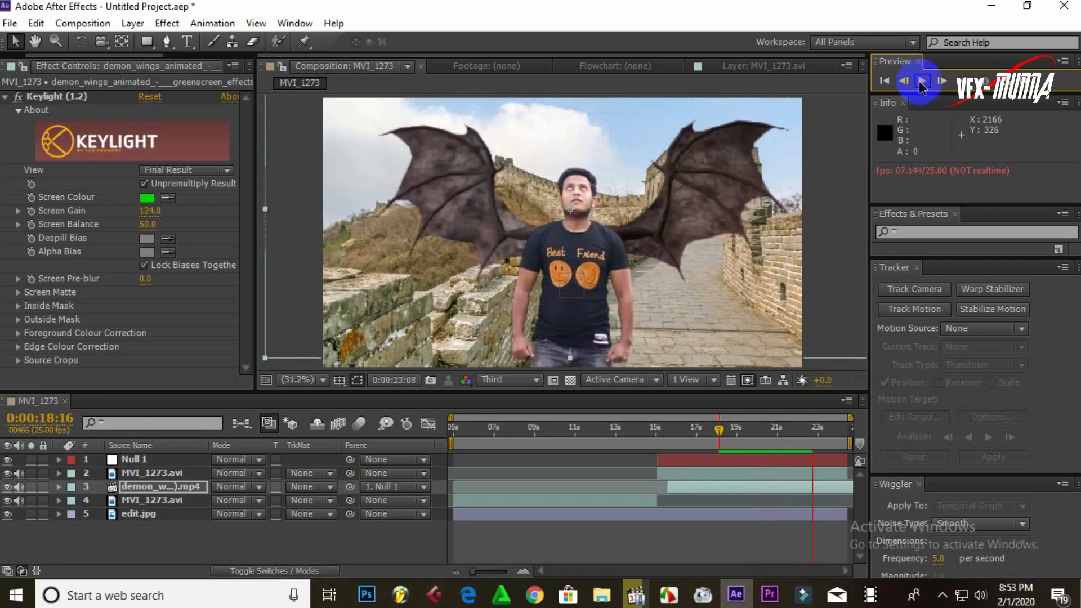
pyautogui.click(922, 81)
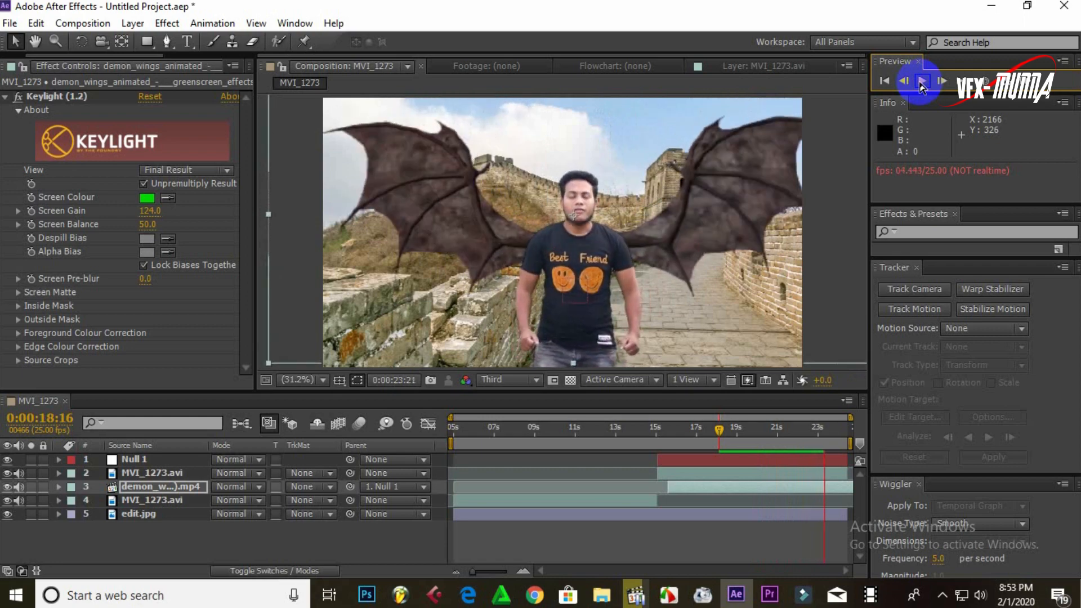
pyautogui.click(922, 81)
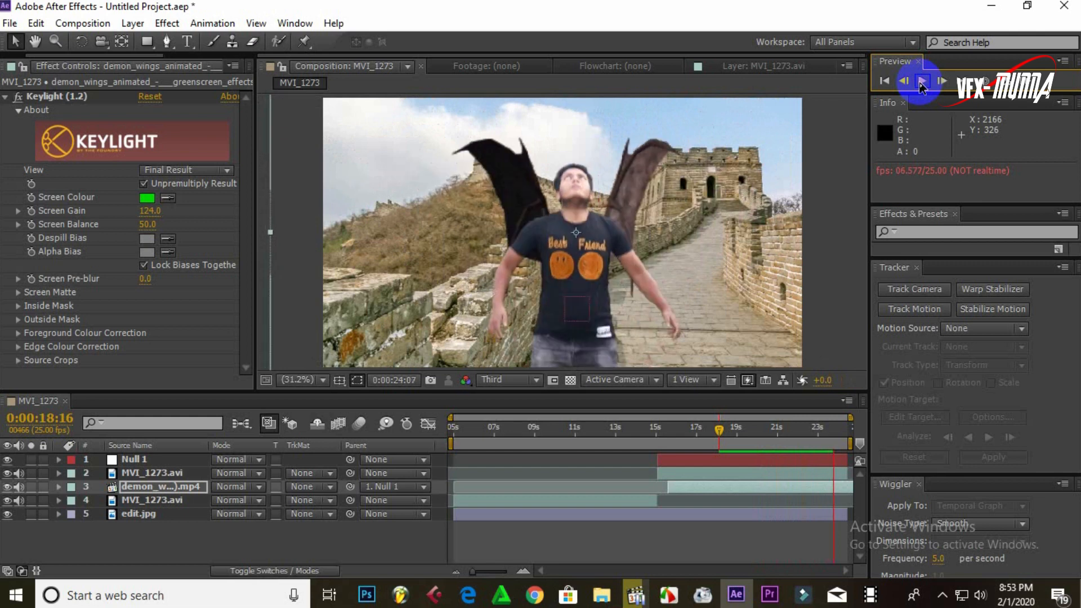
pyautogui.click(923, 81)
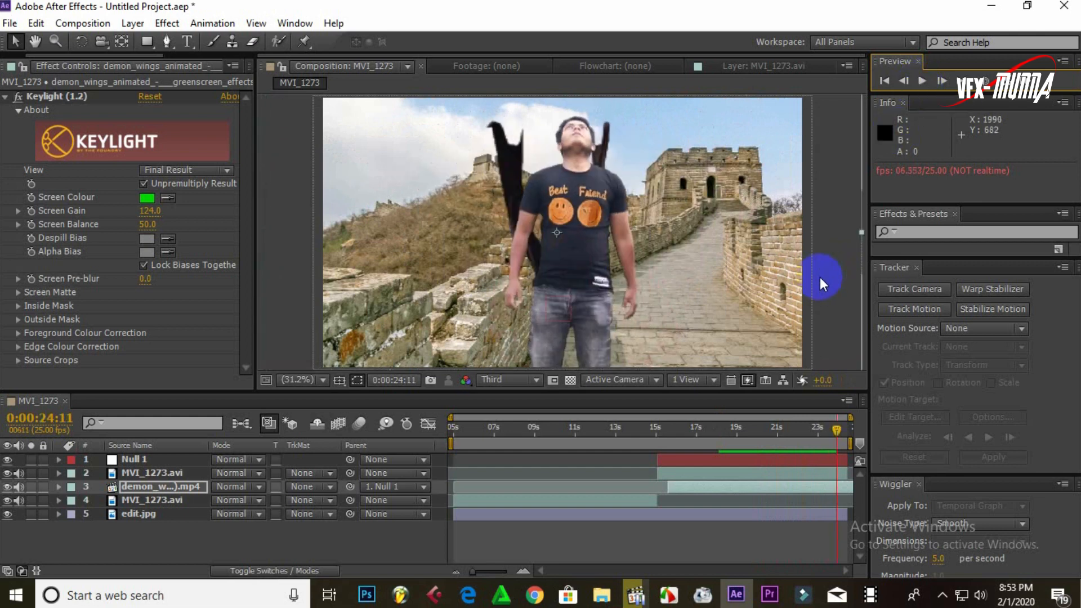
pyautogui.moveTo(779, 483)
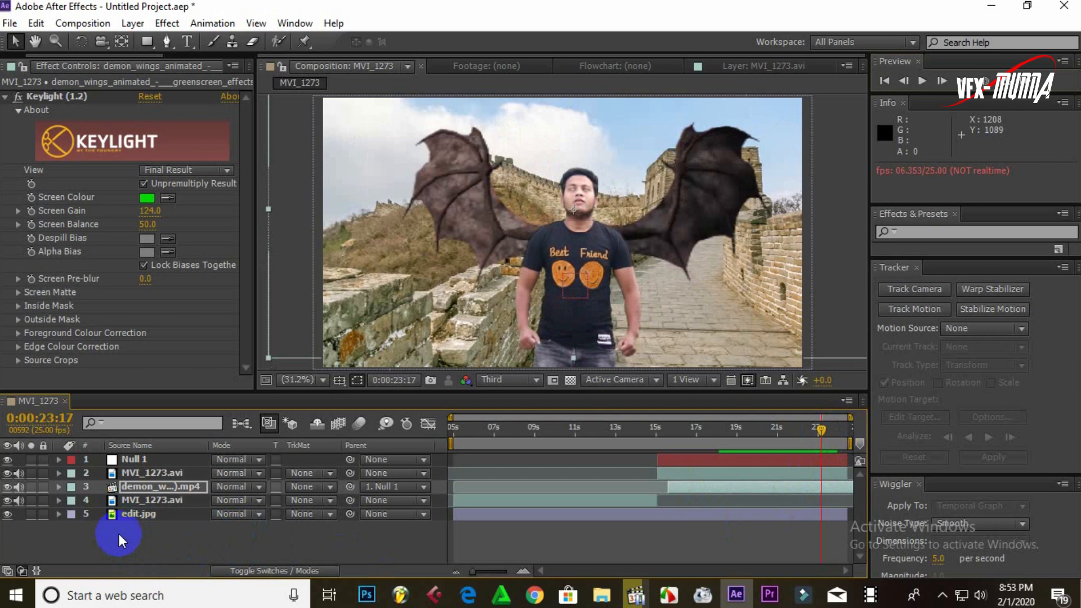
pyautogui.click(153, 500)
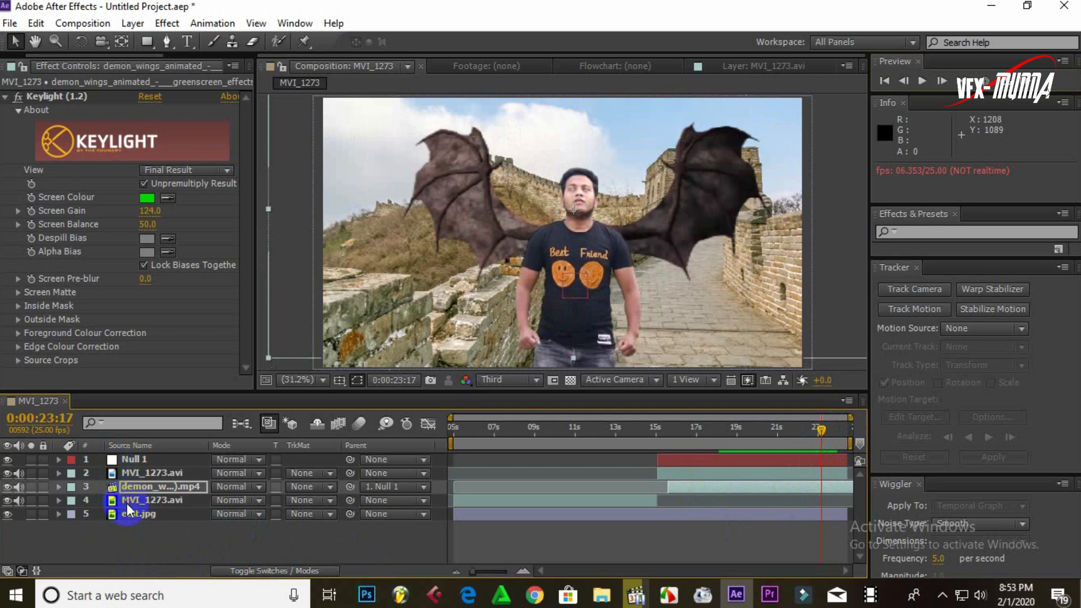
# Pre-compose Null 1, both MVI_1273 clips and the wings into Pre-comp 1 with all attributes moved.
pyautogui.click(153, 499)
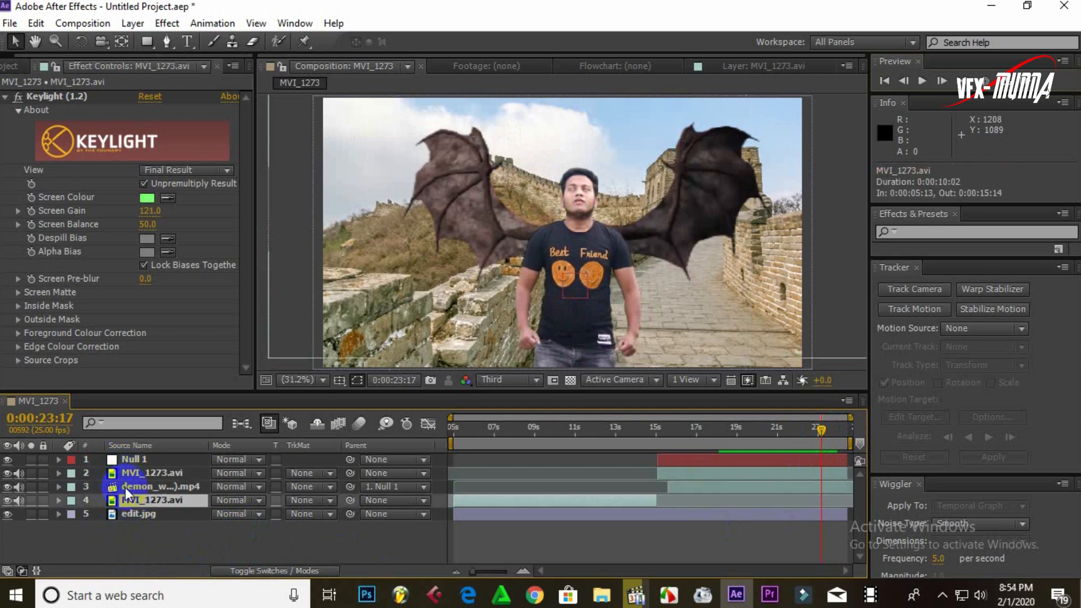
pyautogui.click(136, 459)
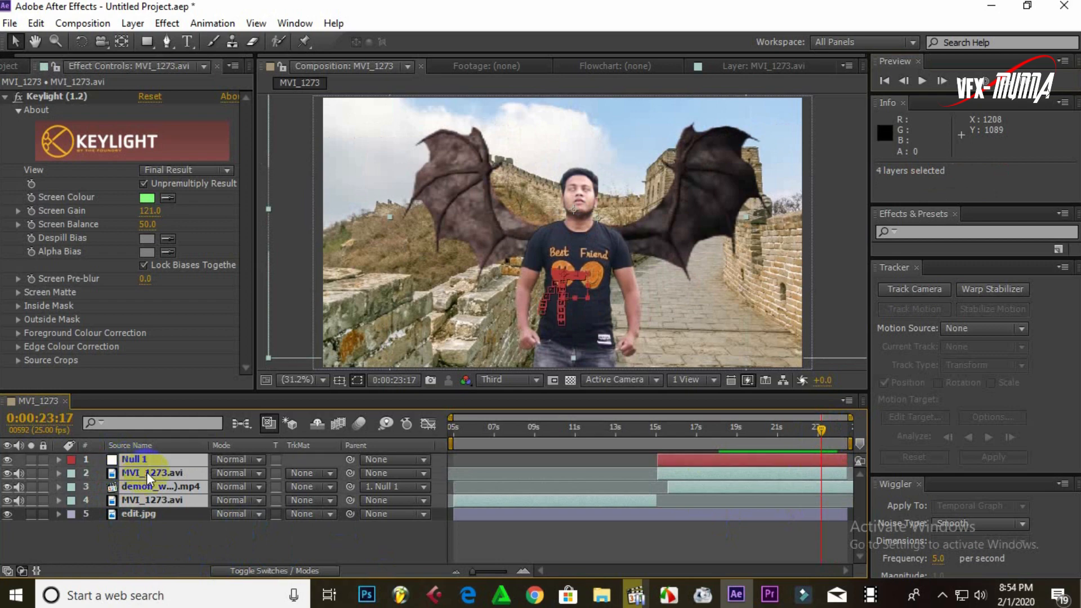
pyautogui.rightClick(149, 472)
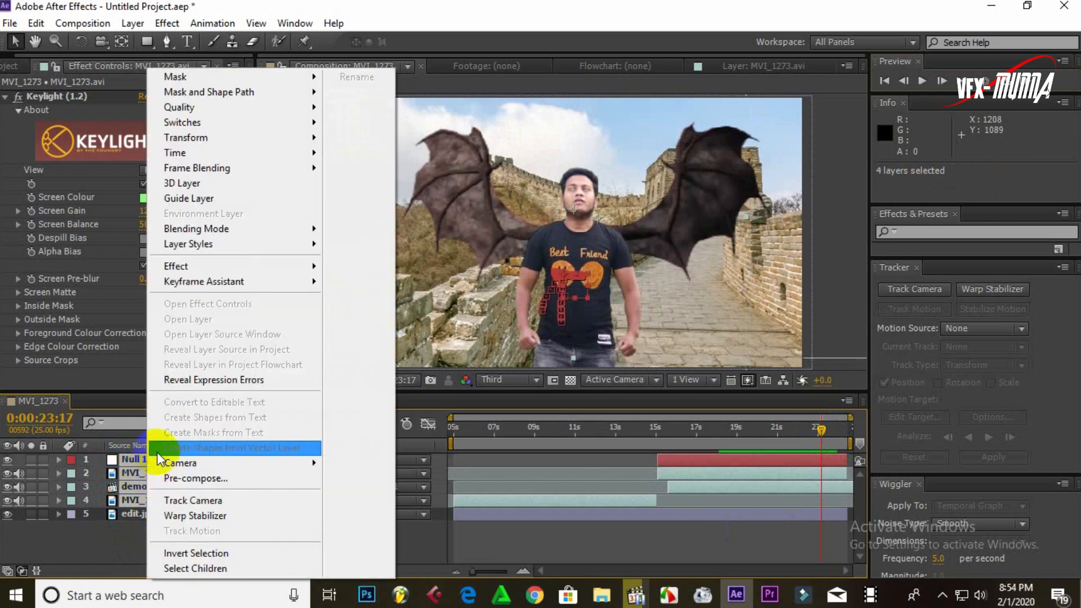
pyautogui.click(195, 477)
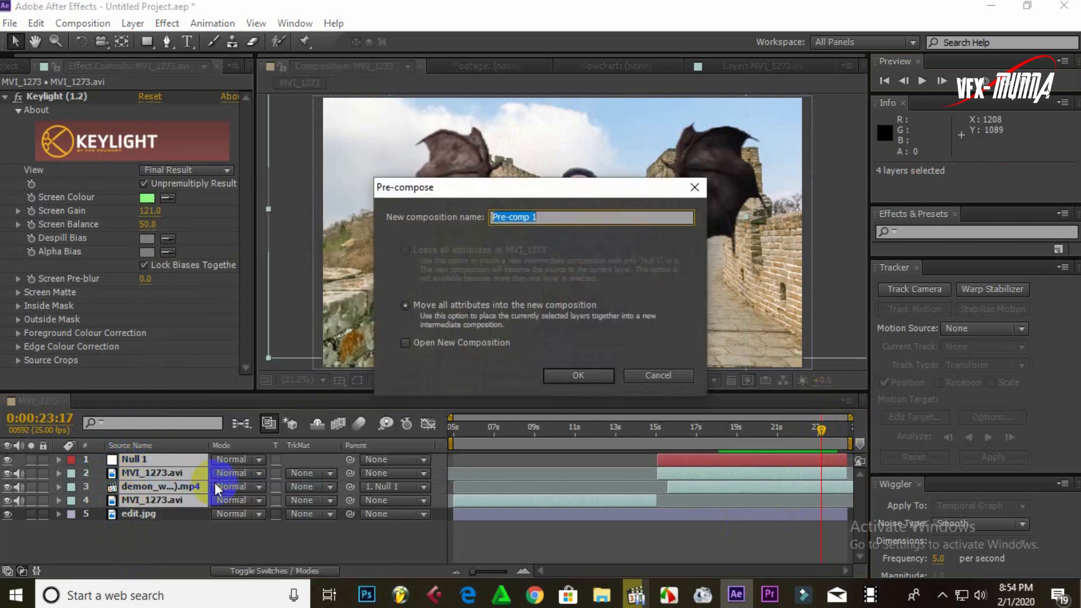
pyautogui.click(577, 376)
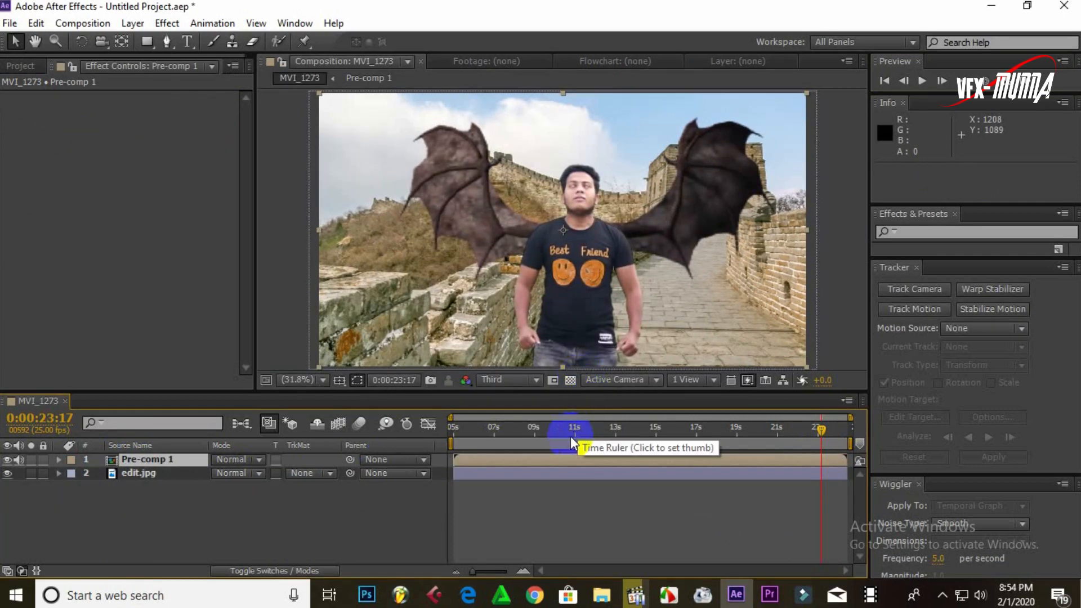
pyautogui.click(923, 81)
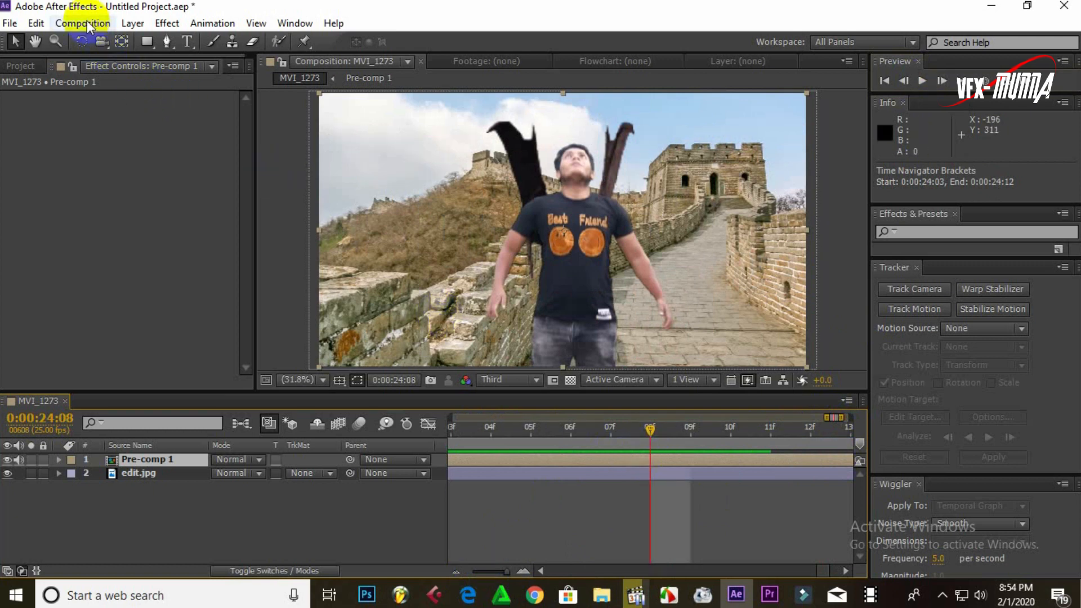
pyautogui.click(34, 23)
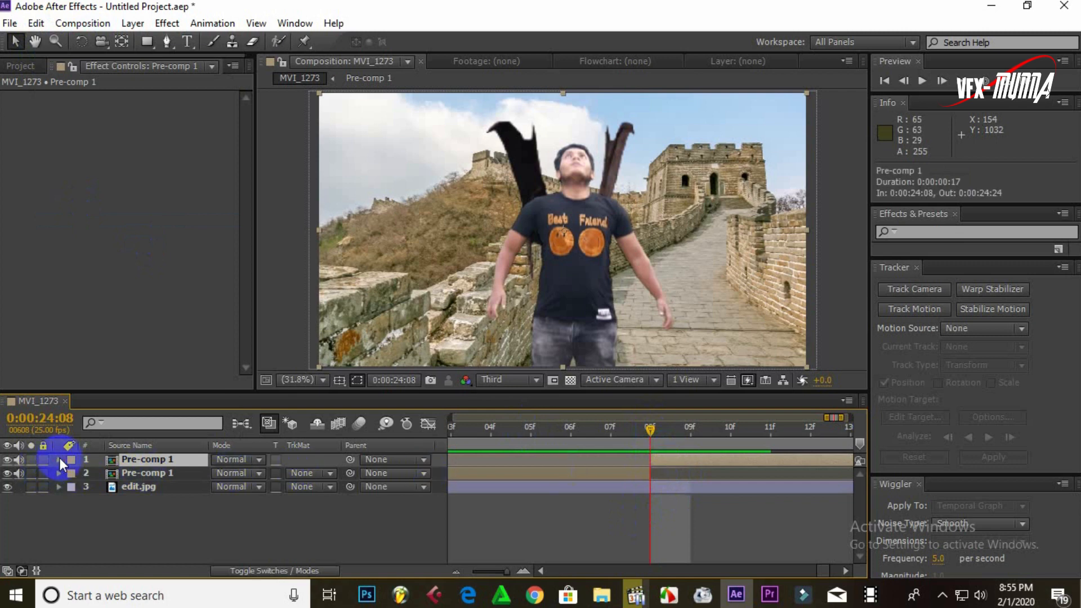
# Duplicate Pre-comp 1 and start Position keyframes on the top copy near 24 seconds.
pyautogui.click(60, 459)
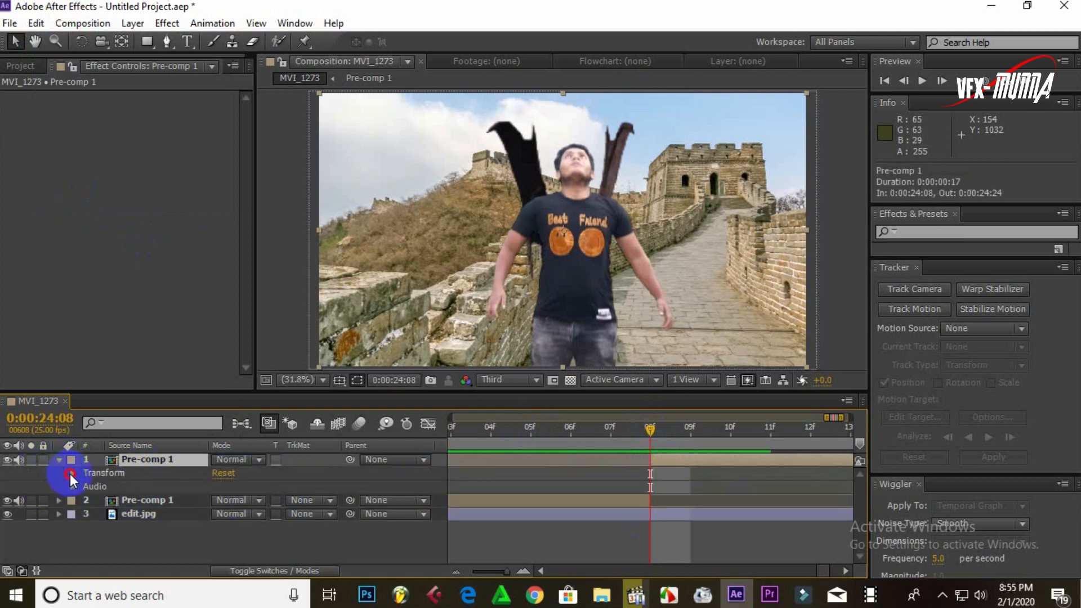
pyautogui.click(71, 473)
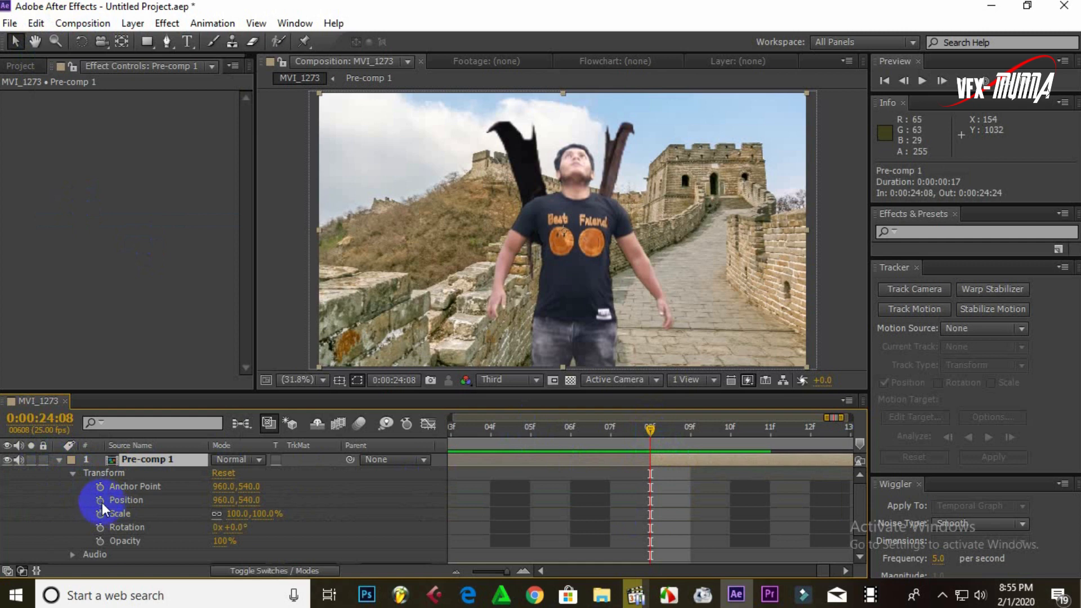
pyautogui.click(100, 500)
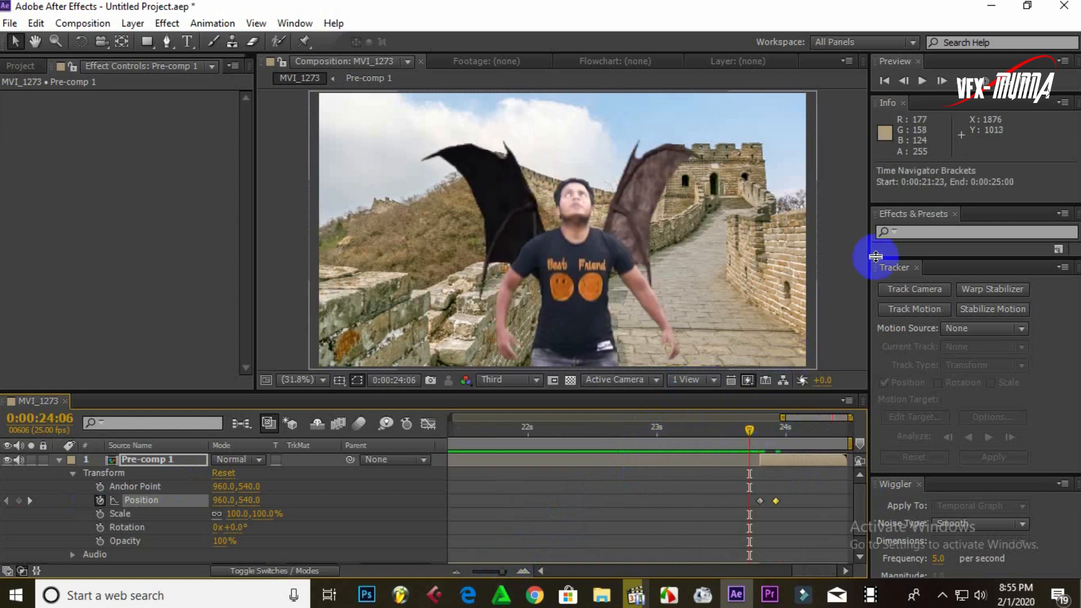
# Play back the ending near 24 seconds to review both wings spread behind the man.
pyautogui.click(923, 81)
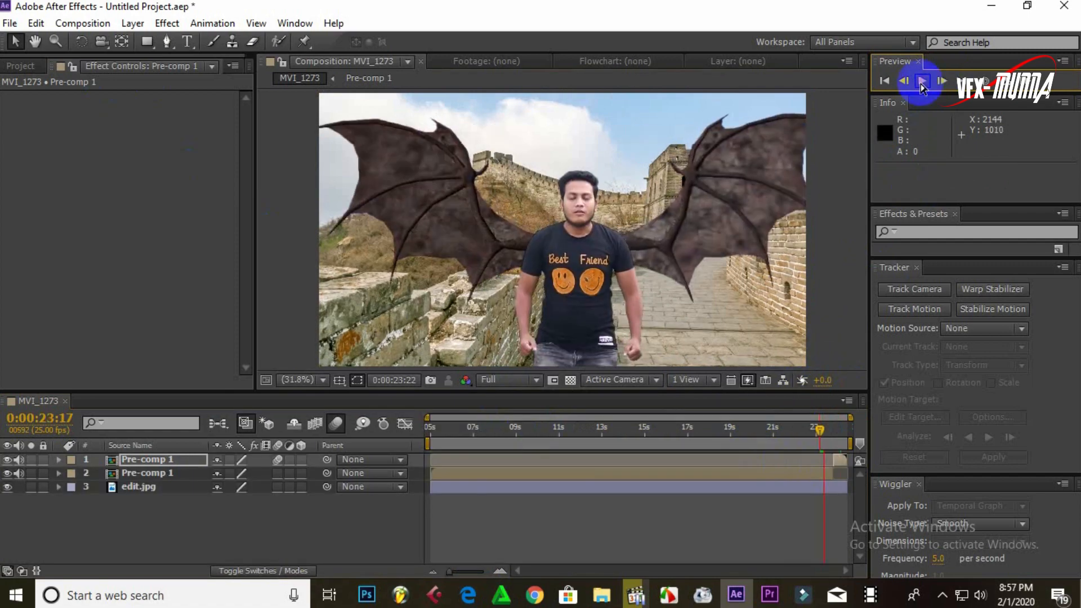
pyautogui.click(923, 81)
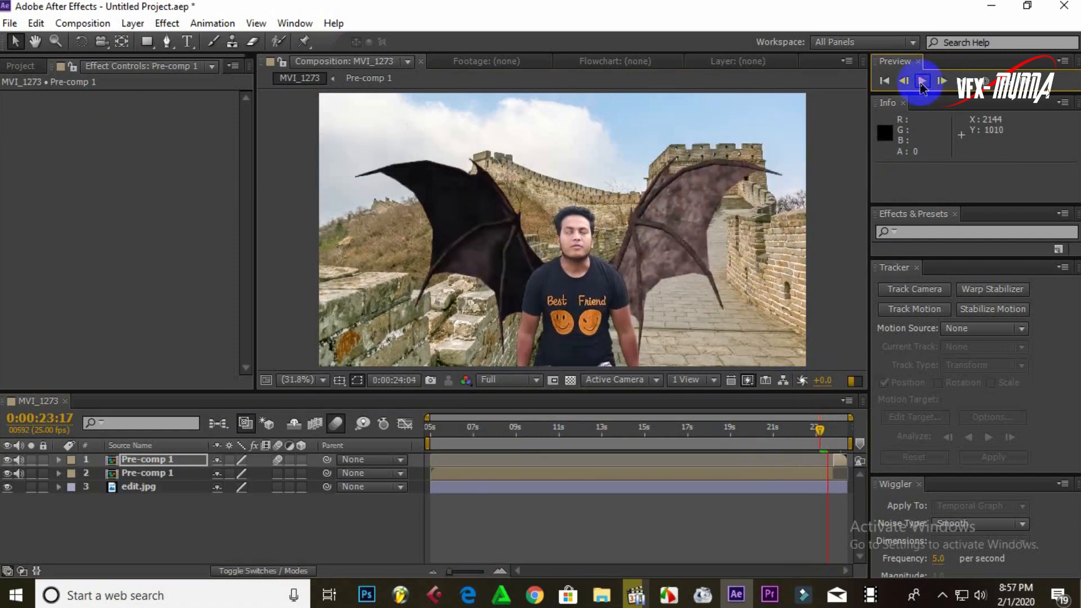
pyautogui.click(923, 81)
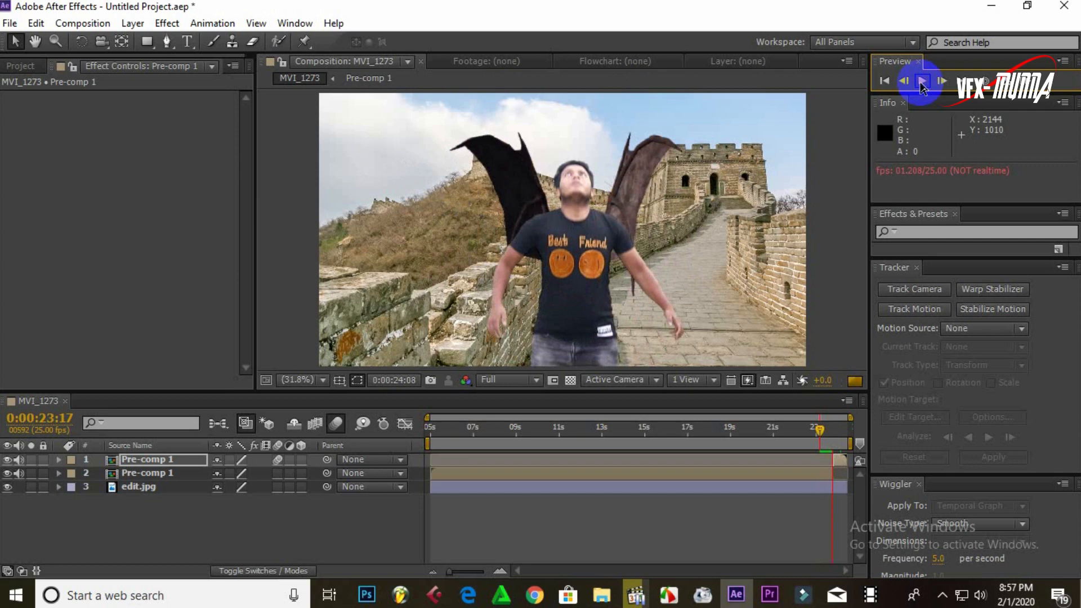
pyautogui.click(923, 81)
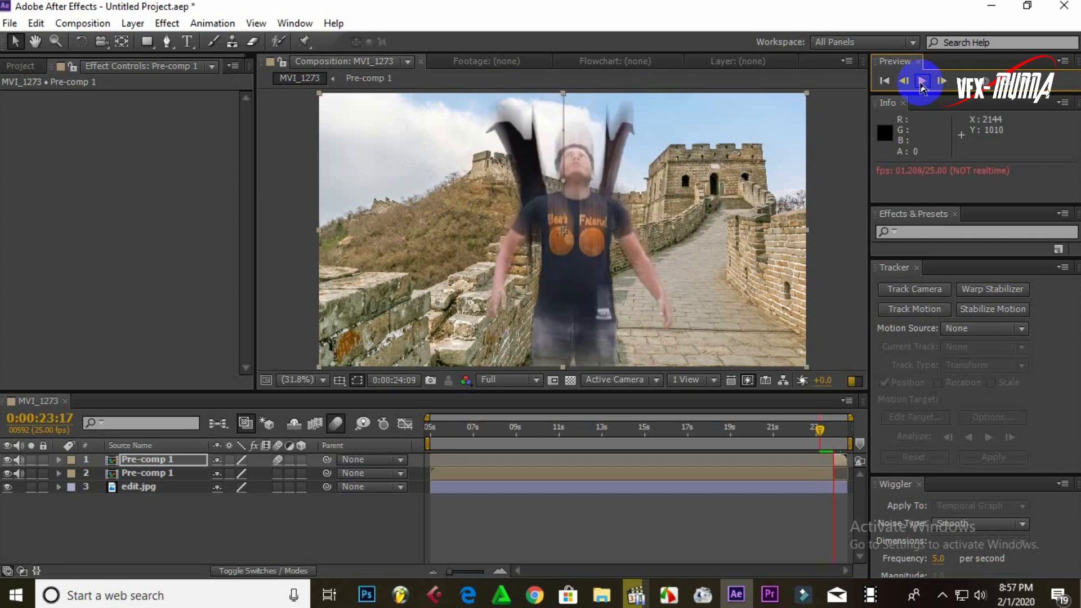
pyautogui.click(925, 81)
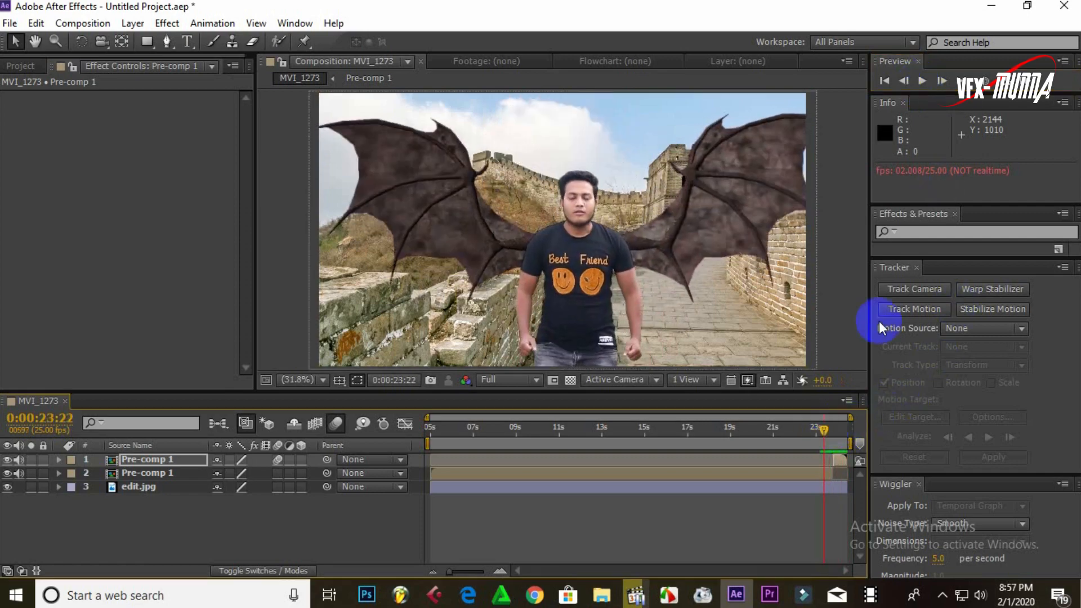
pyautogui.click(923, 81)
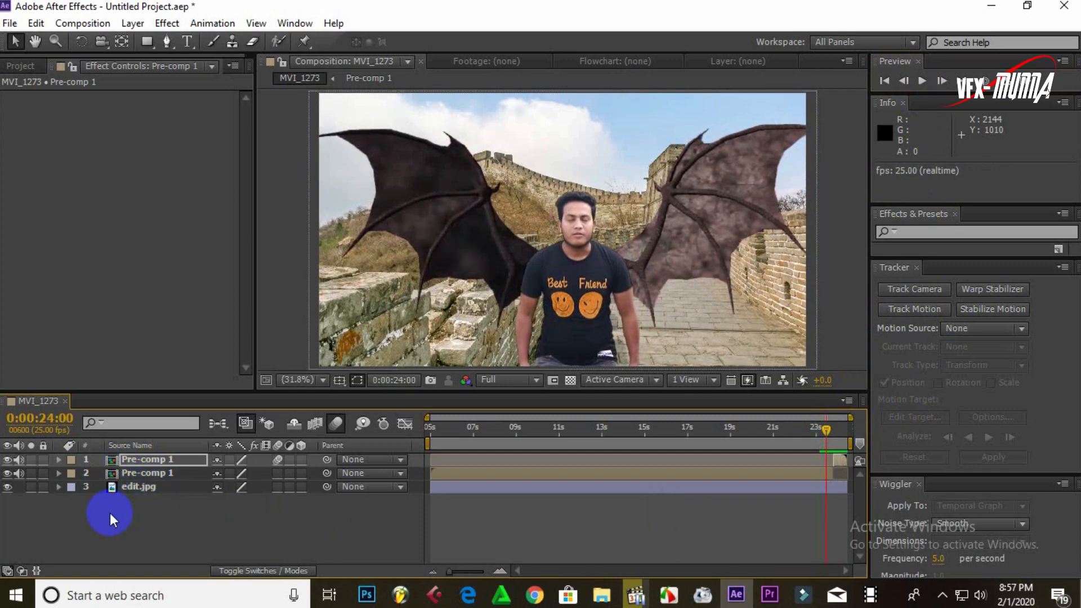
# Pre-compose all three layers into Pre-comp 2 and reveal its Position property.
pyautogui.click(147, 459)
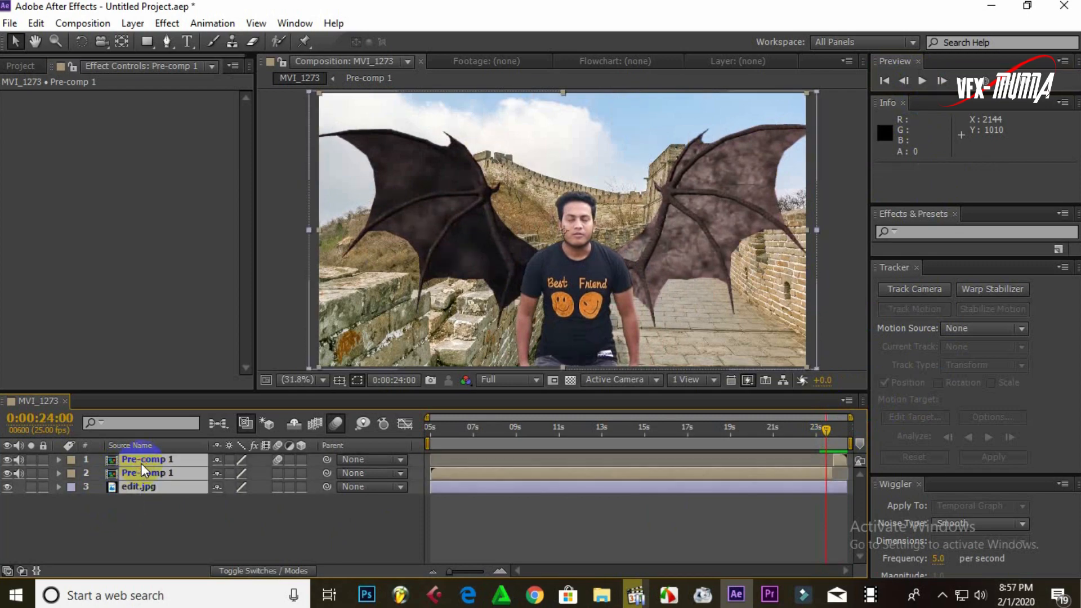
pyautogui.rightClick(145, 460)
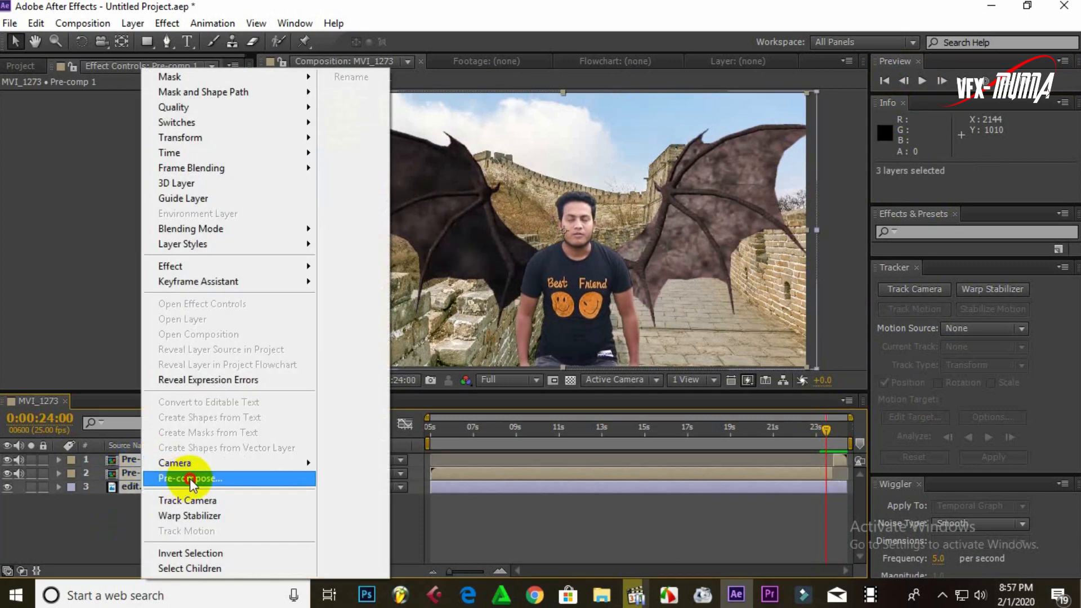
pyautogui.click(189, 478)
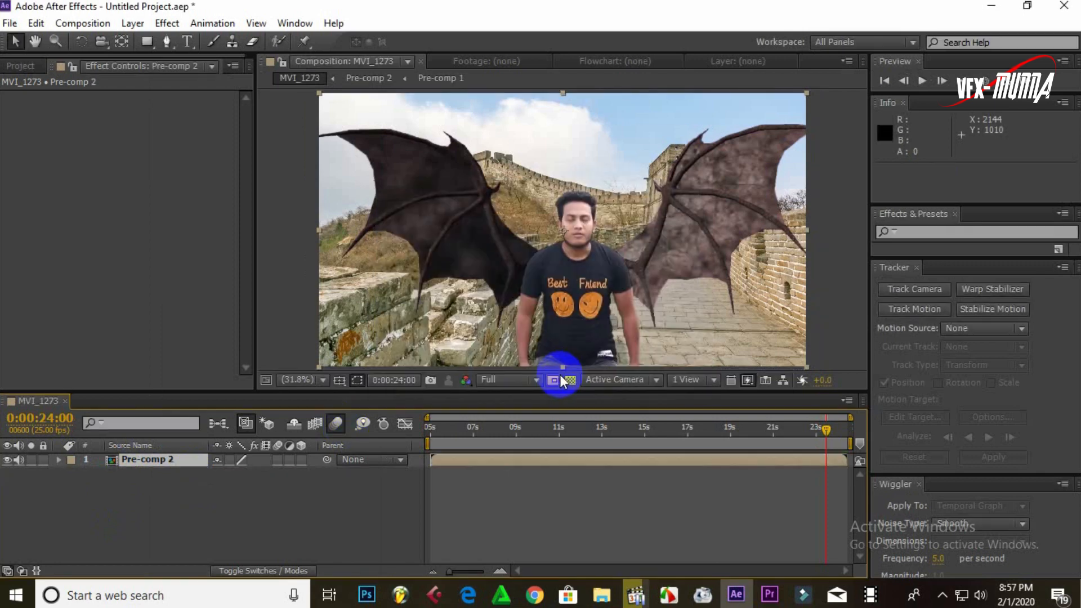
pyautogui.moveTo(290, 480)
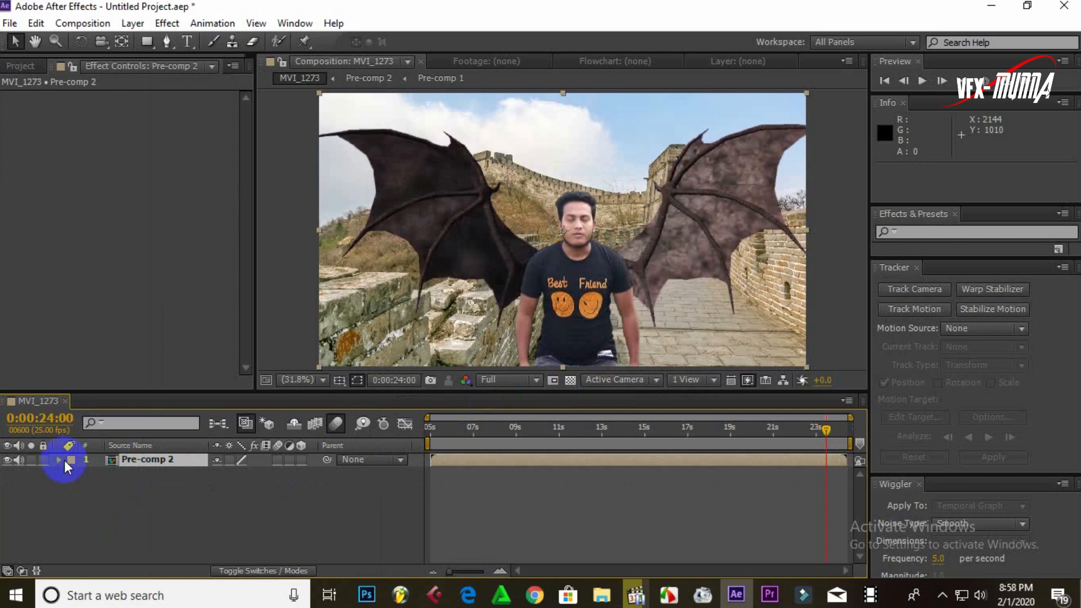
pyautogui.click(58, 460)
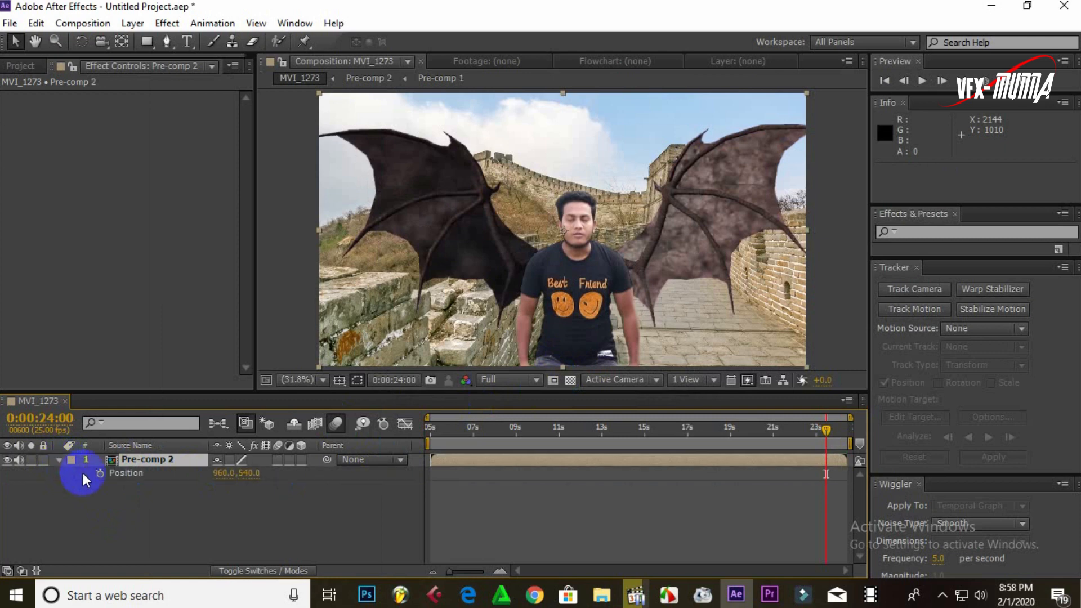
pyautogui.moveTo(100, 474)
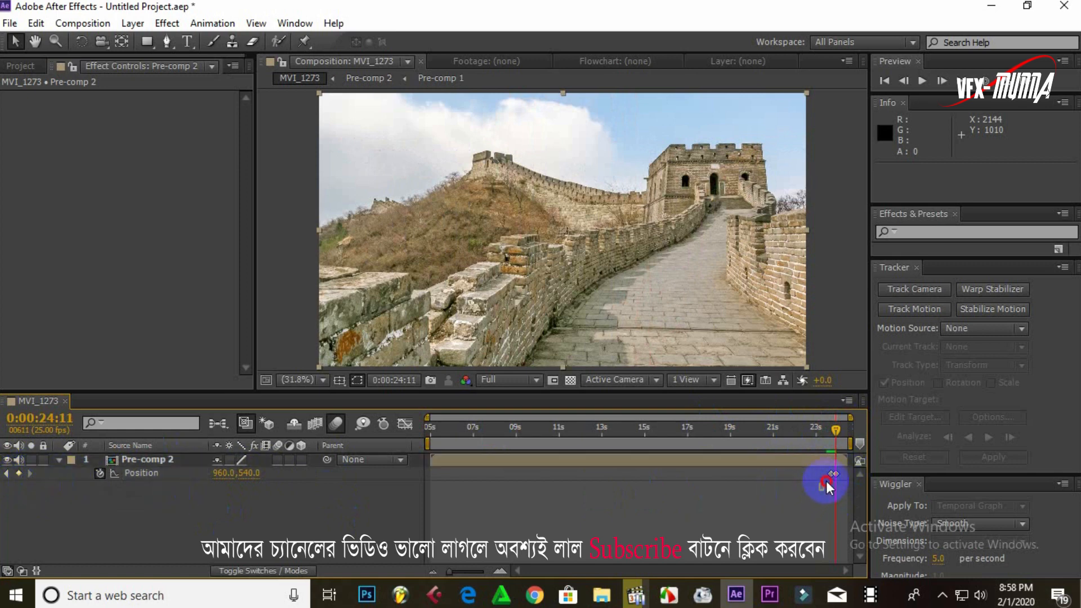
# Wiggle Pre-comp 2's Position keyframes at frequency 30 and magnitude 25.
pyautogui.click(979, 506)
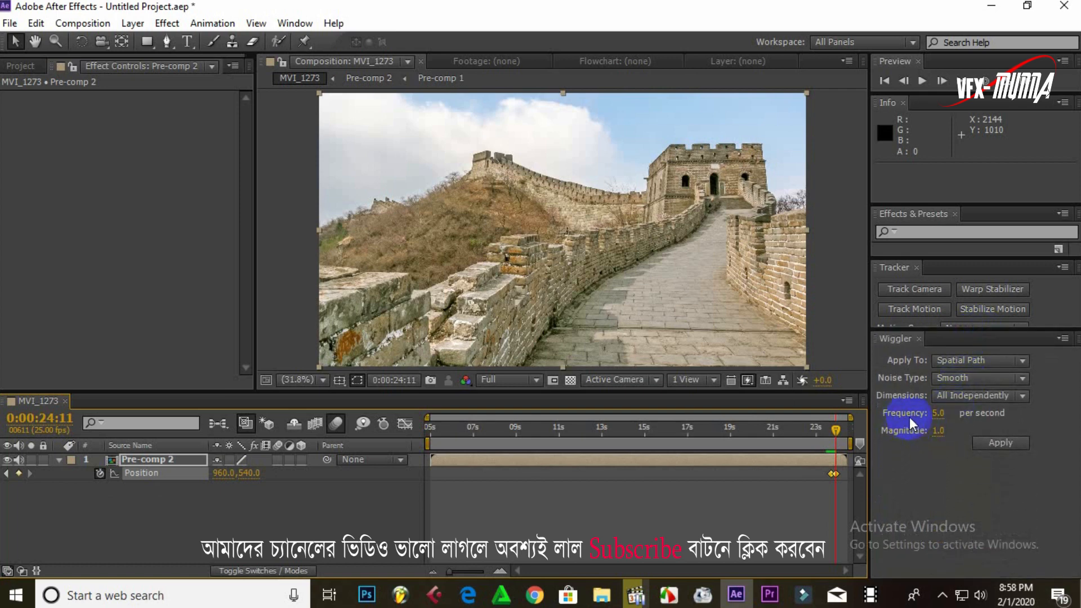
pyautogui.doubleClick(939, 412)
pyautogui.write('30')
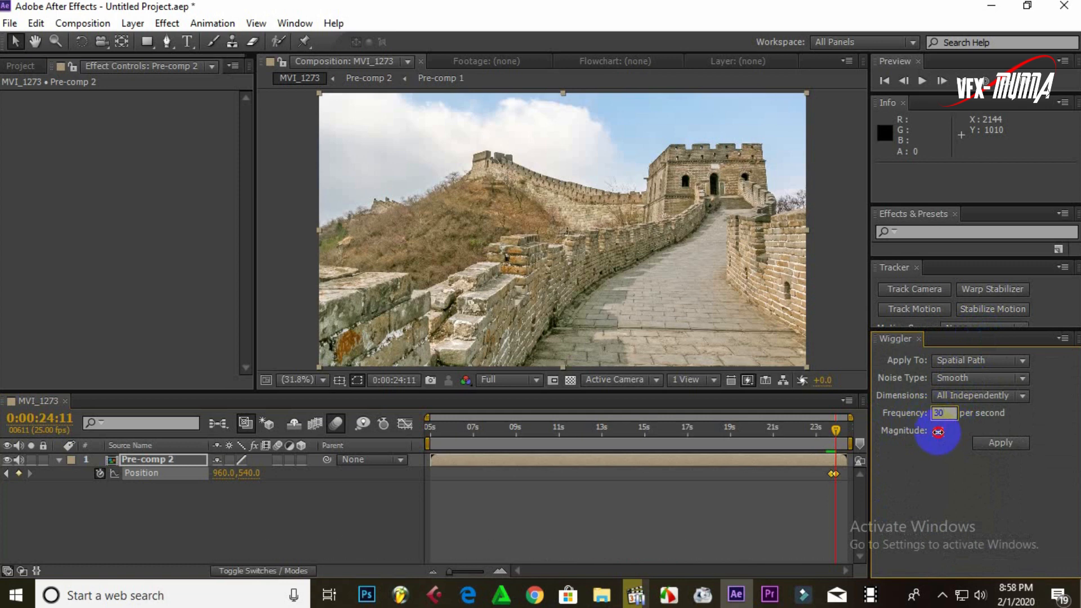
pyautogui.click(949, 430)
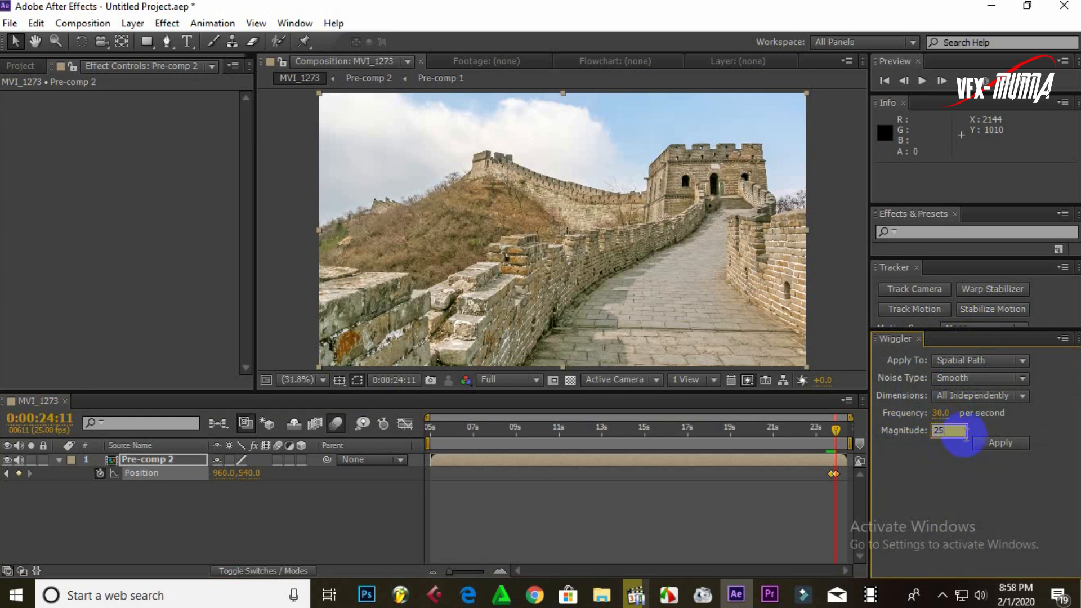
pyautogui.click(999, 442)
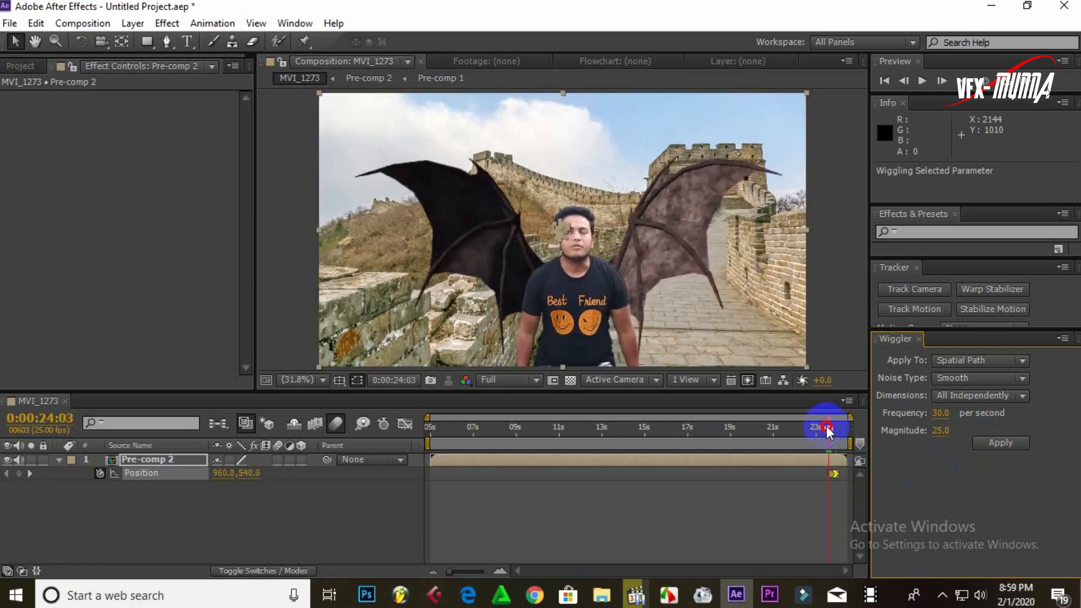
# Play the ending from 24 seconds to check Pre-comp 2 shaking with the wiggle, then stop.
pyautogui.click(922, 81)
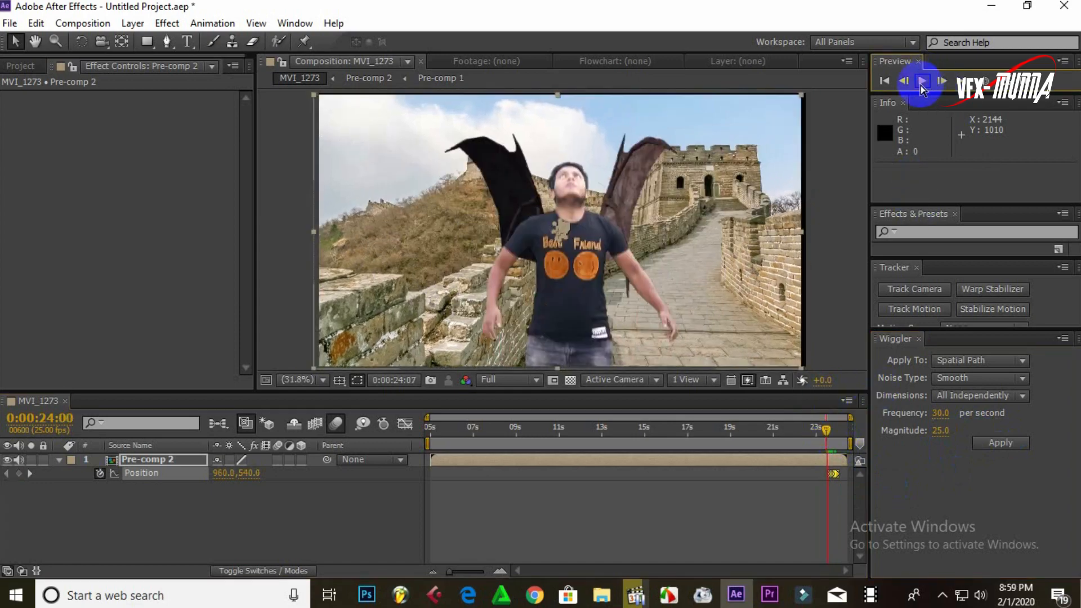
pyautogui.click(921, 81)
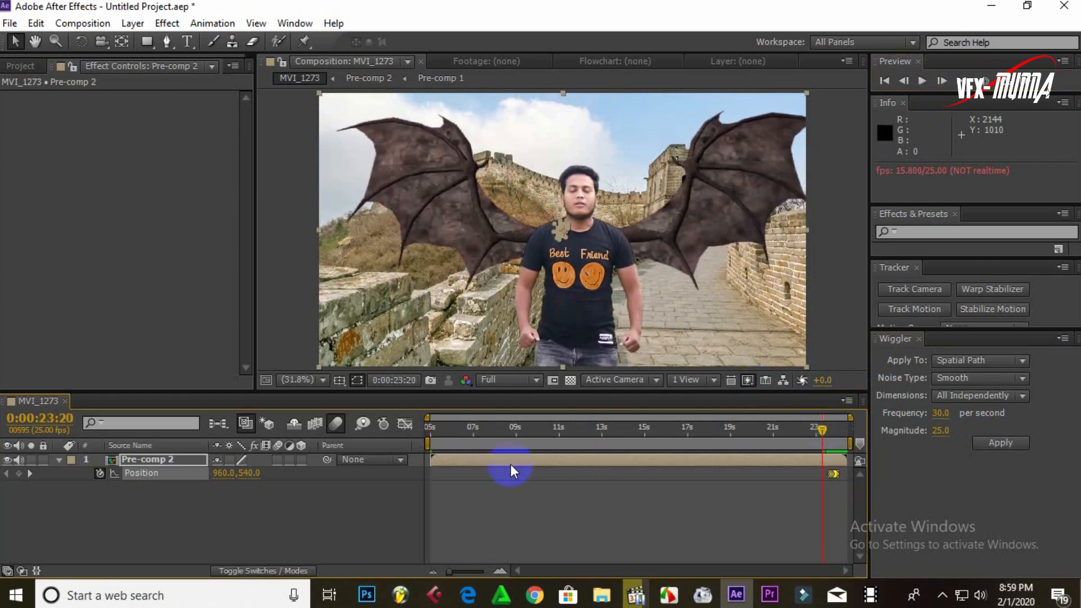
pyautogui.click(503, 380)
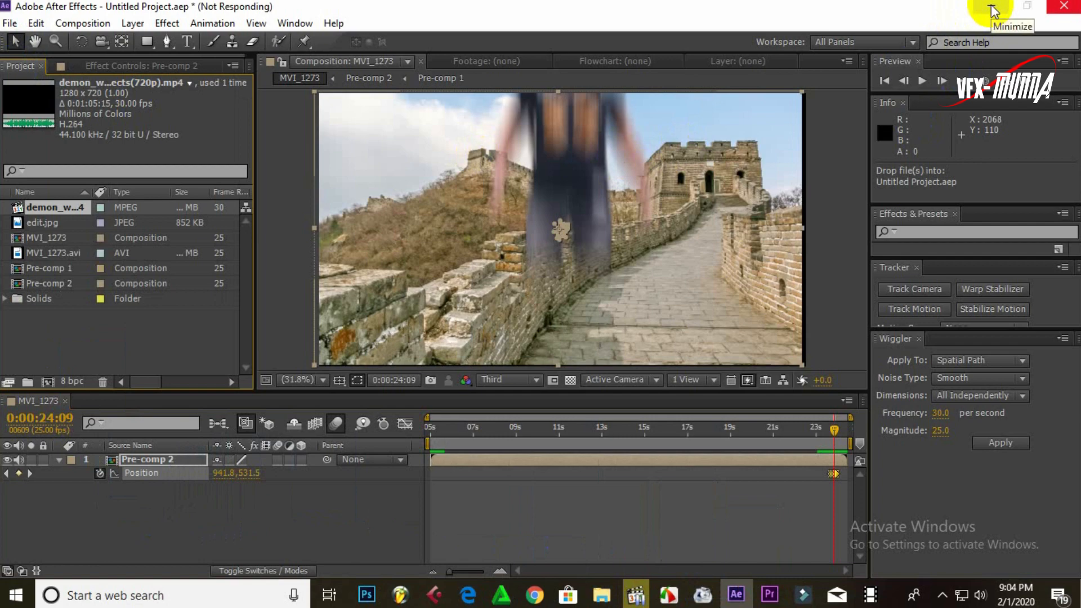
# Place the Dust clip above Pre-comp 2 near the end and preview the clouded shot.
pyautogui.click(990, 11)
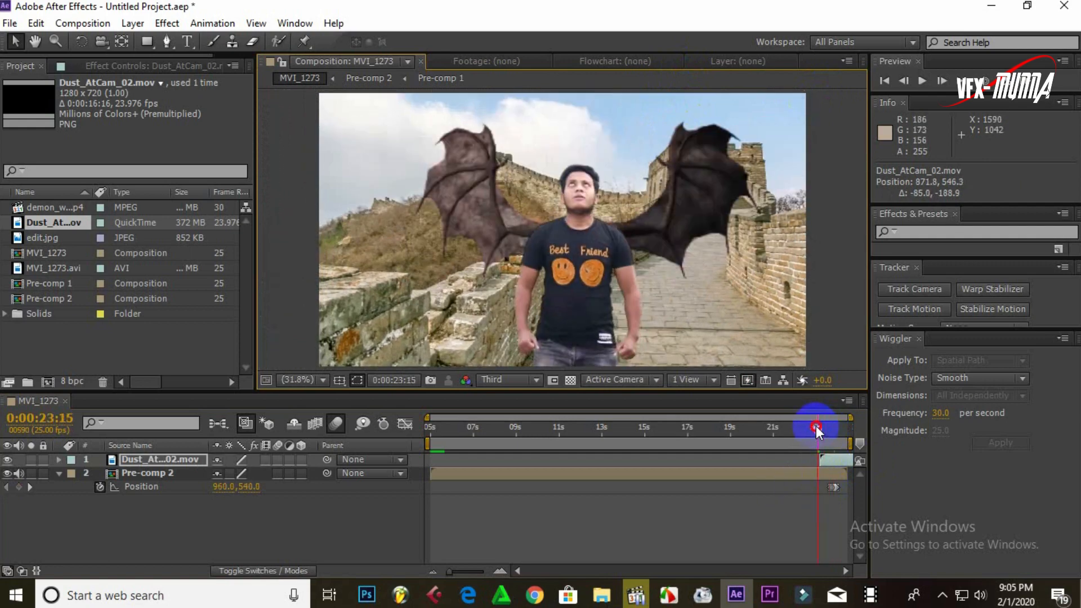
pyautogui.click(923, 81)
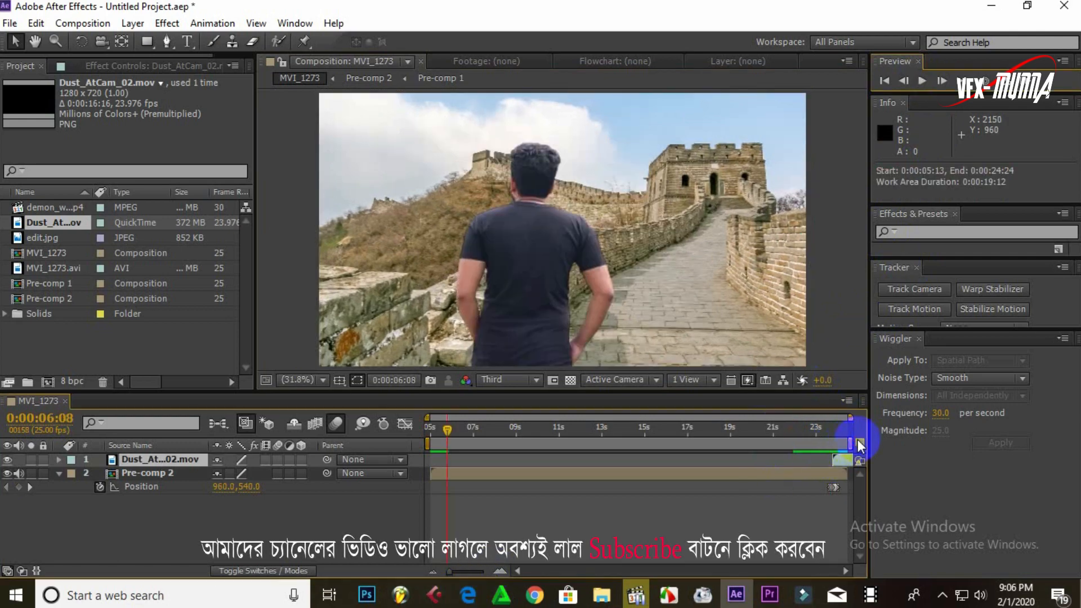
pyautogui.click(922, 81)
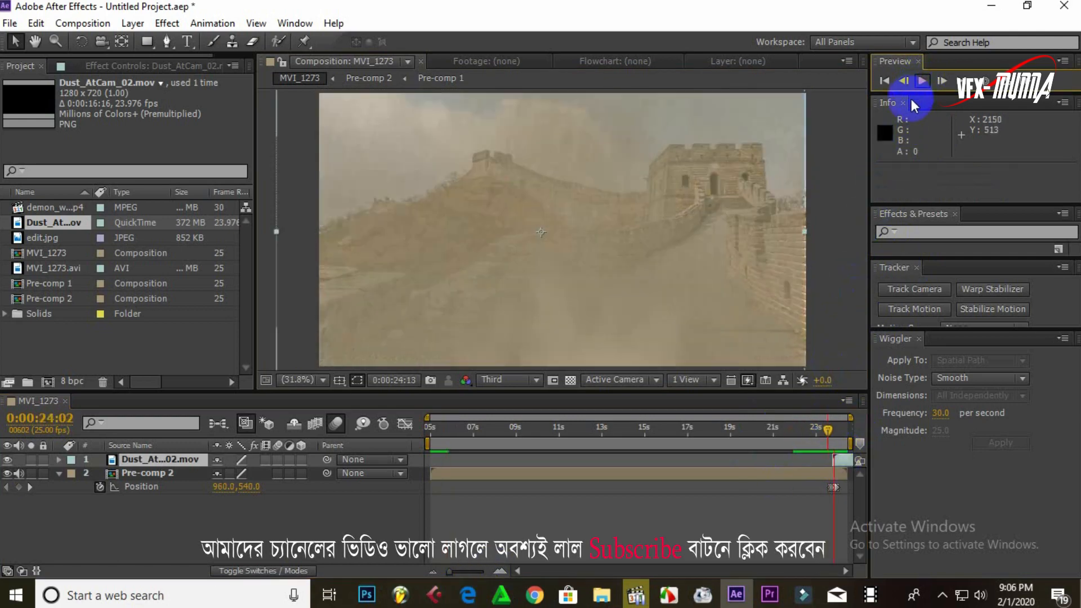
pyautogui.click(922, 81)
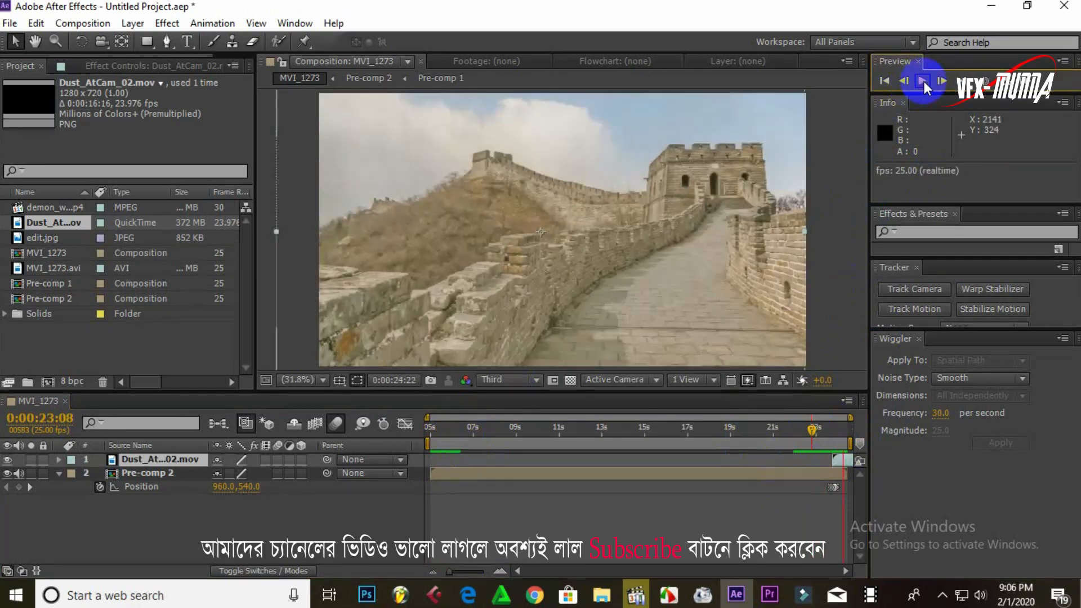
# Set the viewer resolution to Full.
pyautogui.click(503, 379)
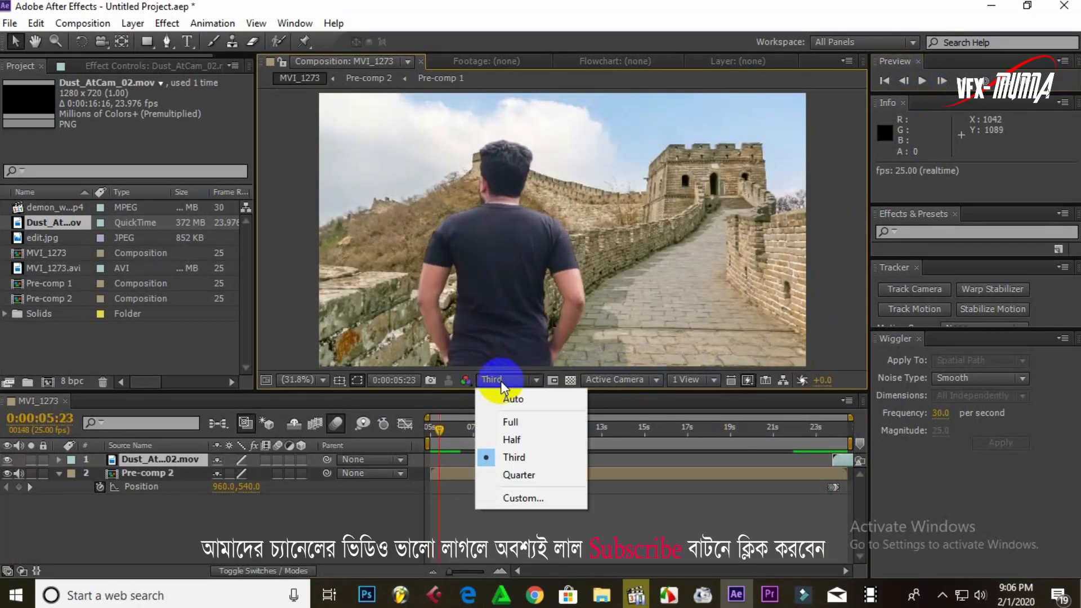
pyautogui.click(508, 421)
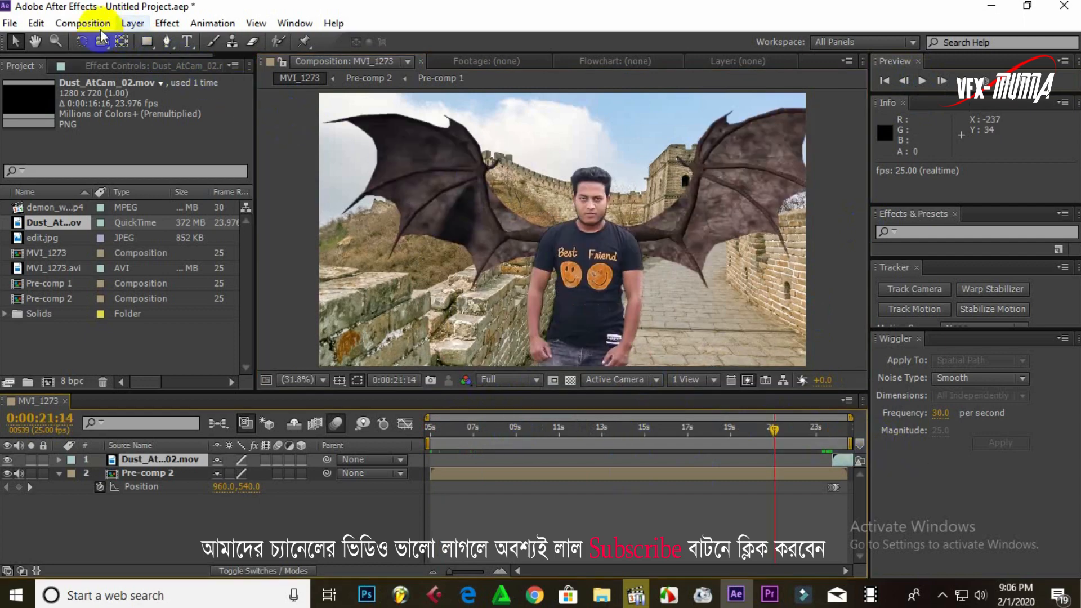
# Add the MVI_1273 composition to the Render Queue.
pyautogui.click(82, 23)
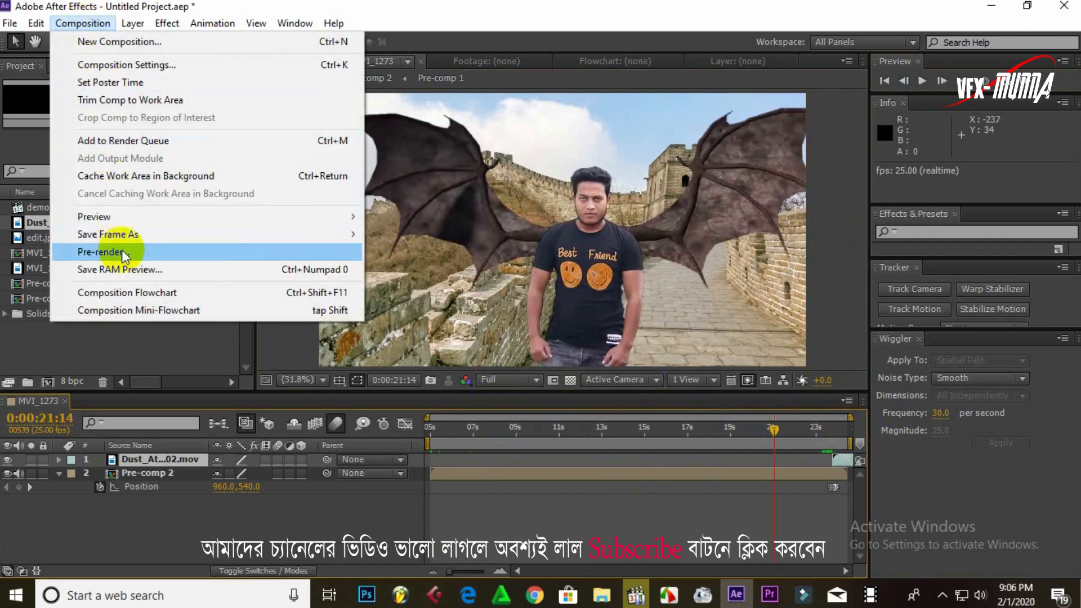
pyautogui.click(101, 252)
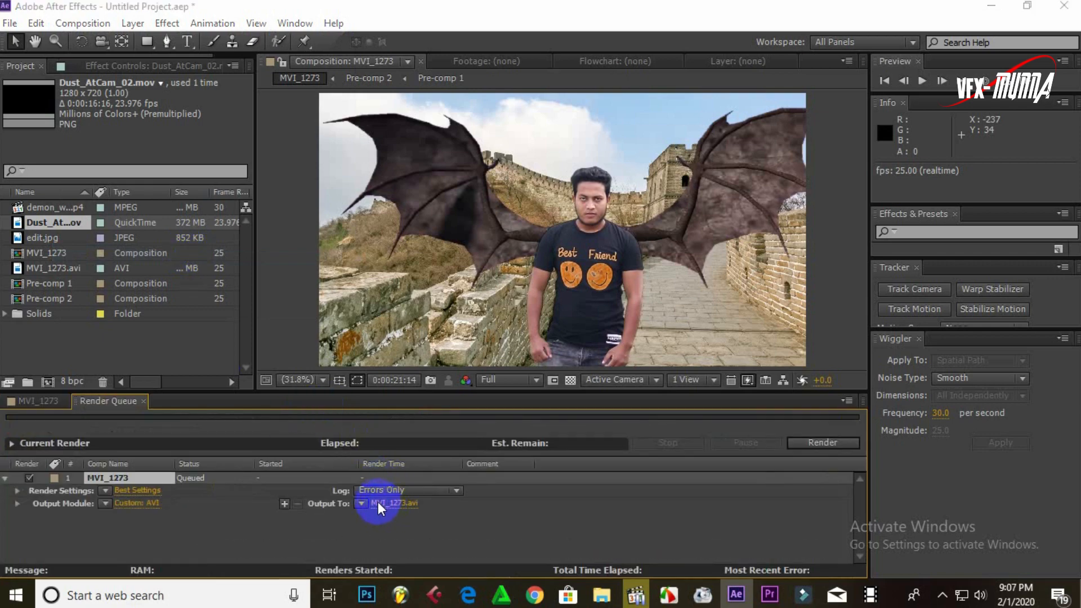
# Name the output AVI 'vdfx munna', save the location, and start rendering.
pyautogui.click(395, 503)
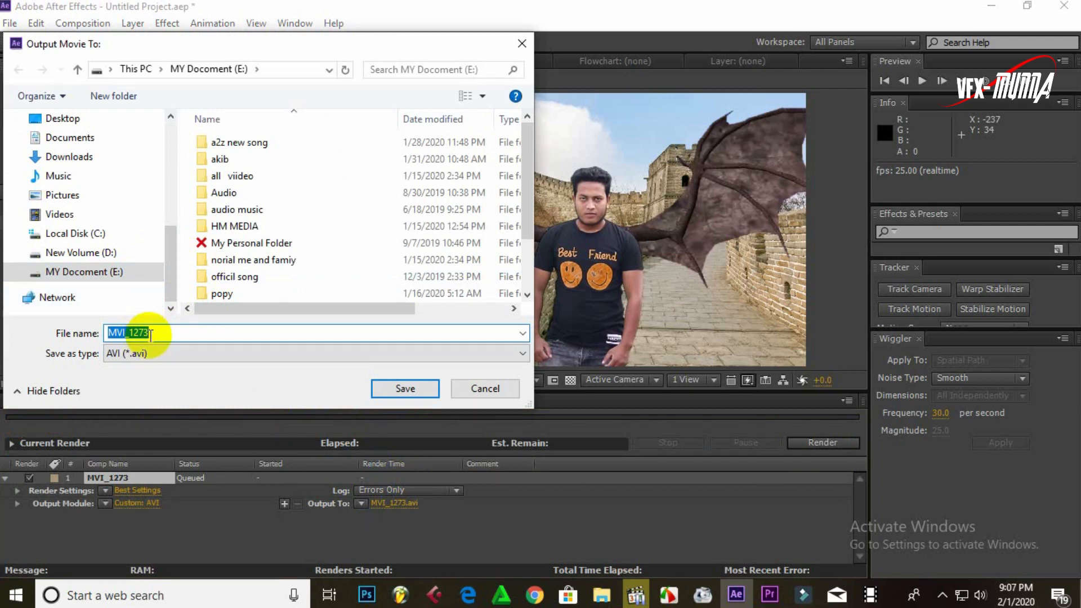
pyautogui.write('vd')
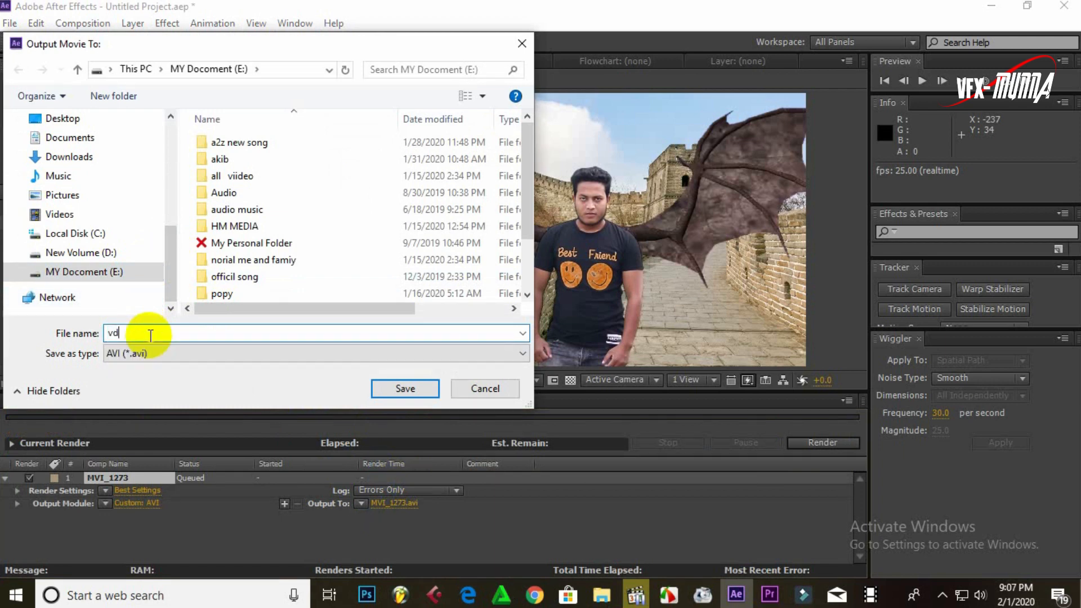
pyautogui.write('fx m')
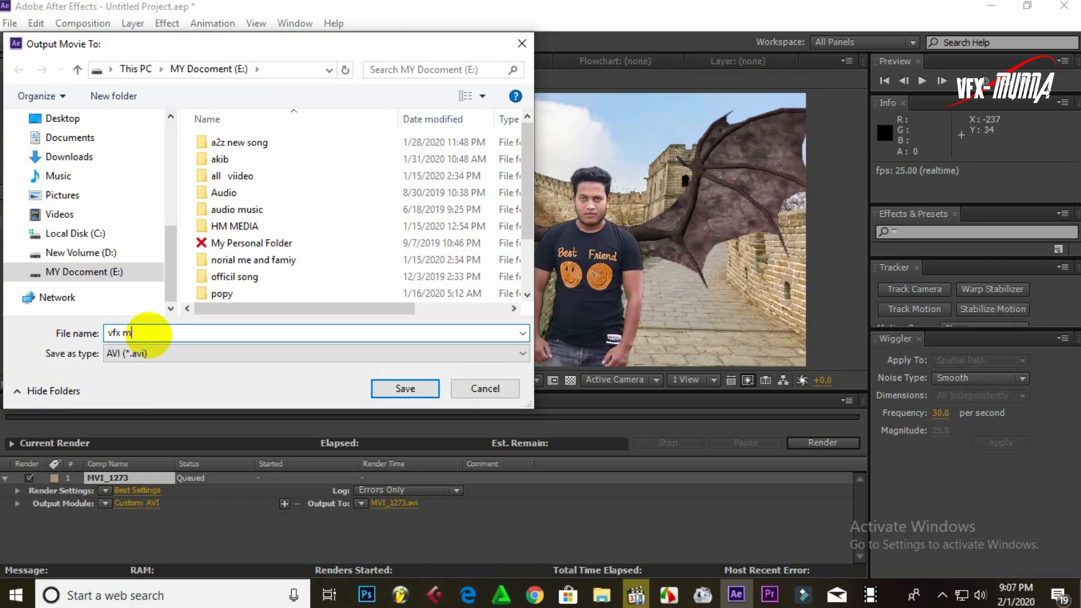
pyautogui.write('unna')
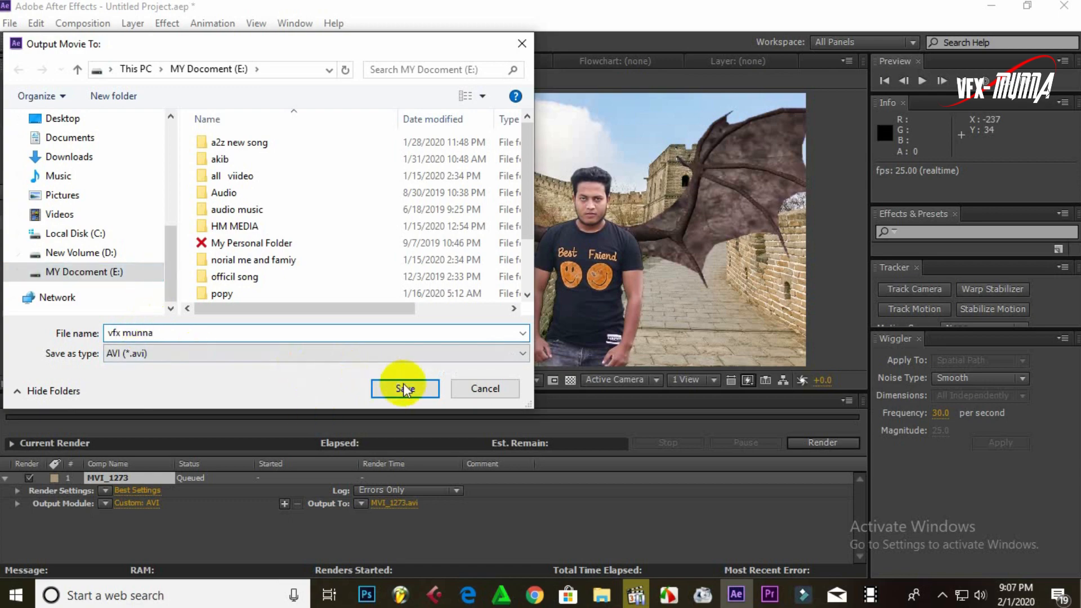
pyautogui.click(404, 389)
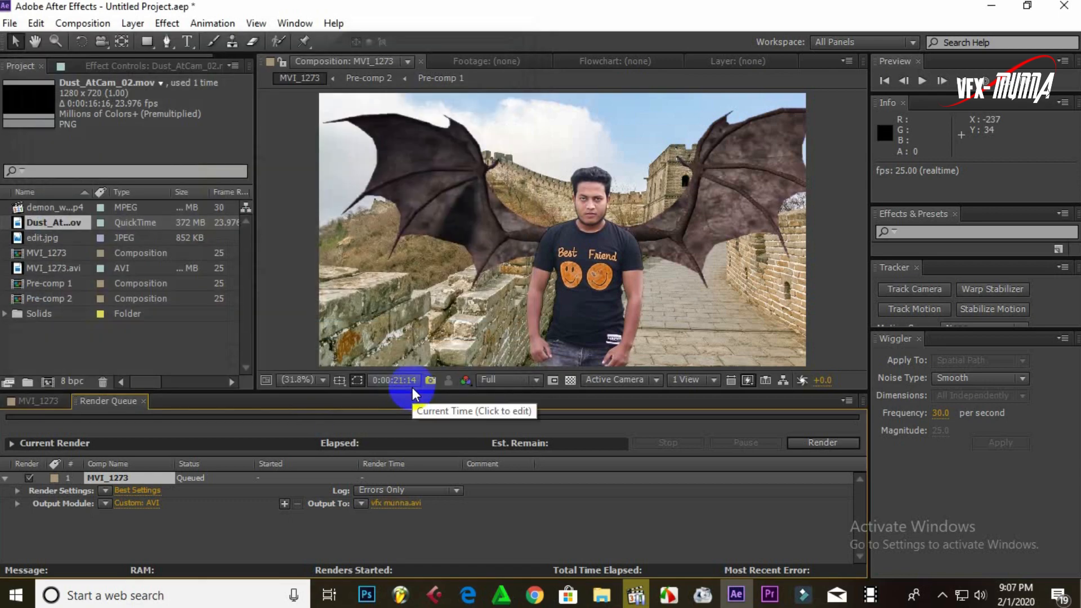
pyautogui.click(822, 443)
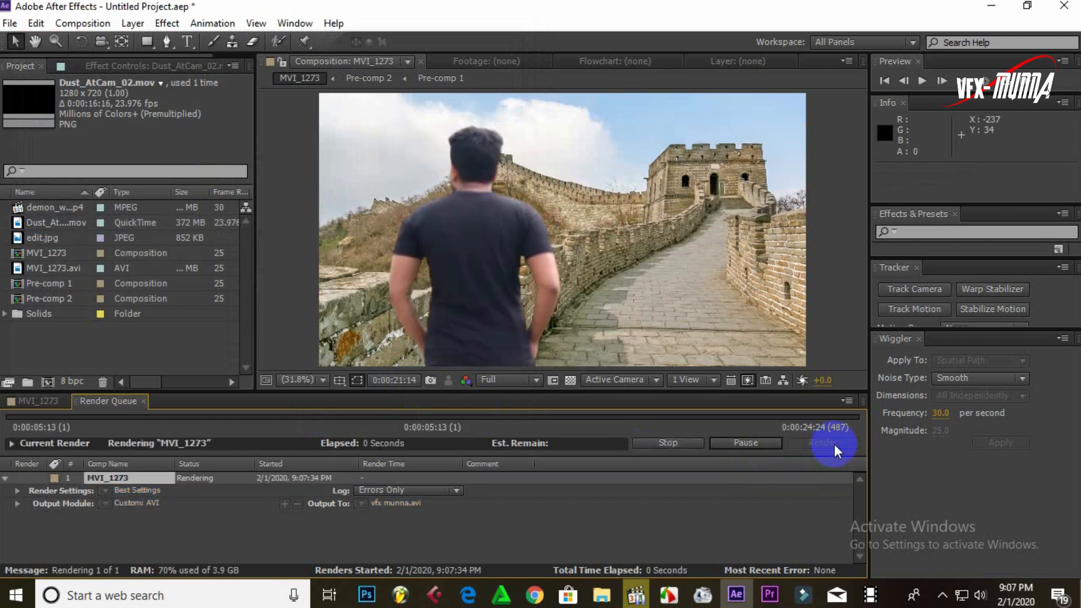